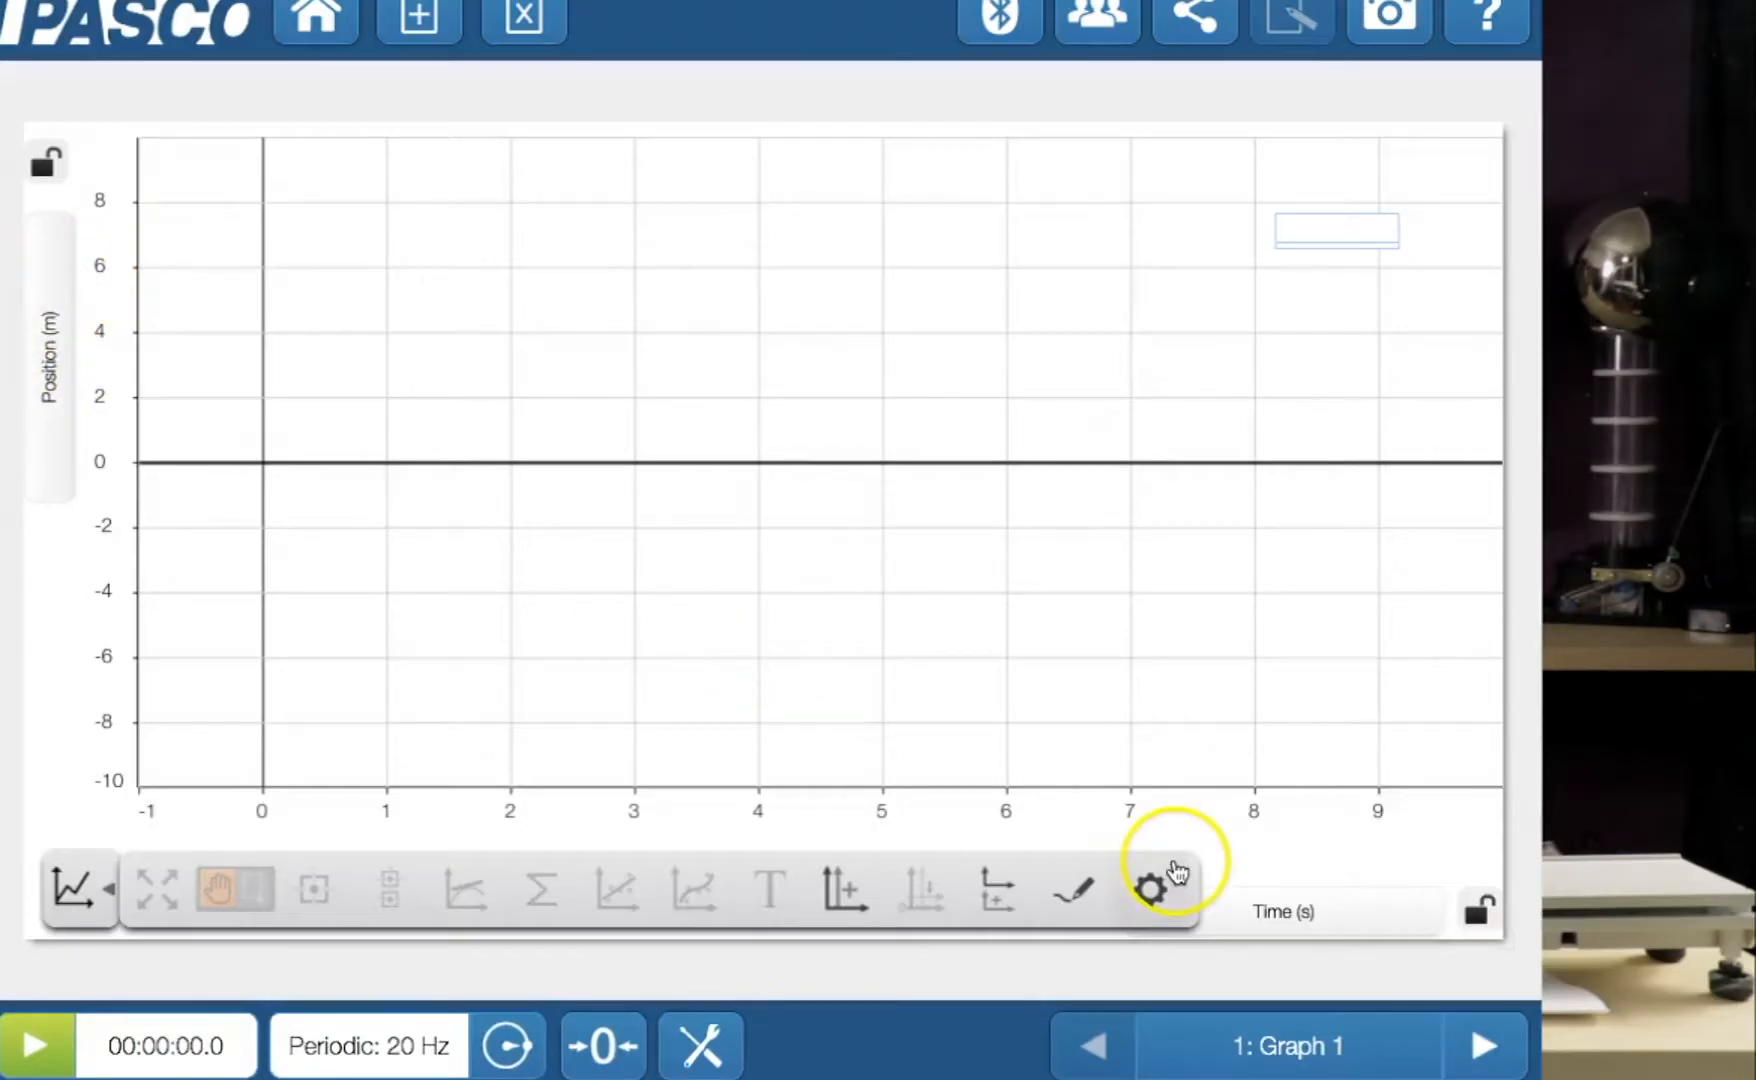
{"action": "mouse_move", "coordinate": [997, 868]}
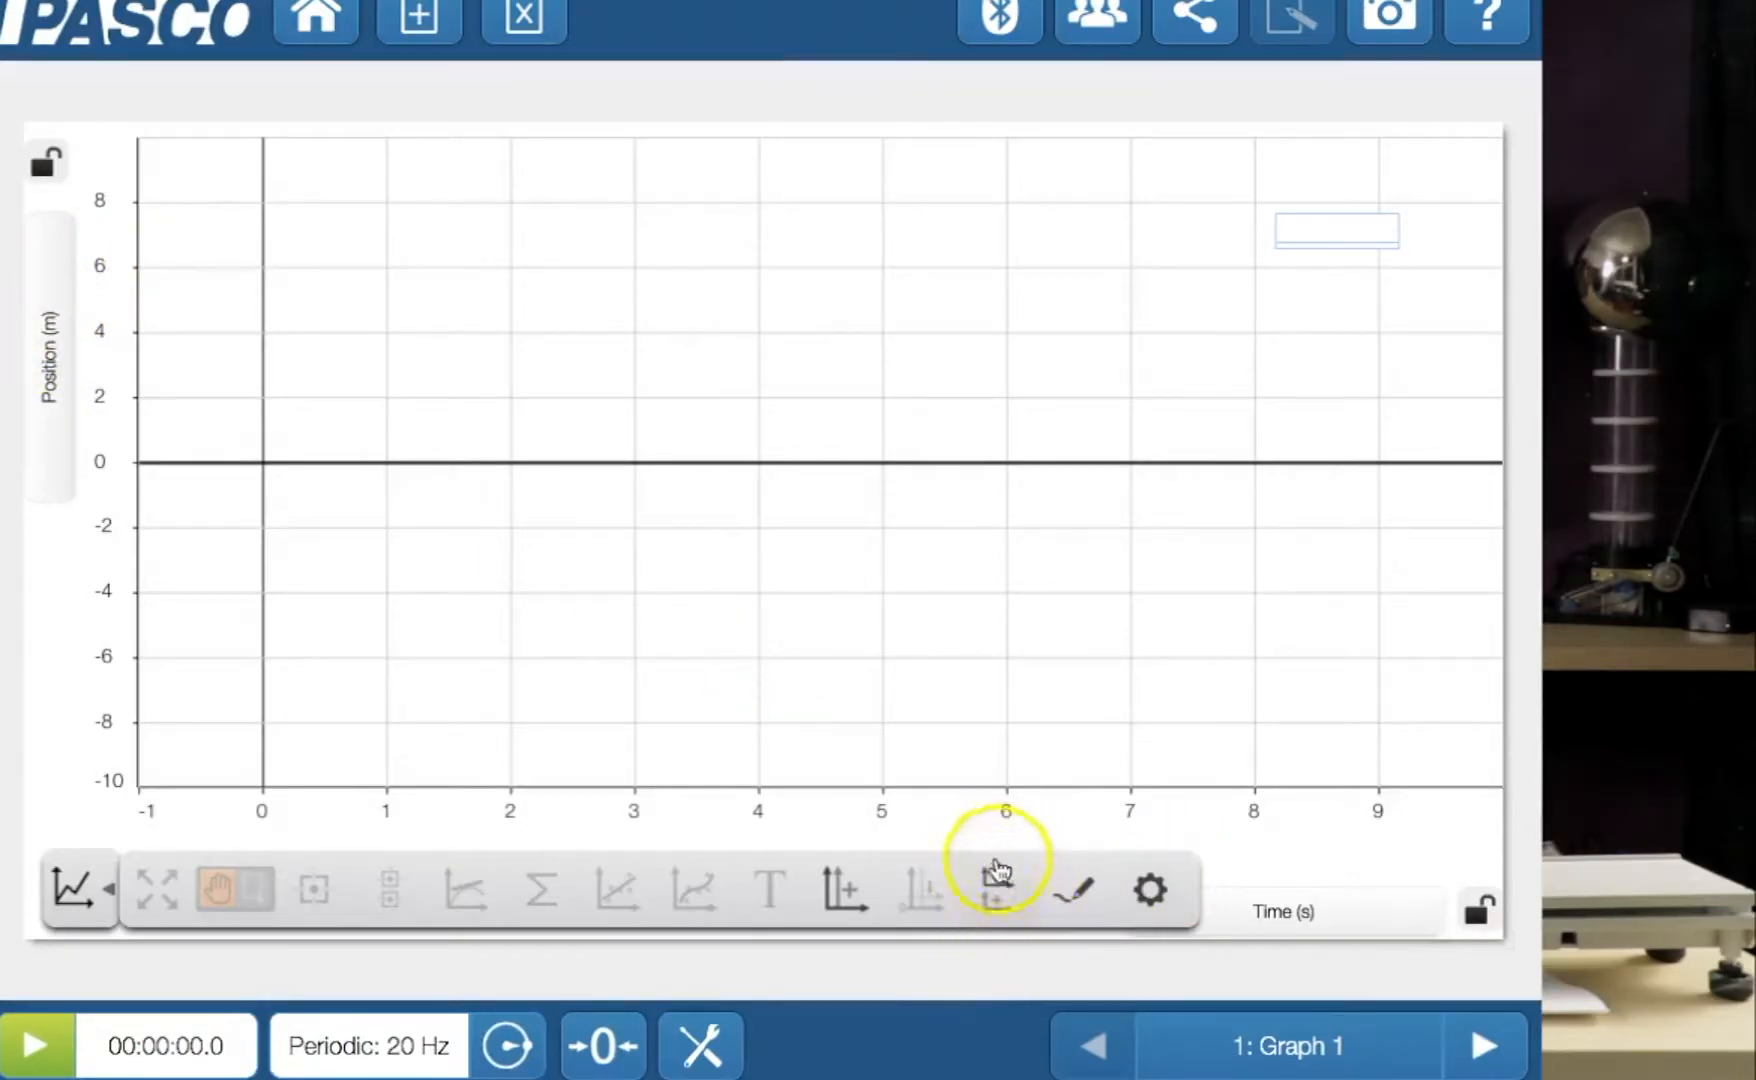
Add a Smart Cart velocity plot and an acceleration plot beneath the position graph.
{"action": "left_click", "coordinate": [994, 888]}
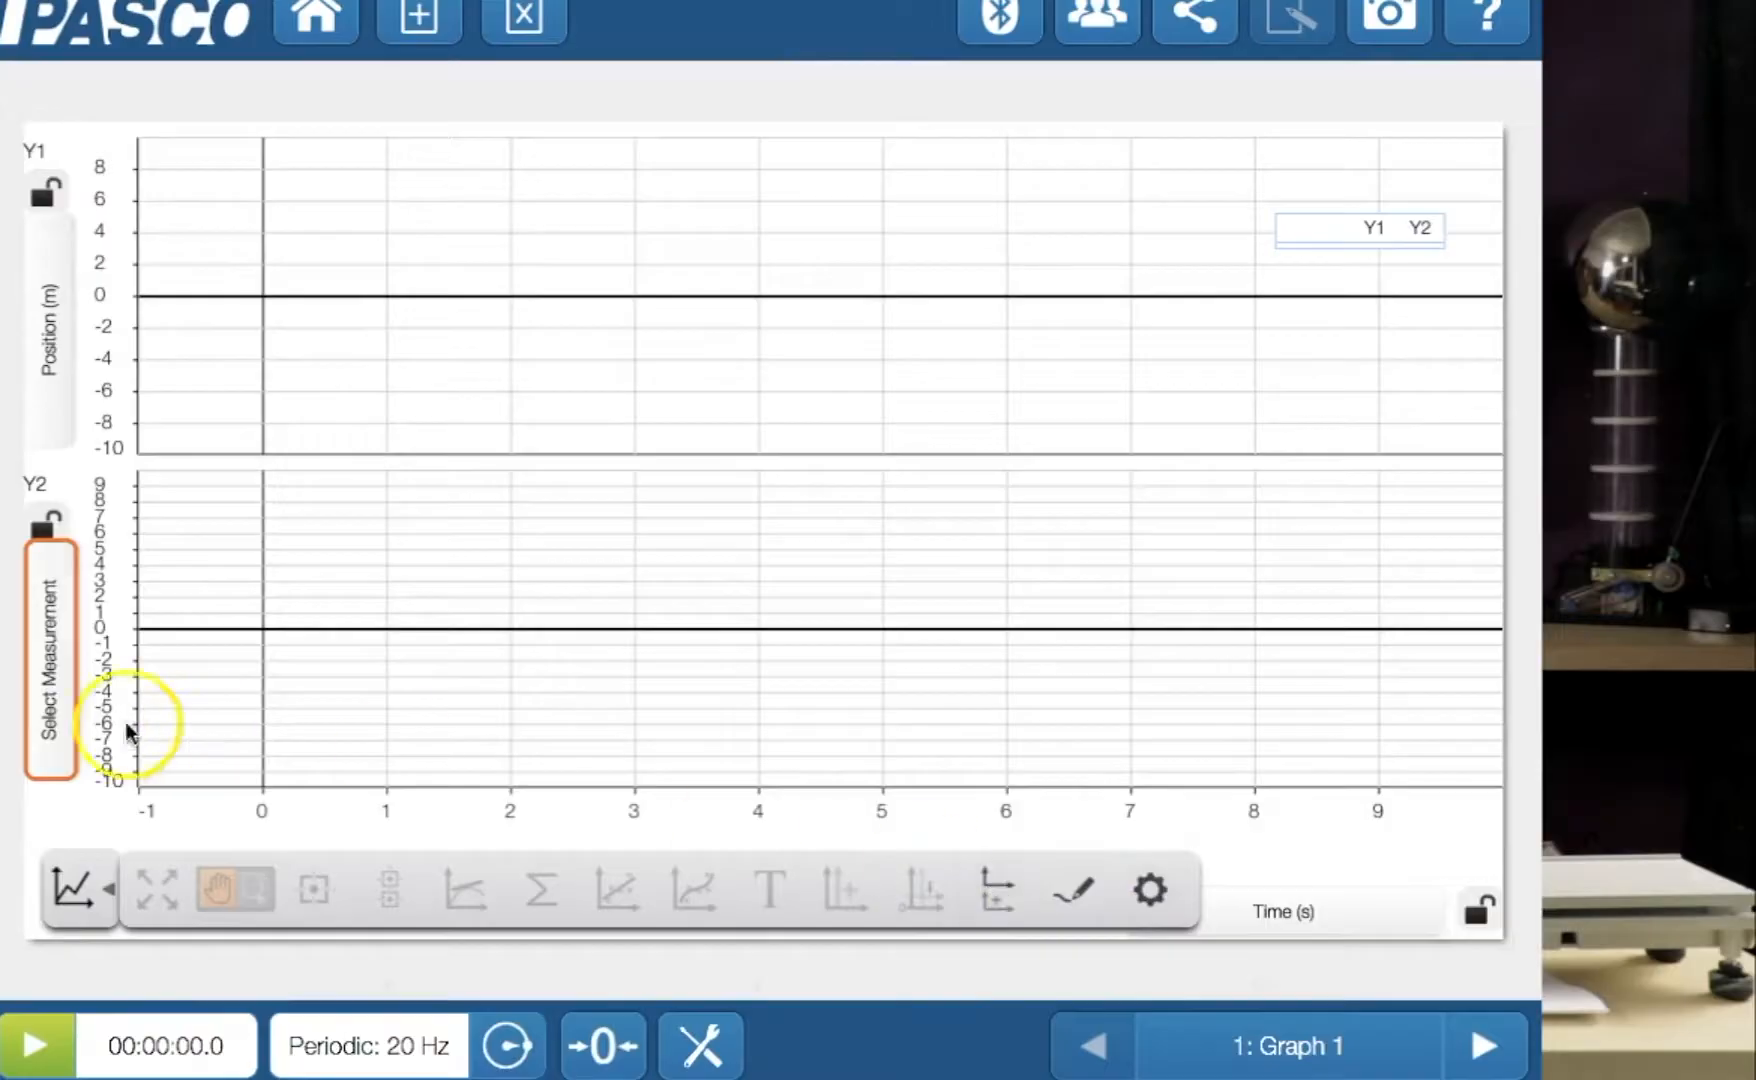
{"action": "left_click", "coordinate": [48, 667]}
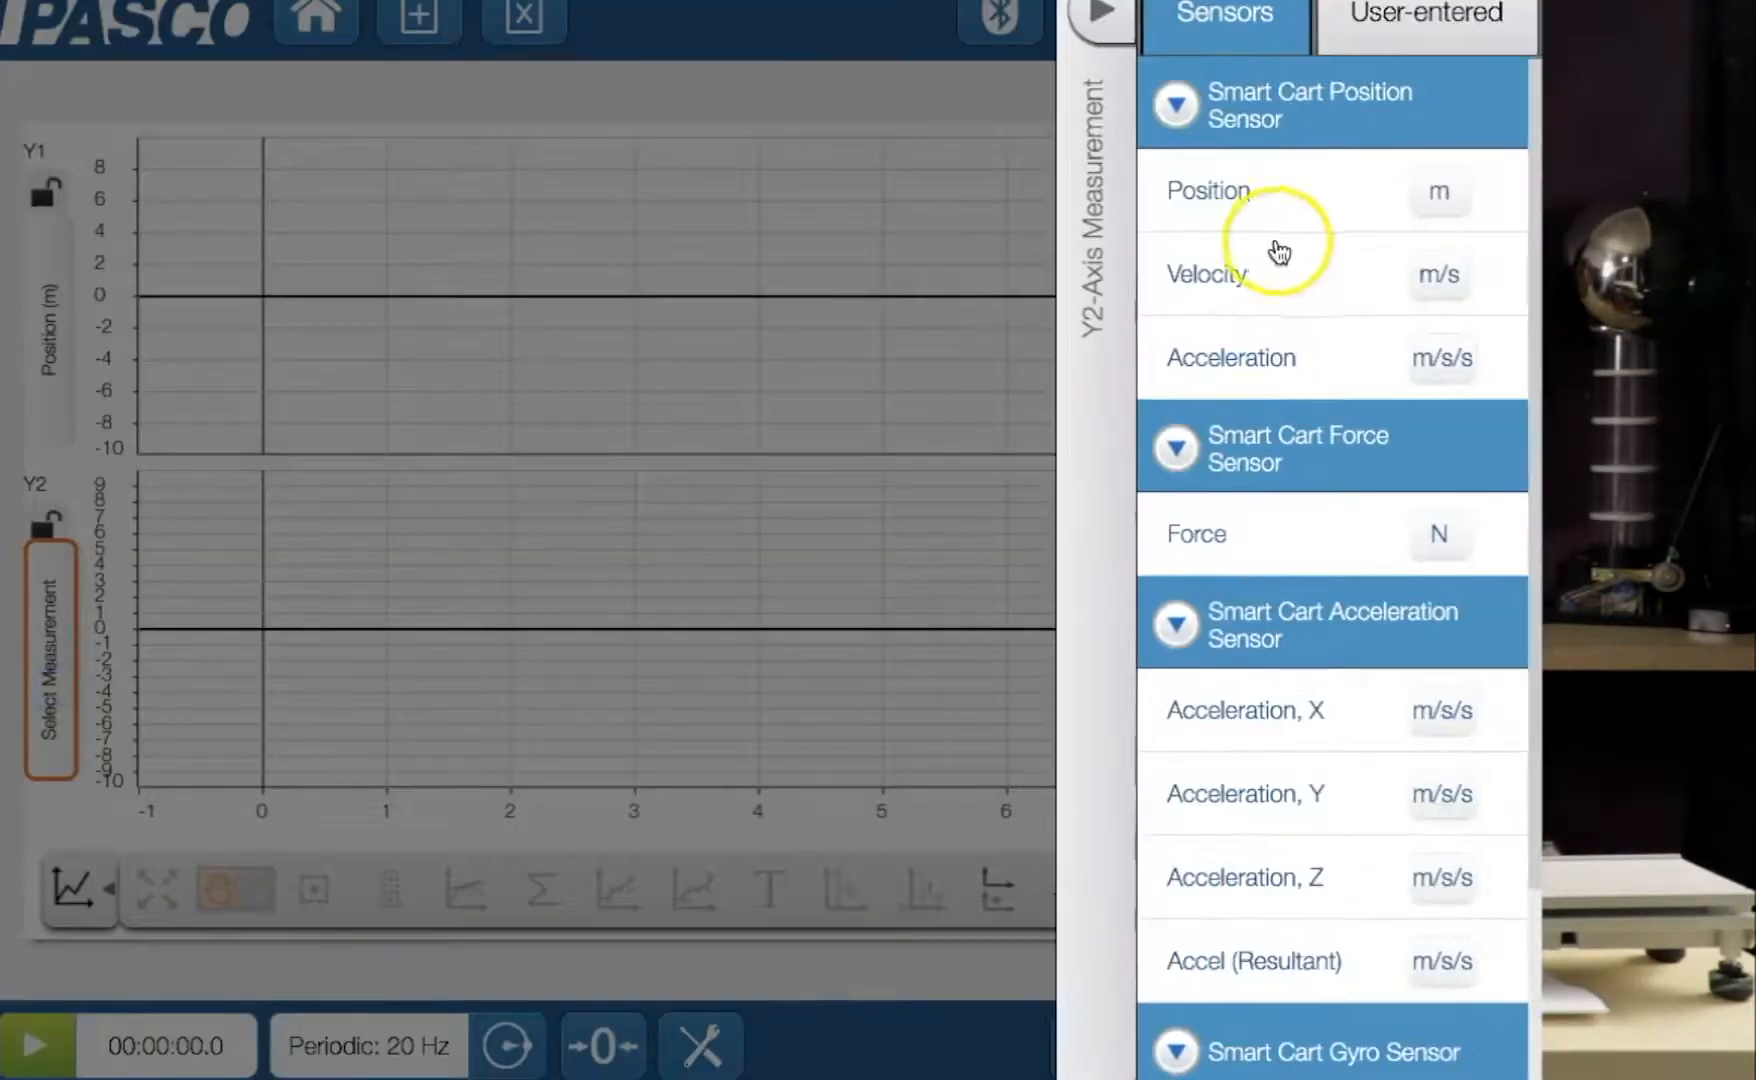
{"action": "left_click", "coordinate": [1207, 272]}
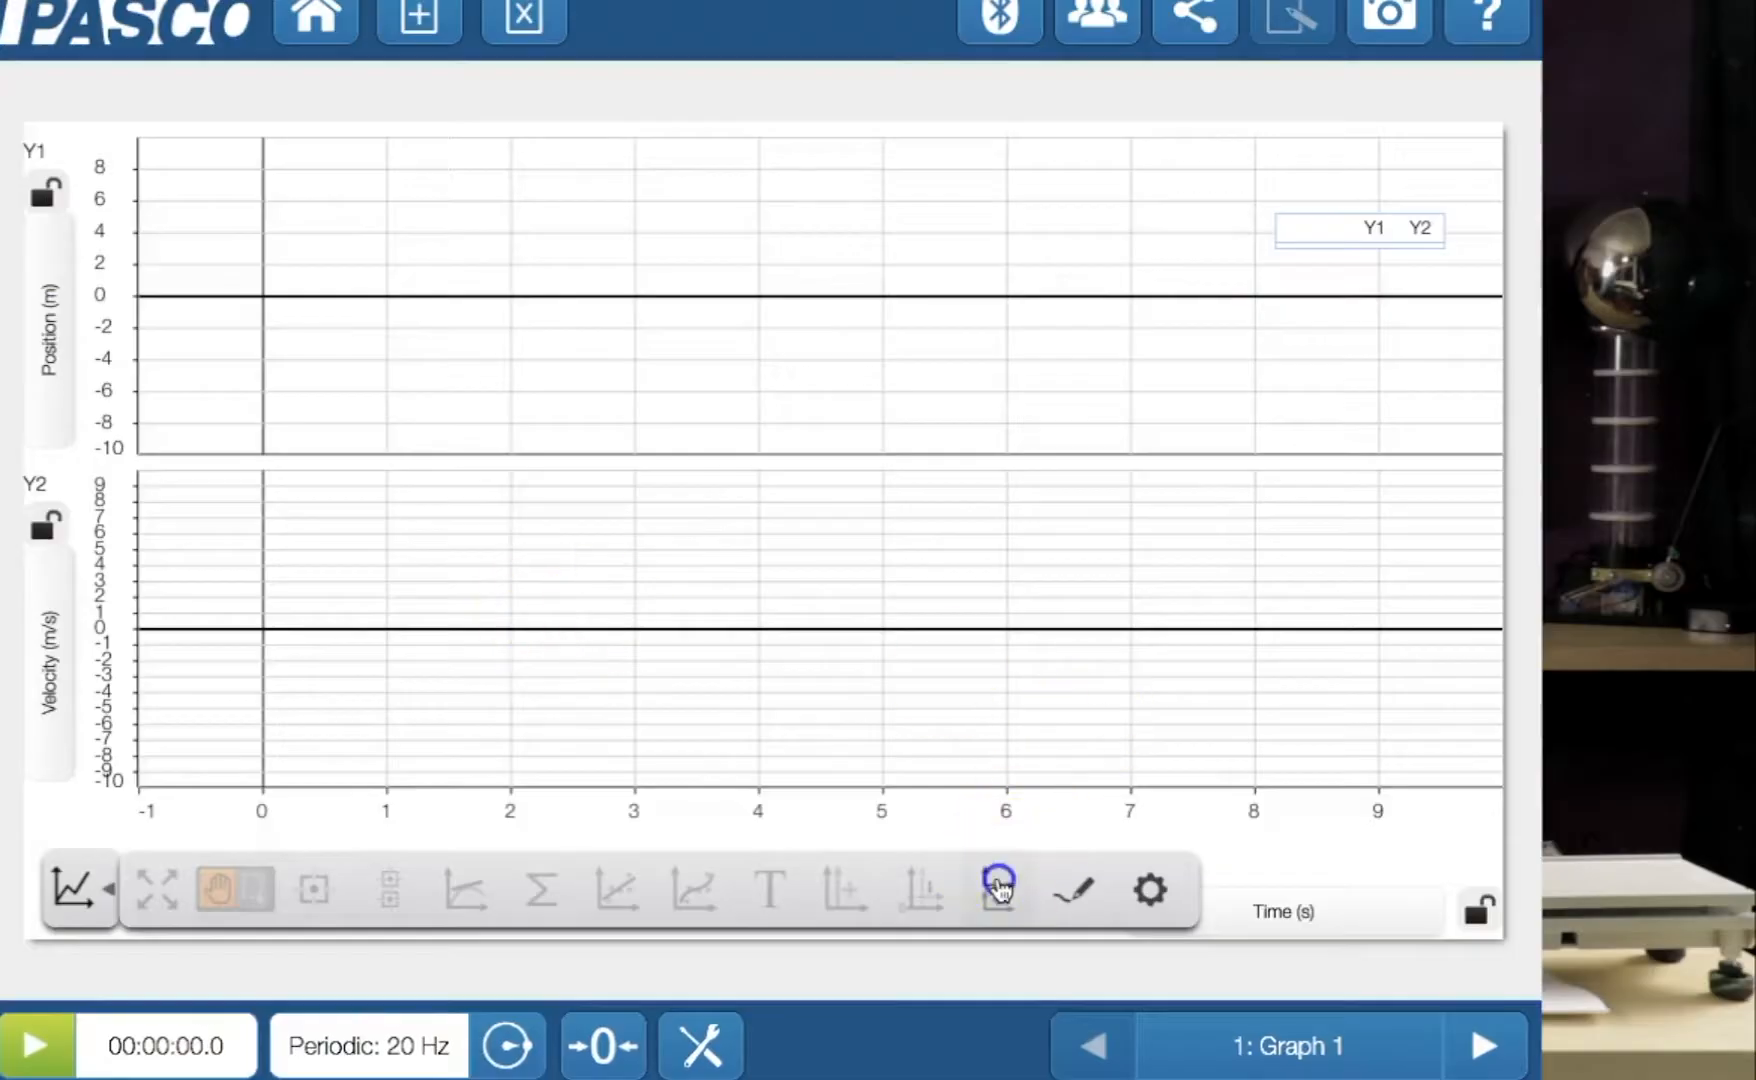
{"action": "left_click", "coordinate": [994, 891]}
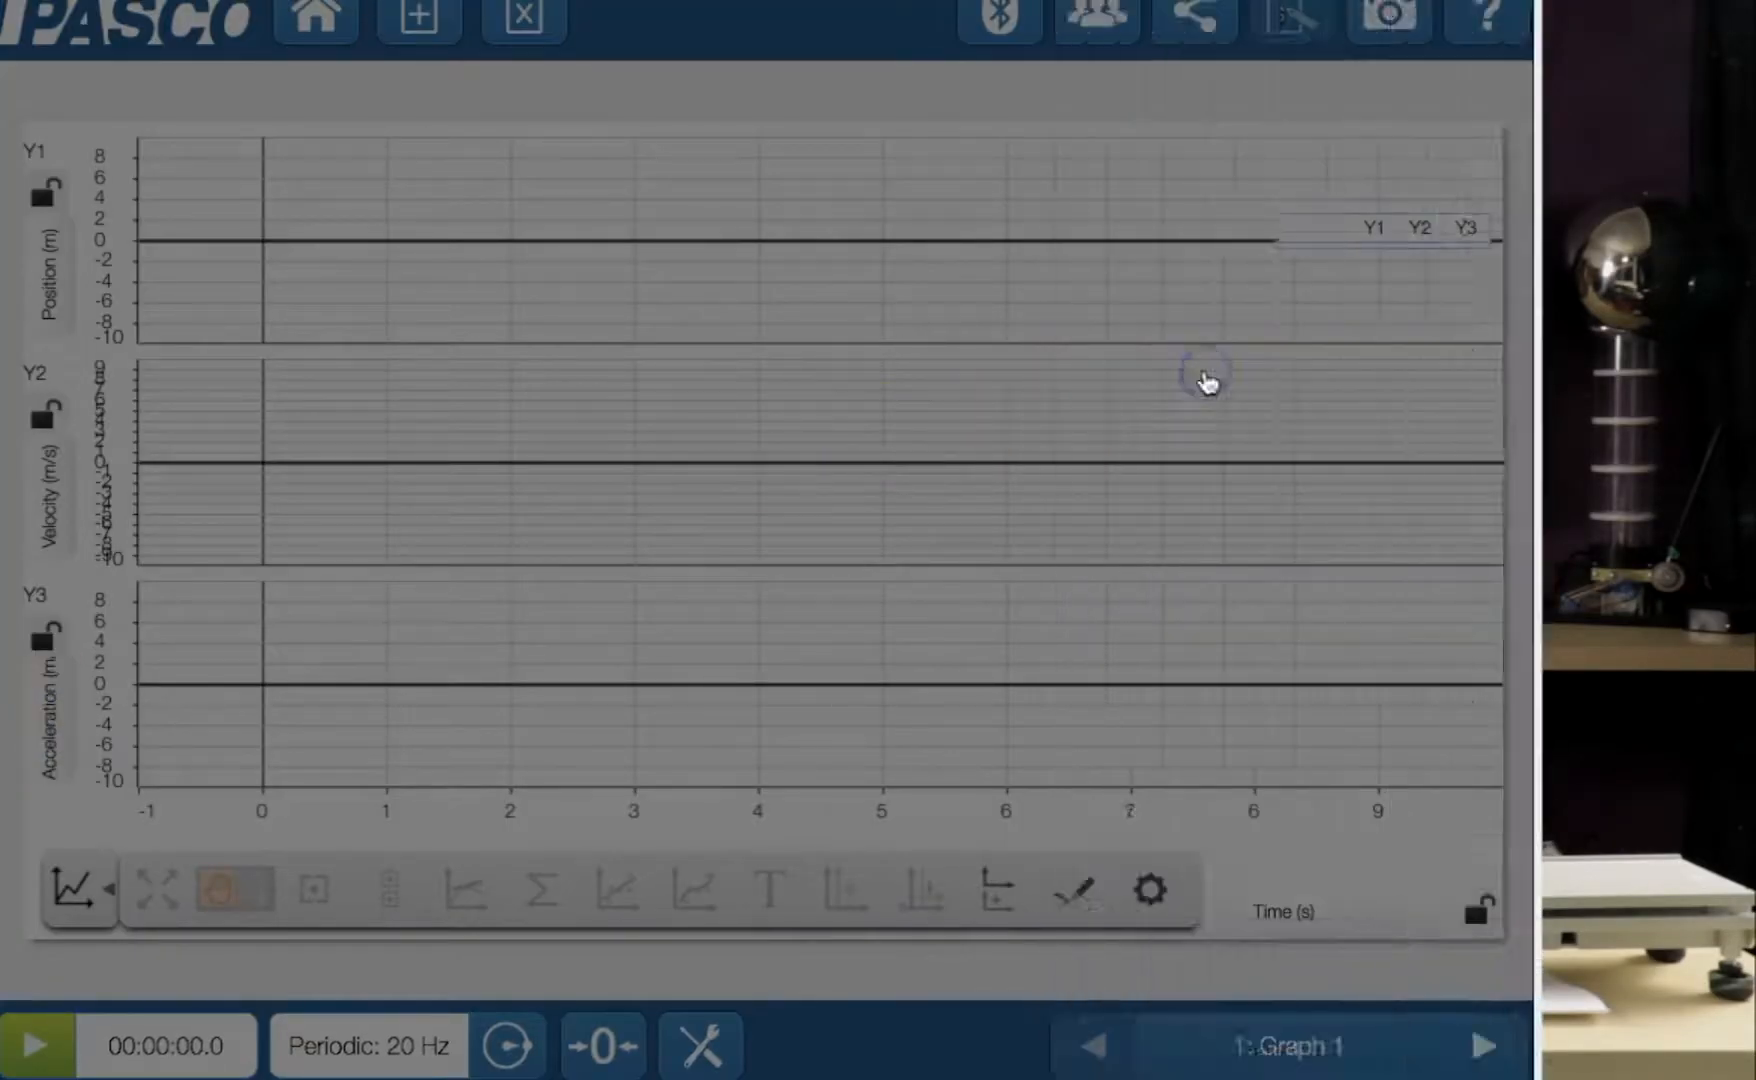
{"action": "left_click", "coordinate": [233, 890]}
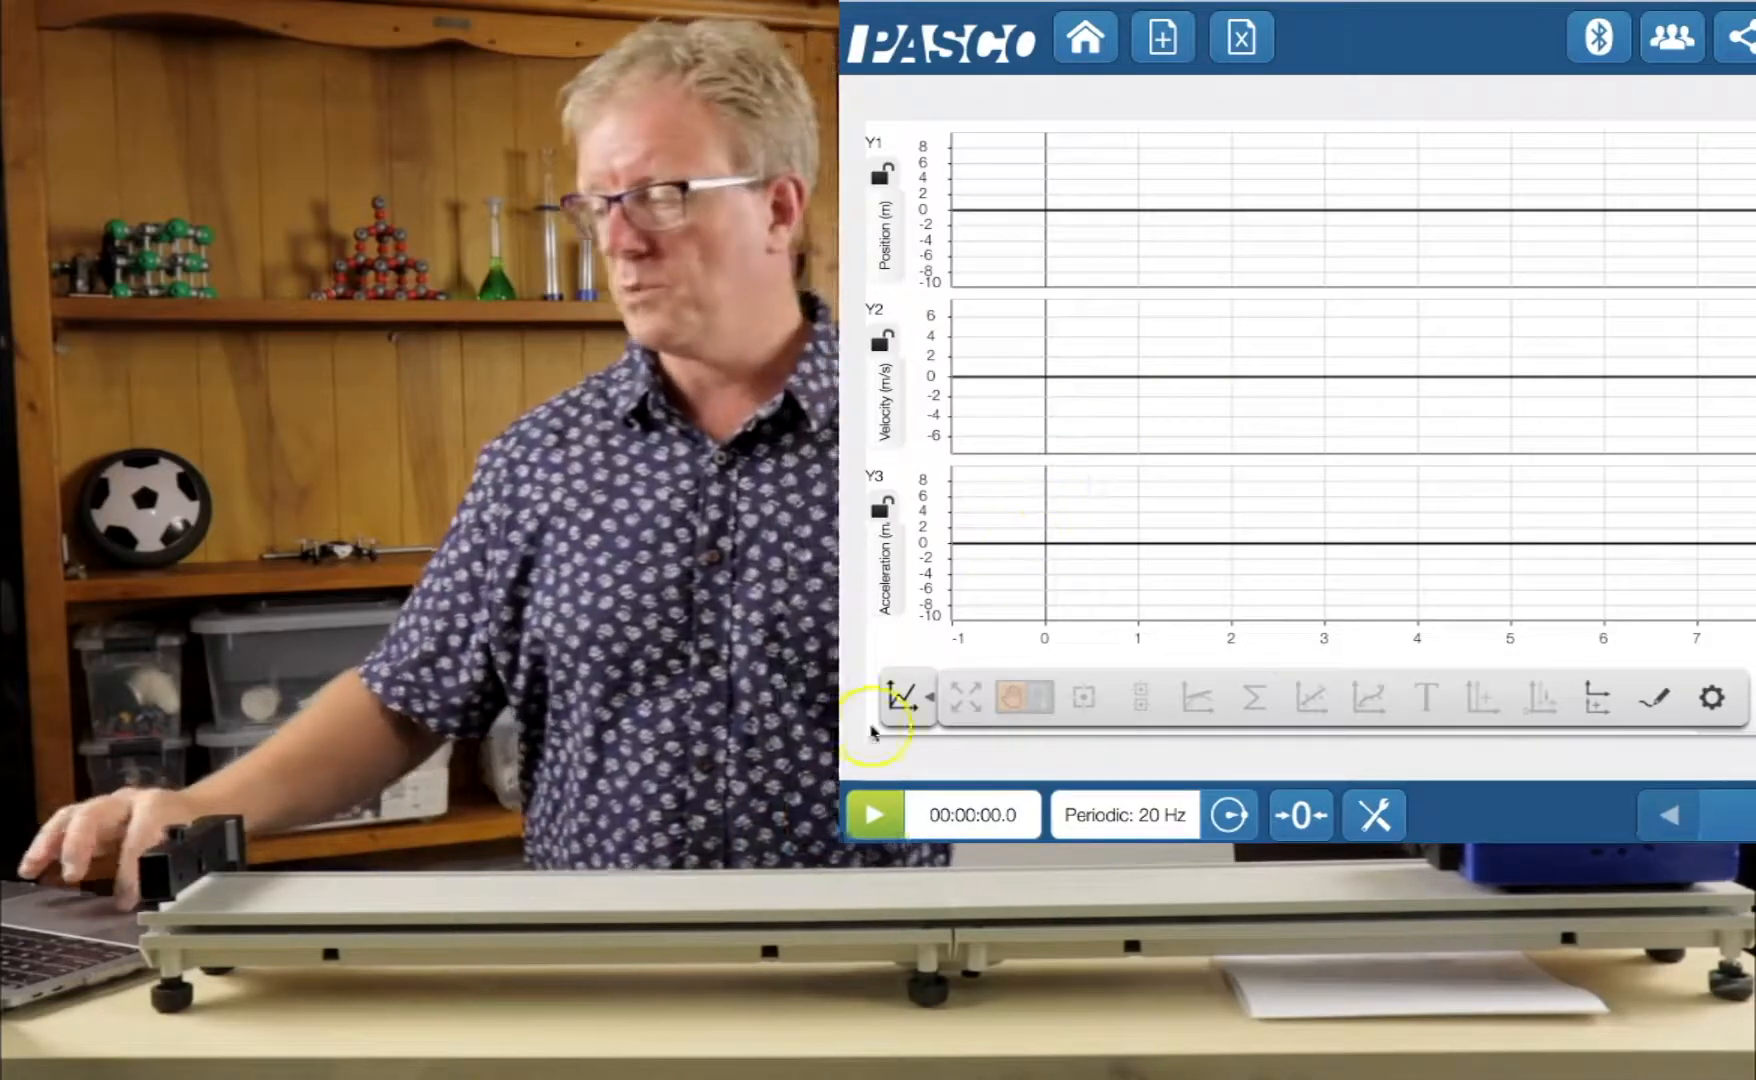
Record one smart cart run of about 3.5 seconds.
{"action": "left_click", "coordinate": [875, 814]}
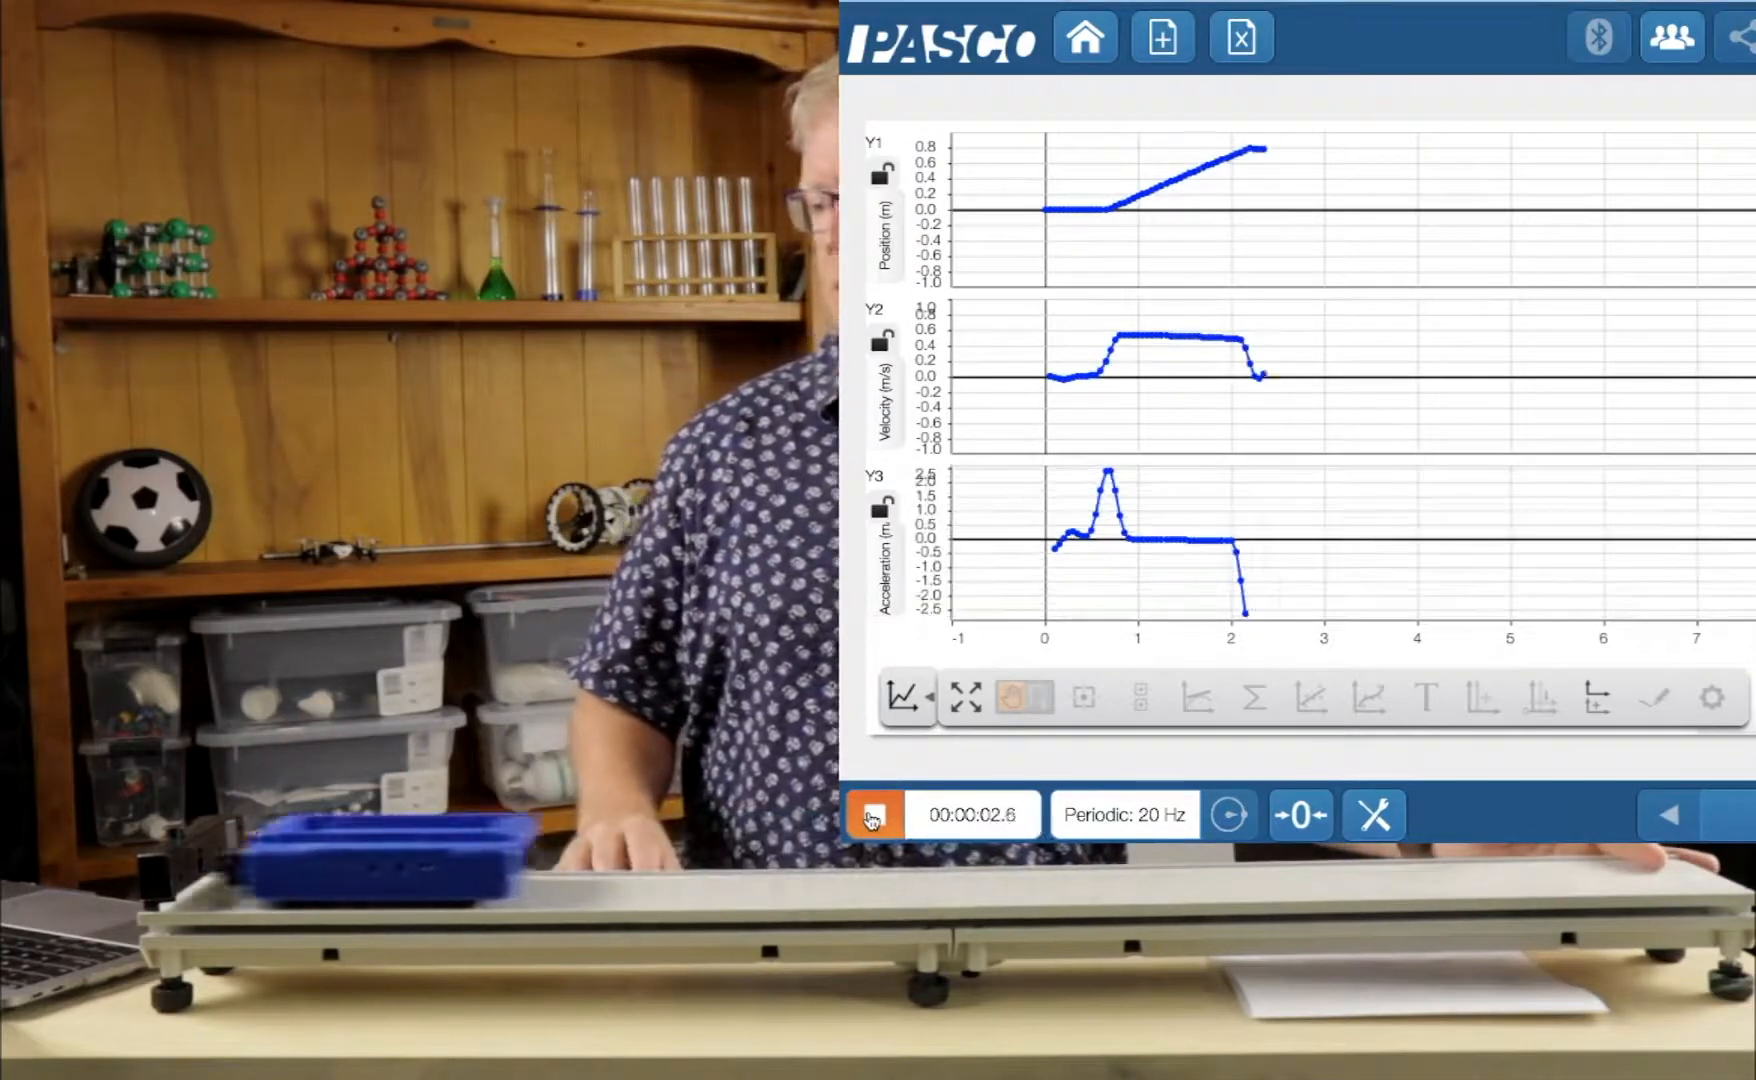
{"action": "left_click", "coordinate": [876, 814]}
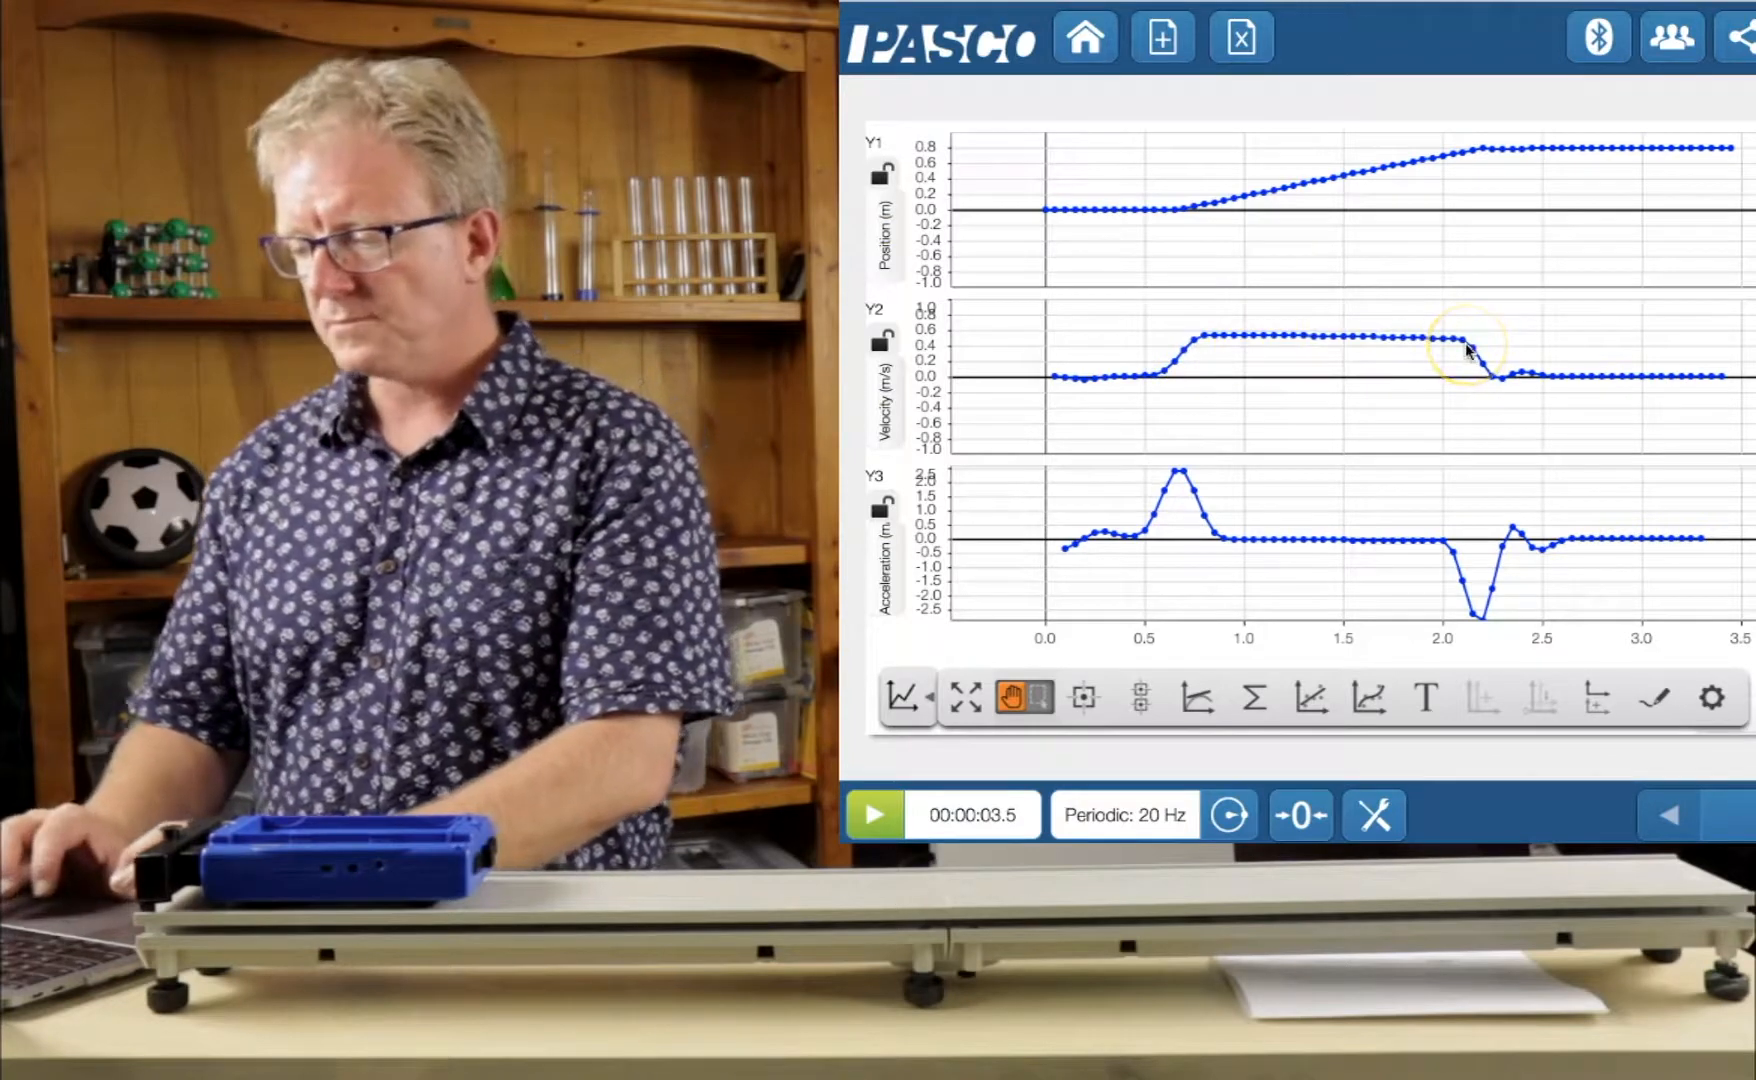
{"action": "mouse_move", "coordinate": [1400, 560]}
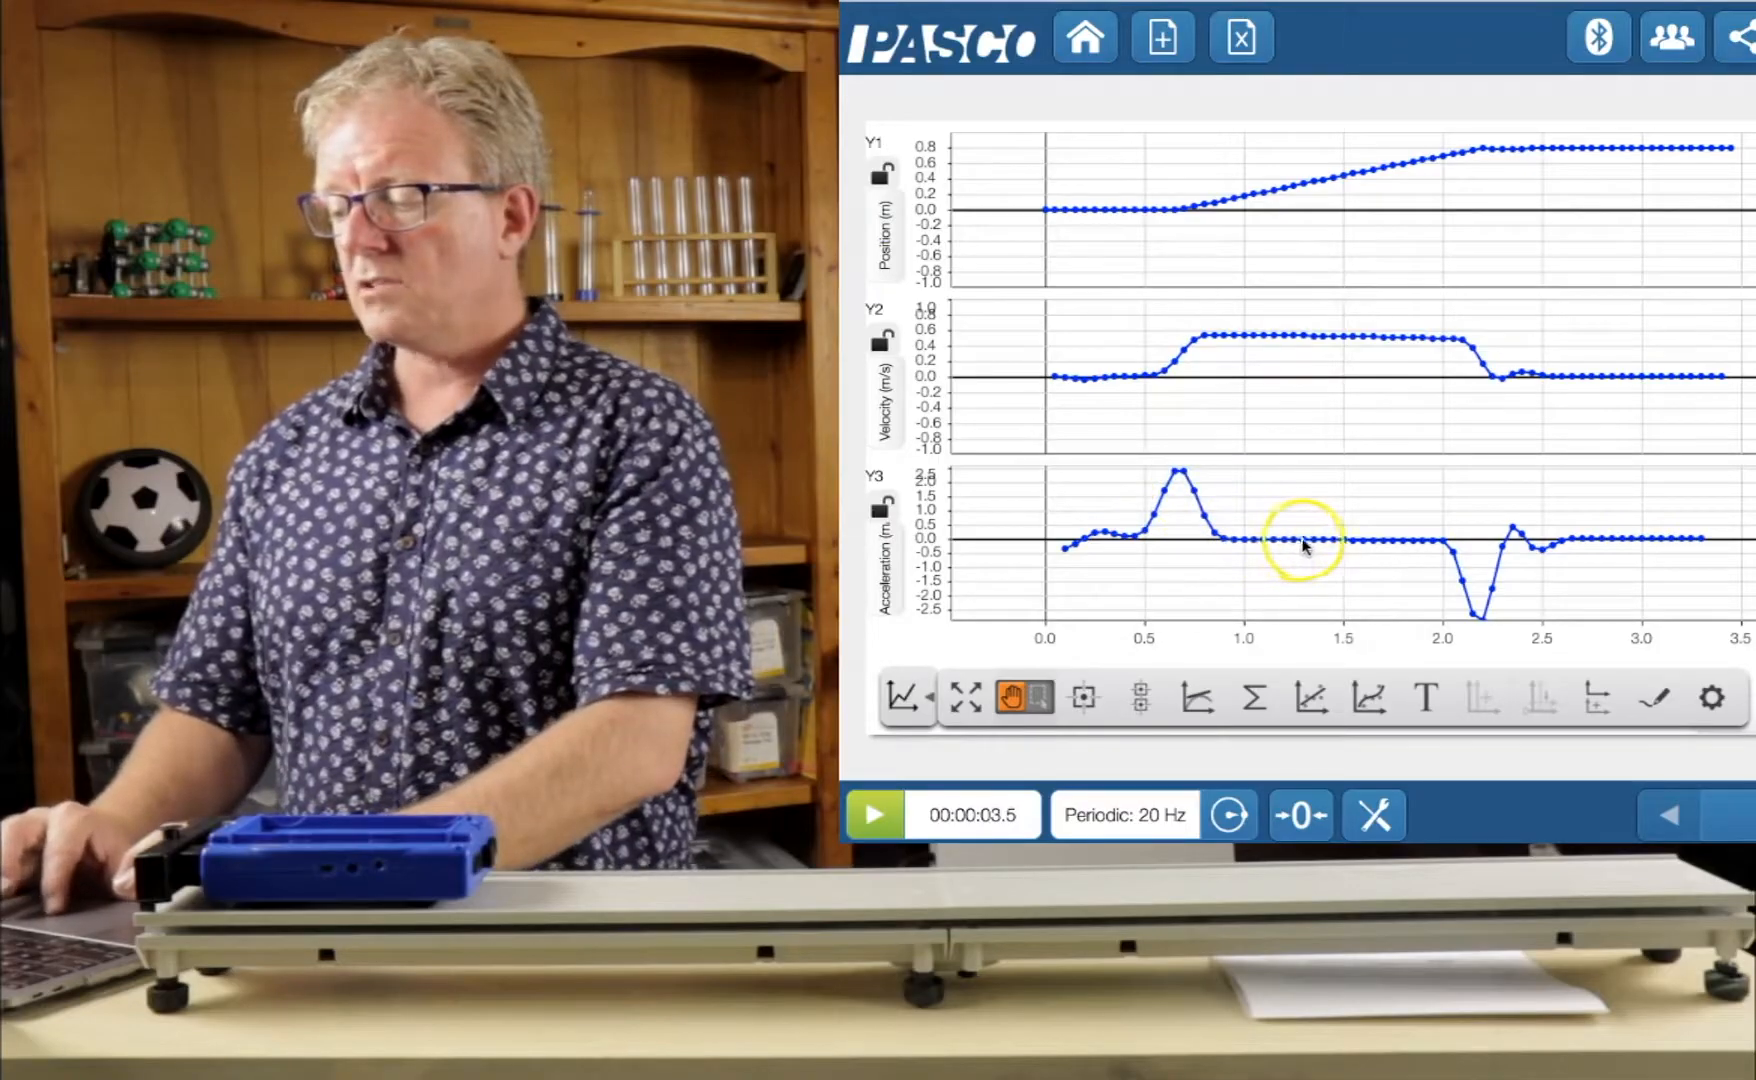
{"action": "mouse_move", "coordinate": [1439, 549]}
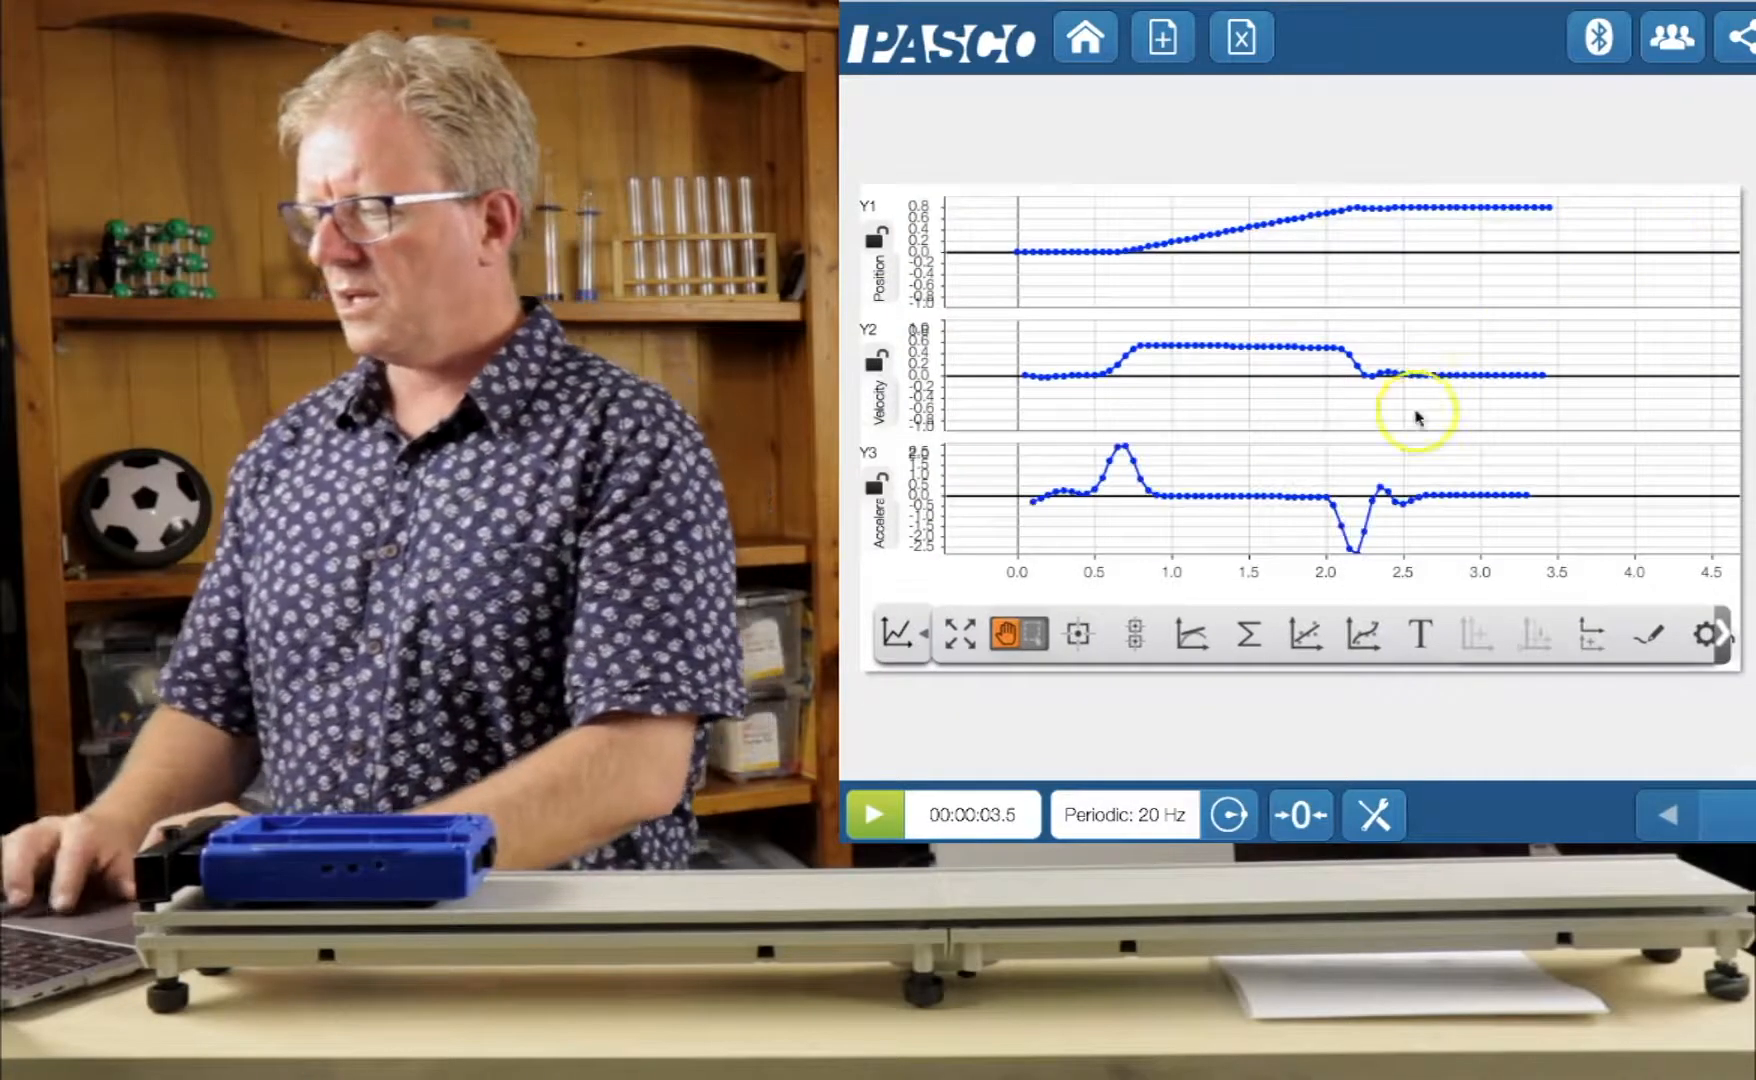
{"action": "mouse_move", "coordinate": [1691, 274]}
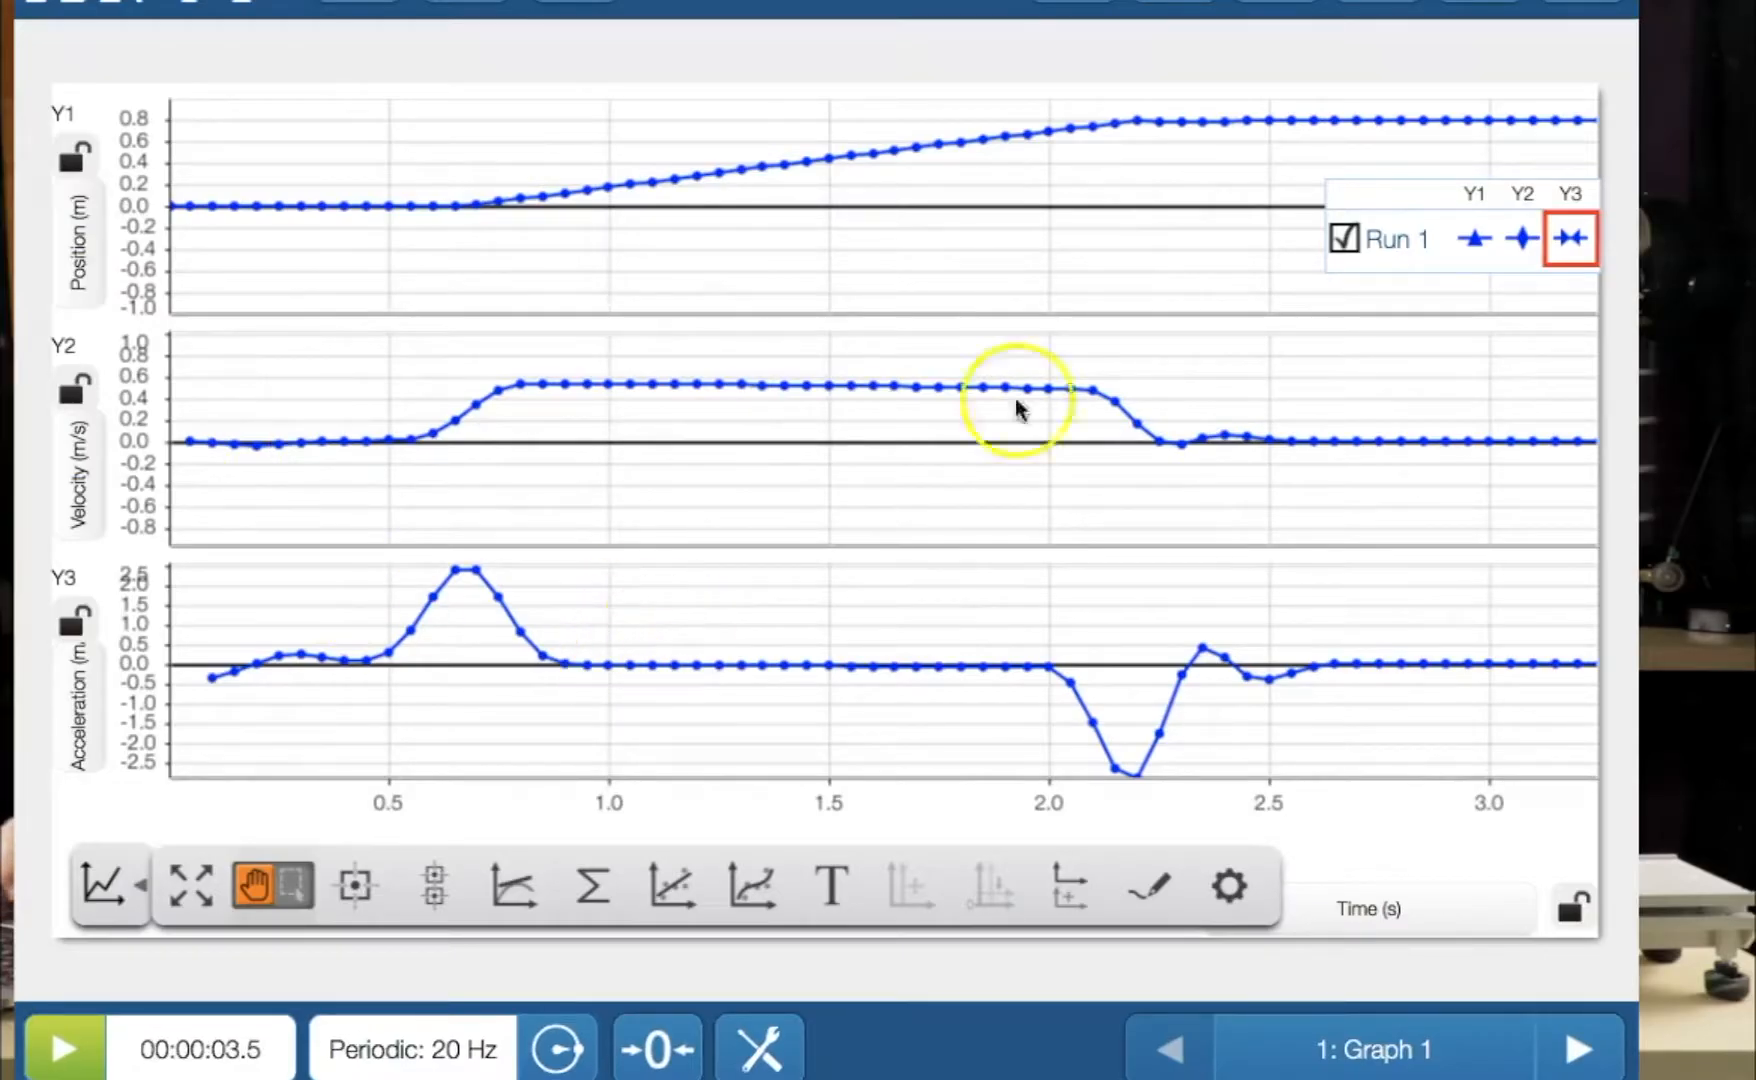
Make velocity the active plot and add readouts at 1.000 s (0.536 m/s) and 2.000 s (0.493 m/s).
{"action": "left_click", "coordinate": [1473, 238]}
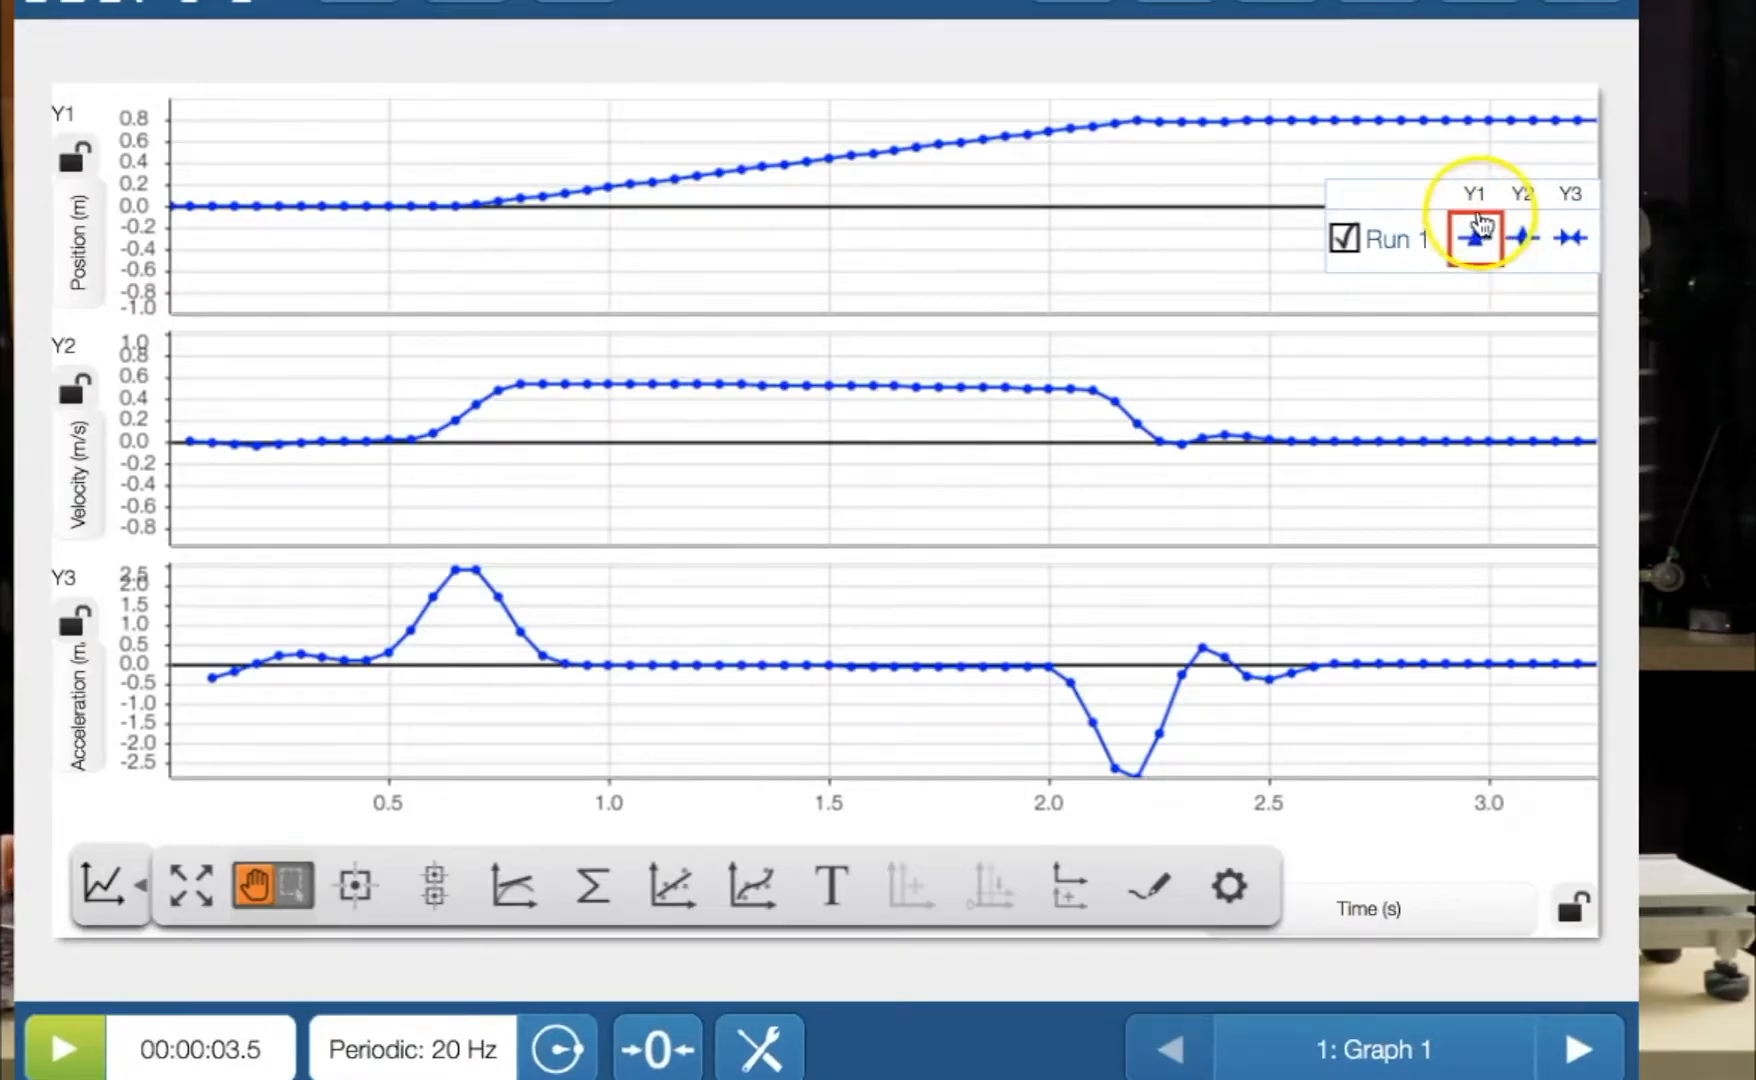
{"action": "left_click", "coordinate": [1522, 236]}
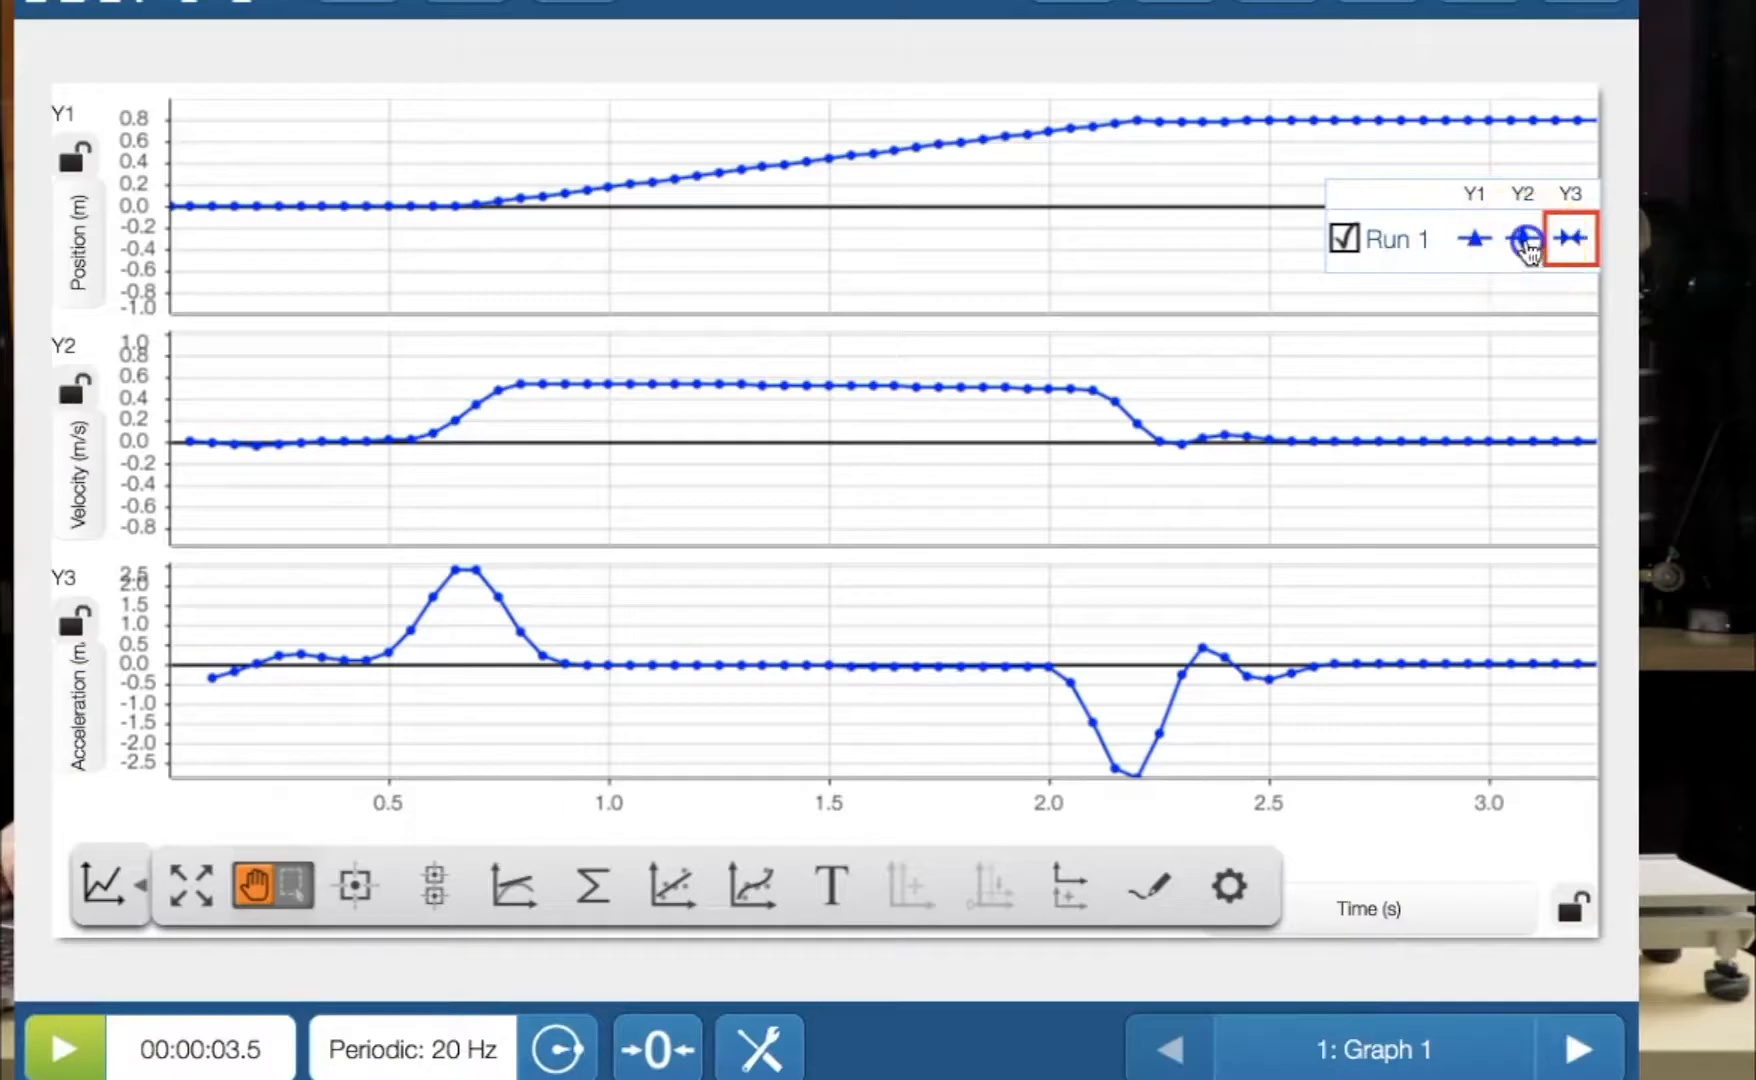
{"action": "left_click", "coordinate": [1523, 238]}
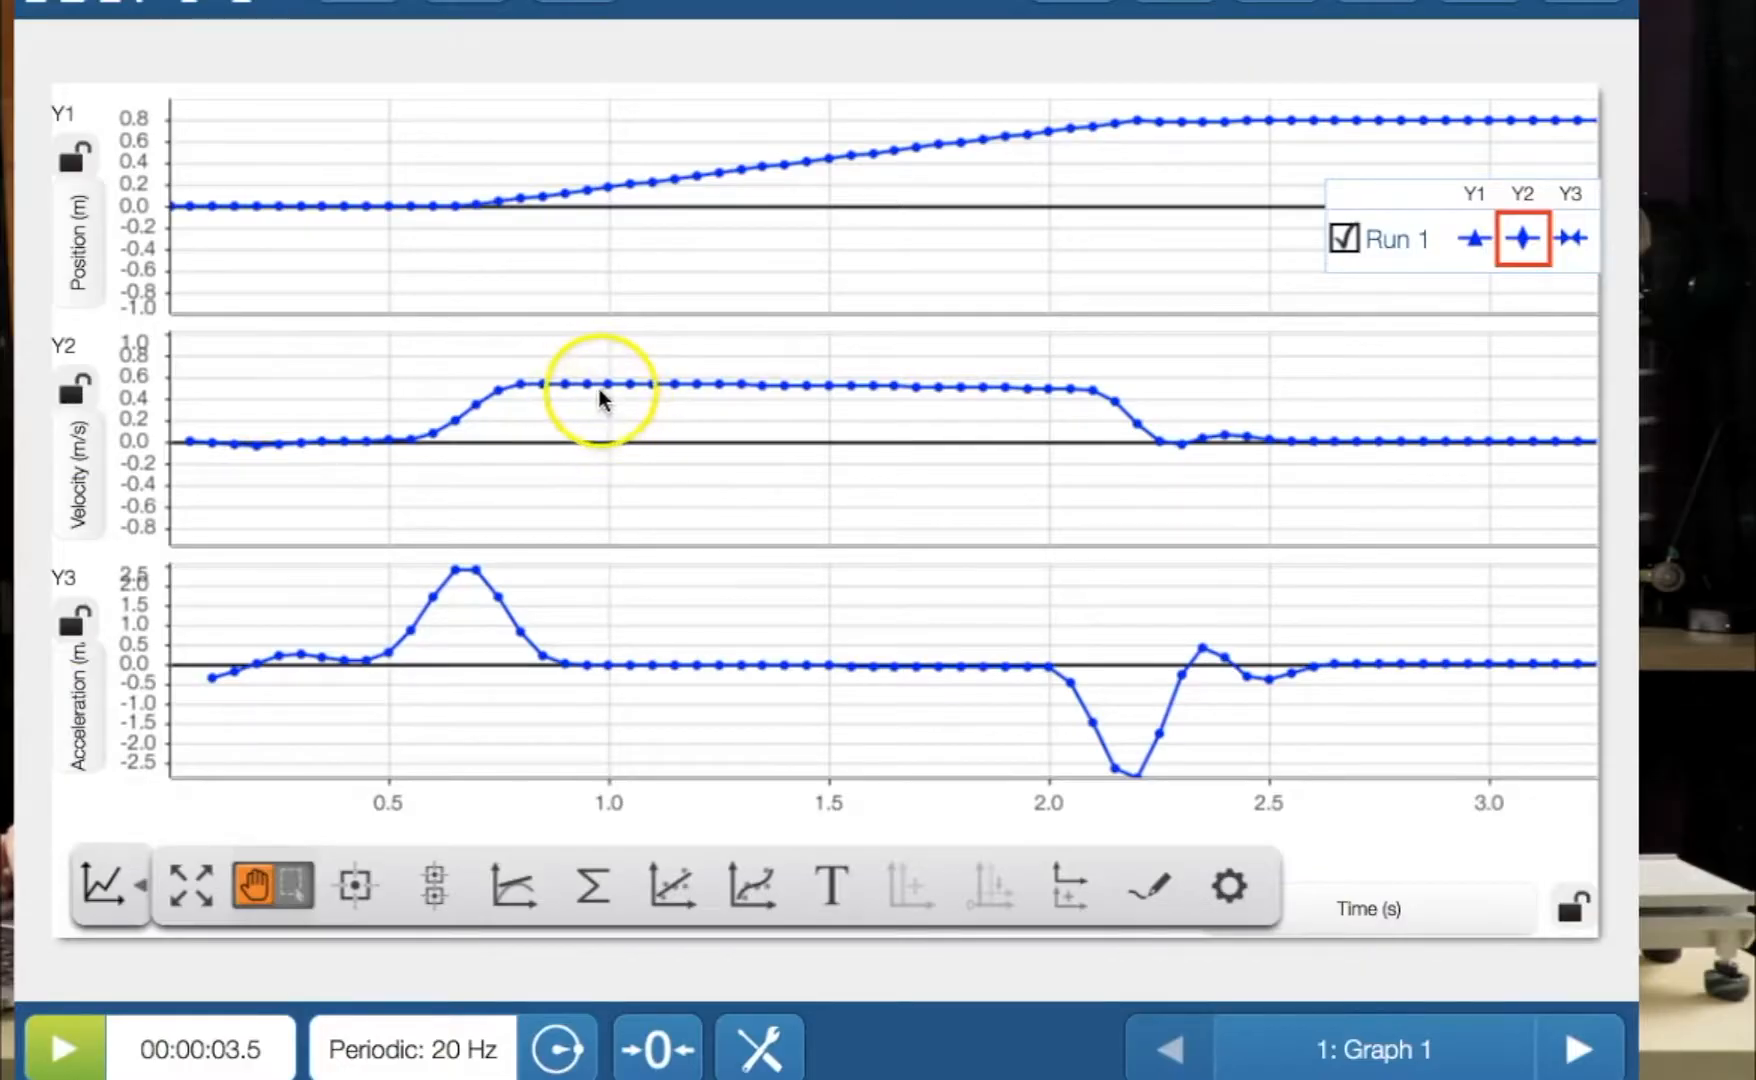
{"action": "left_click", "coordinate": [605, 387]}
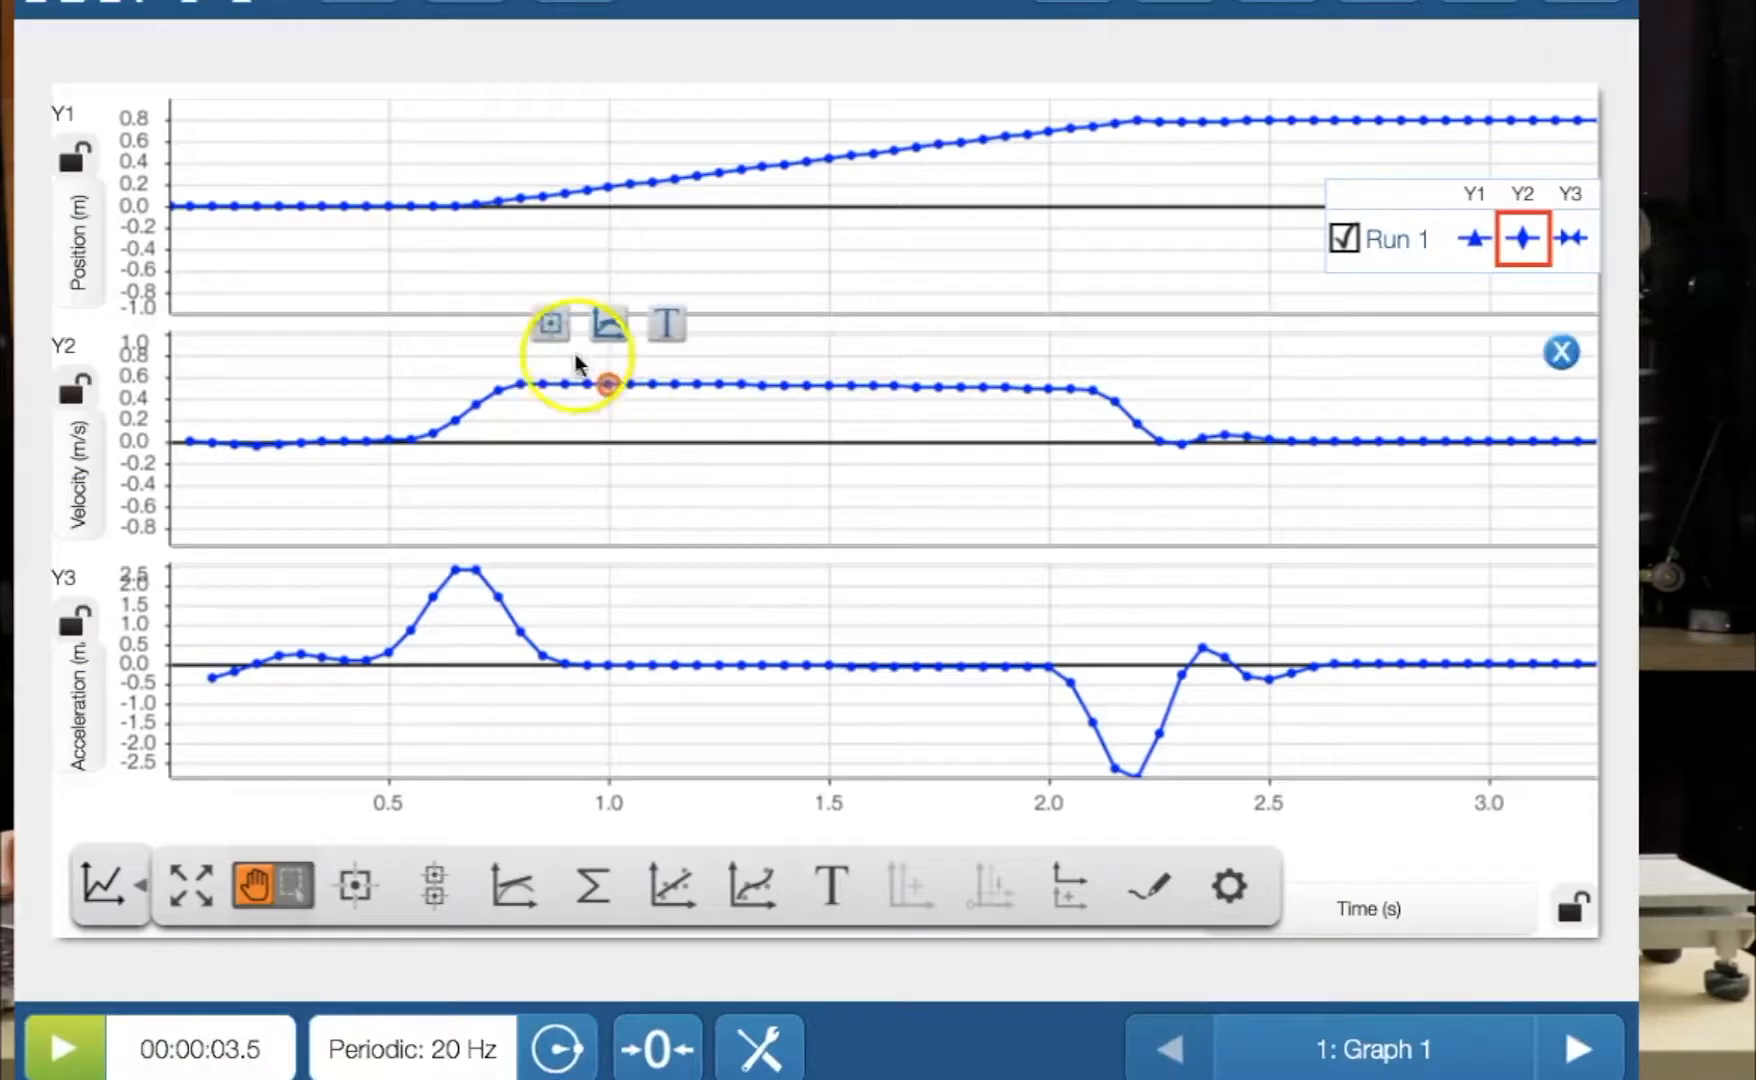
{"action": "mouse_move", "coordinate": [549, 326]}
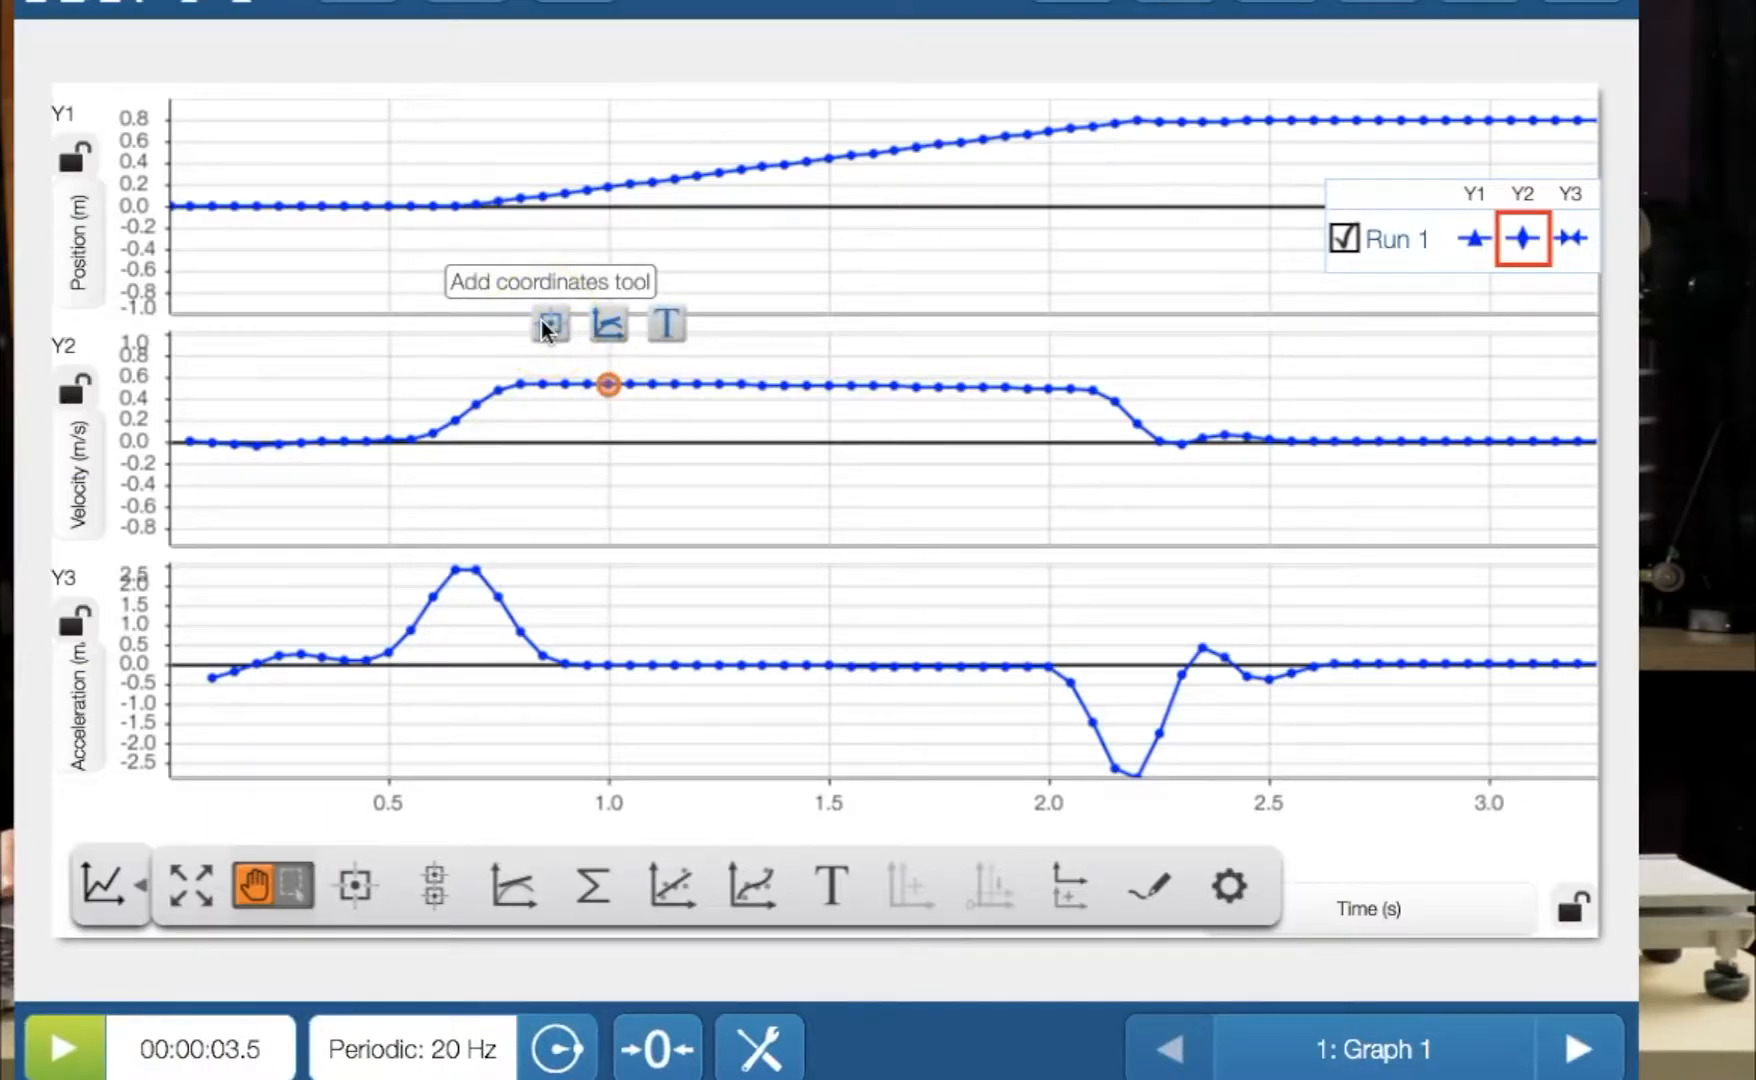
{"action": "left_click", "coordinate": [550, 325]}
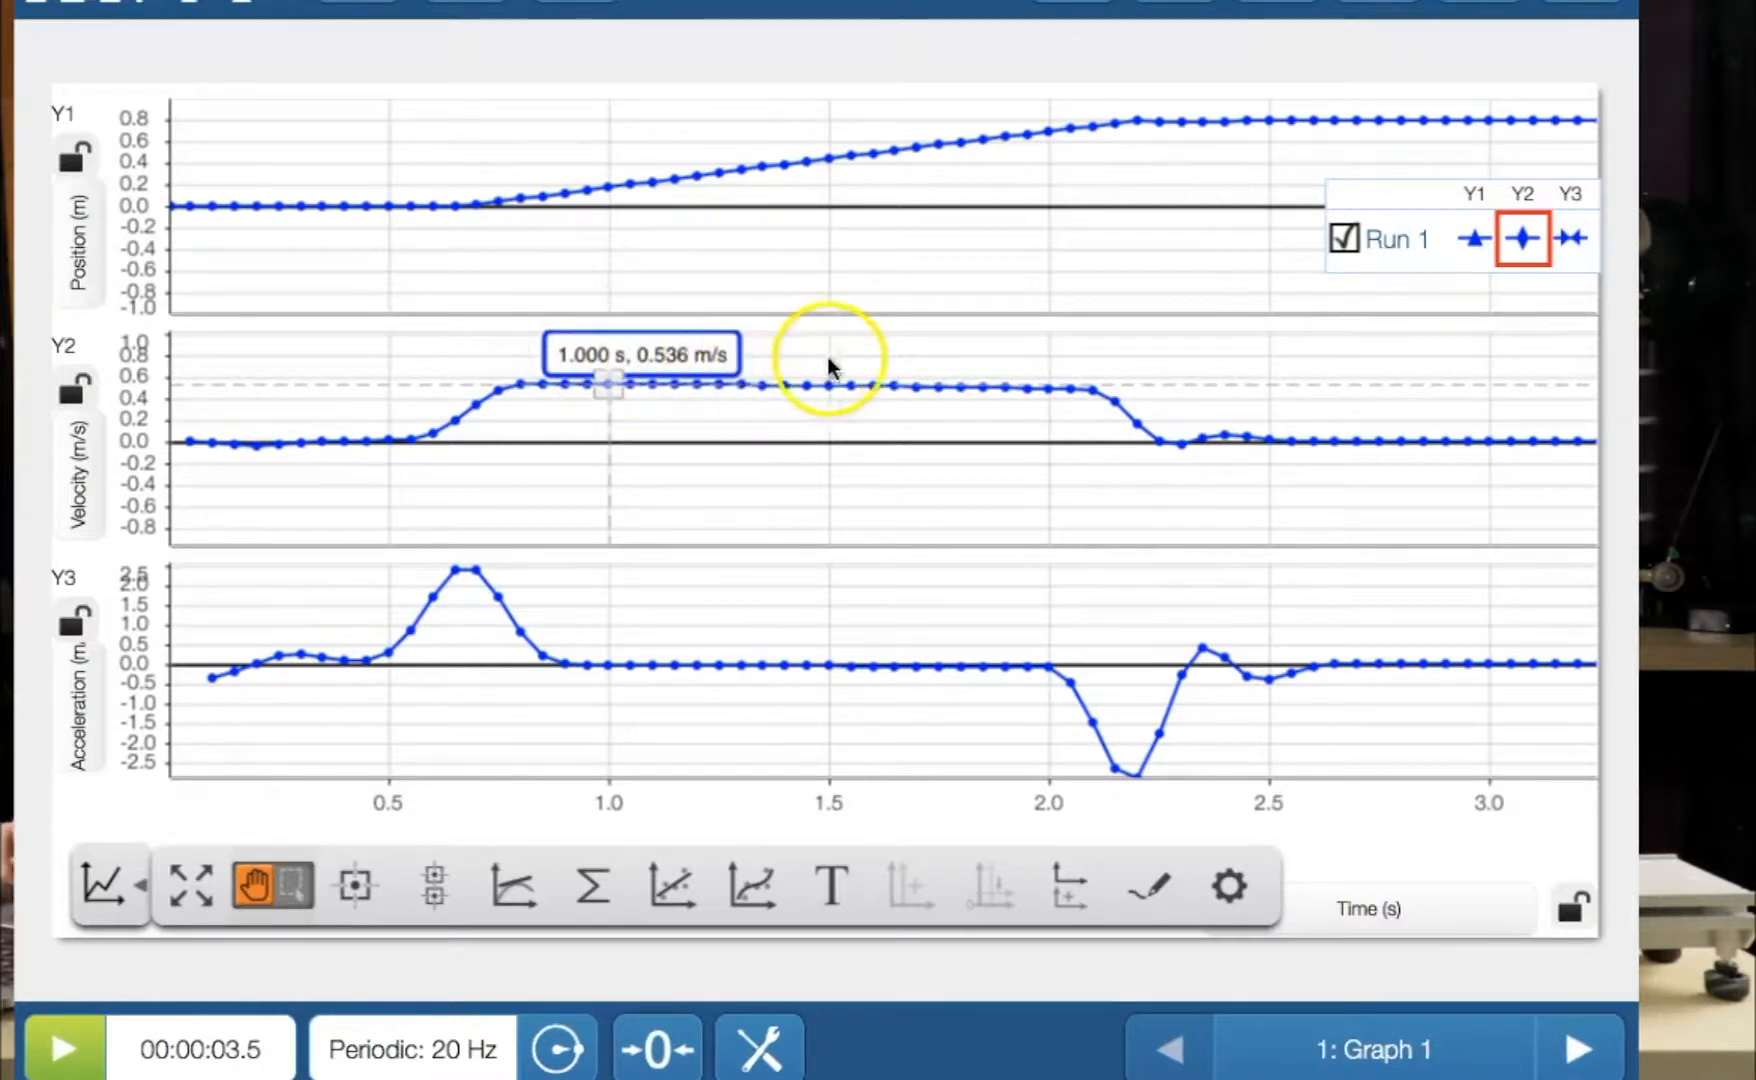
{"action": "mouse_move", "coordinate": [1047, 398]}
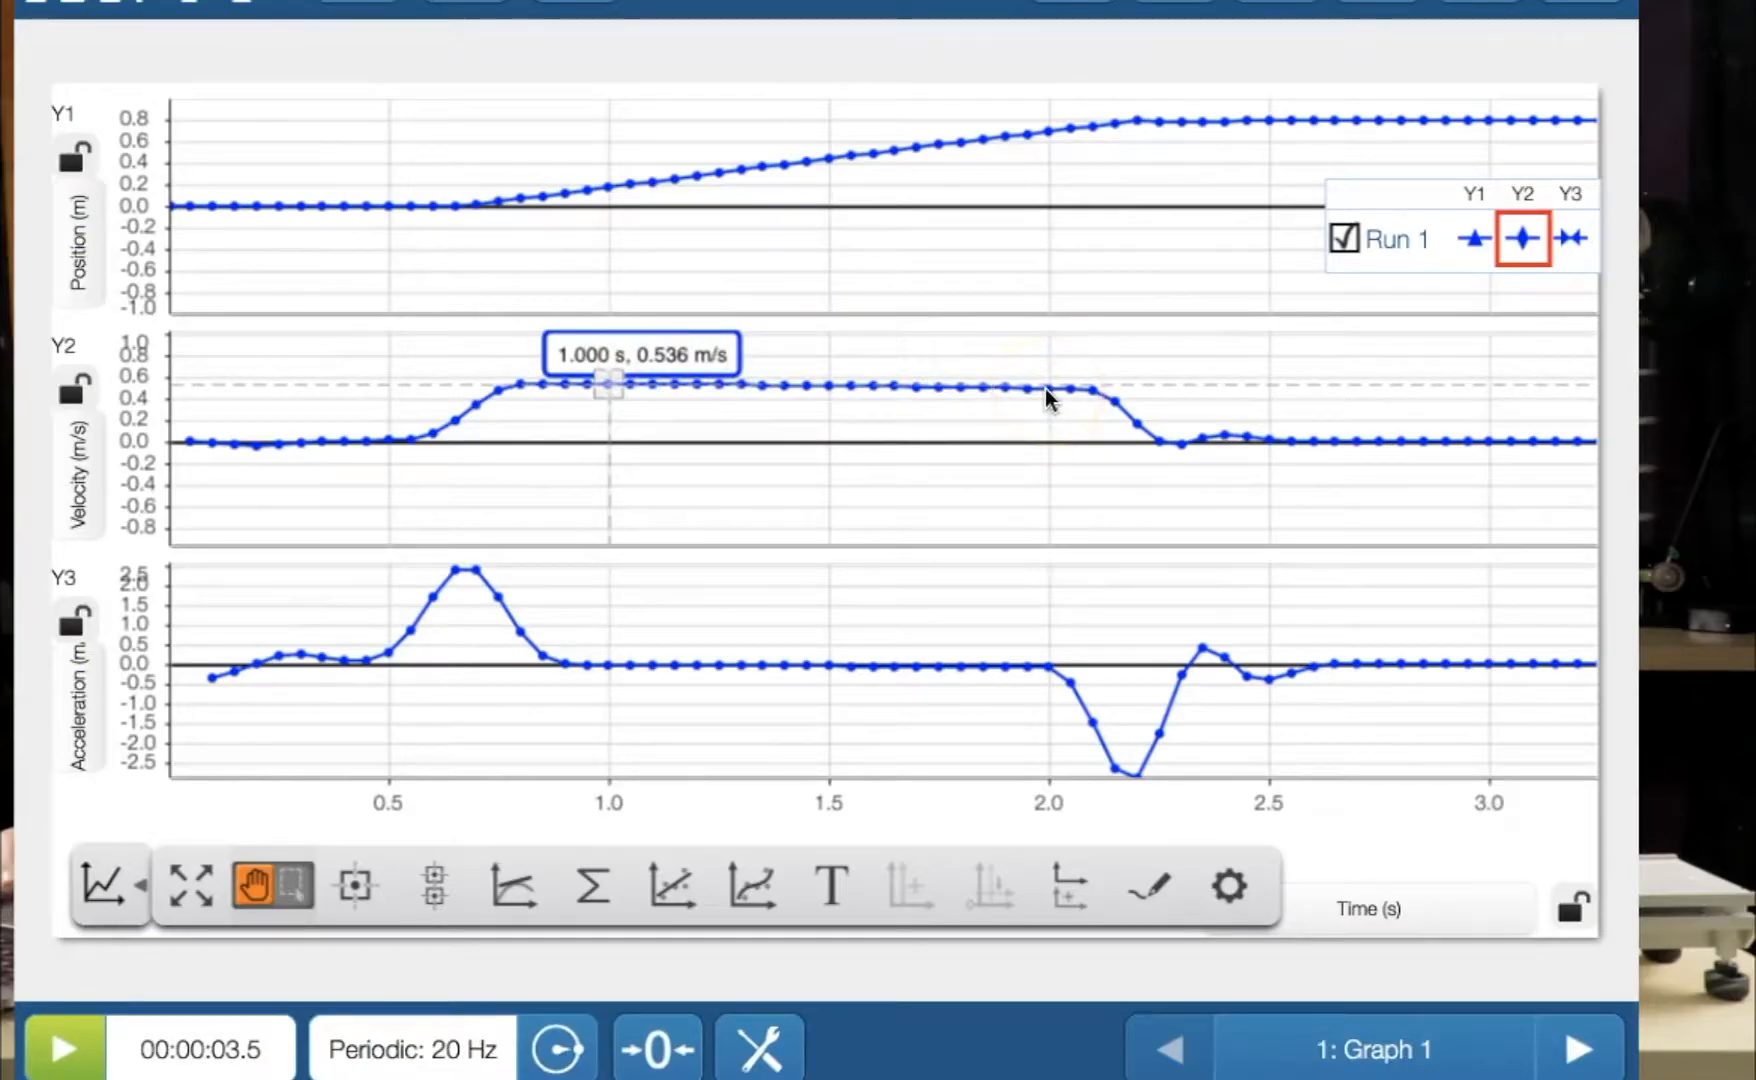
{"action": "left_click", "coordinate": [1049, 390]}
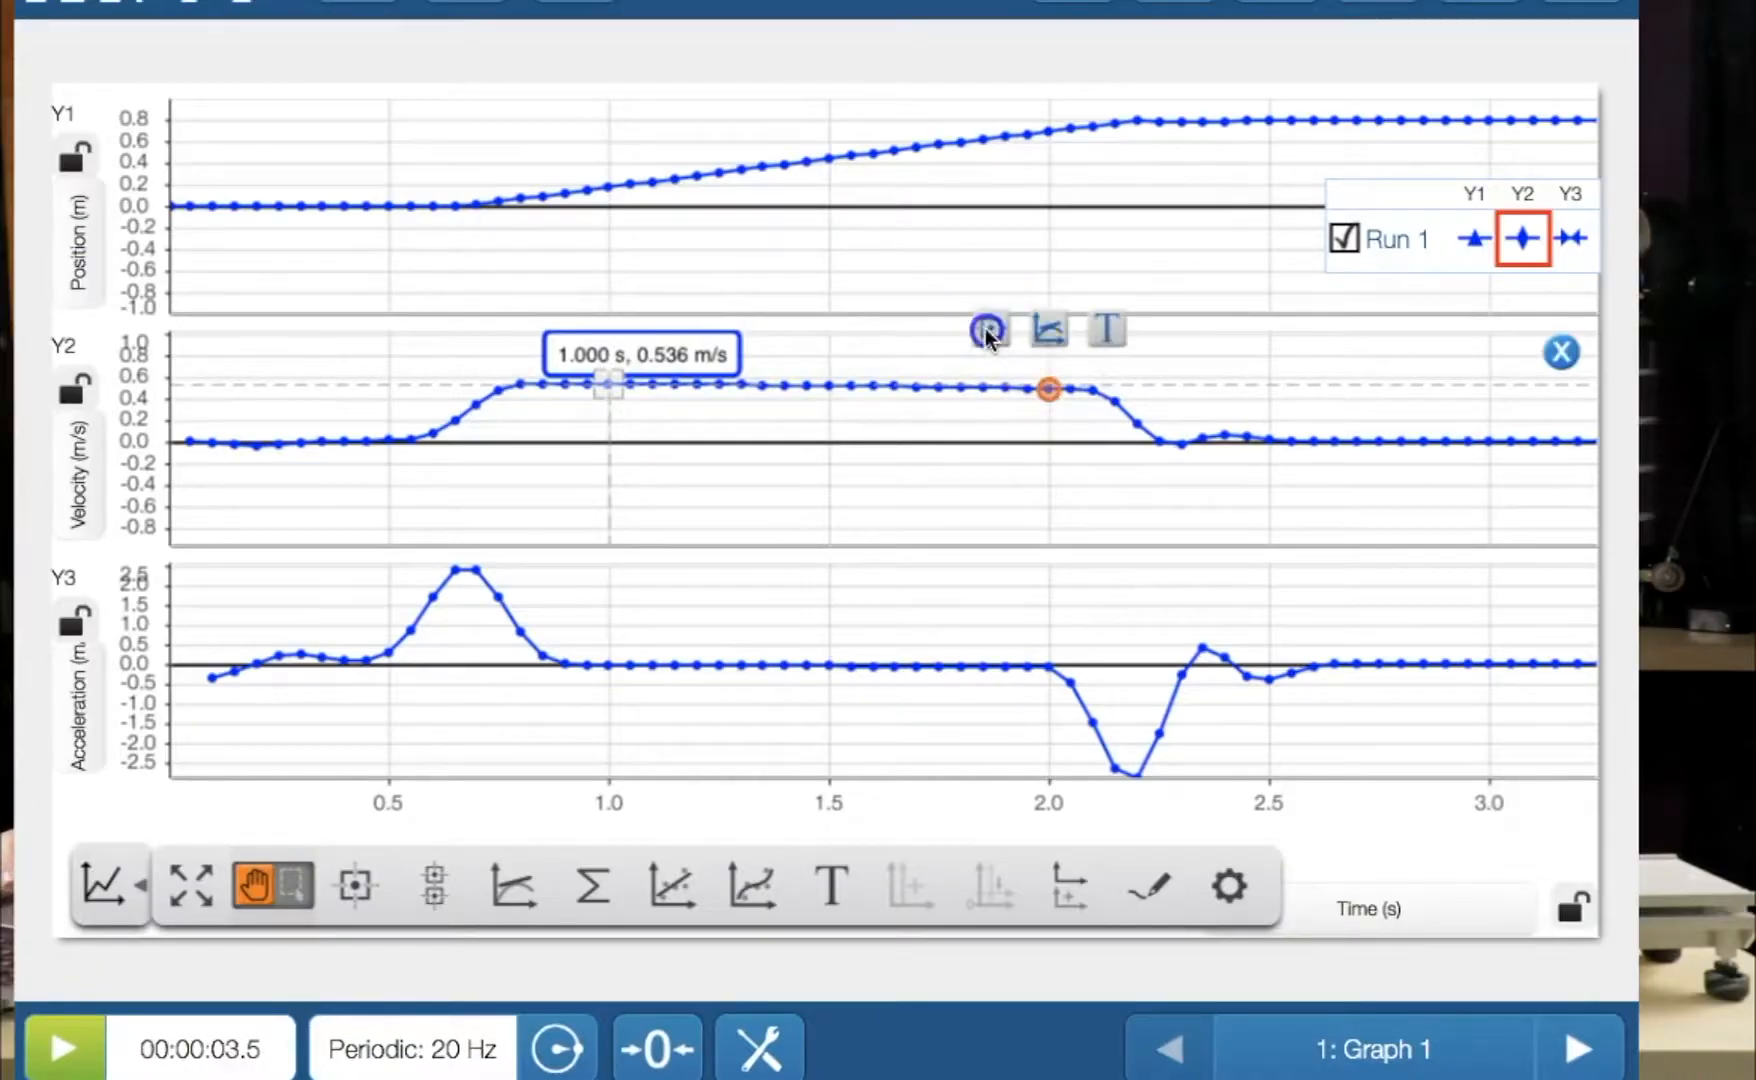
{"action": "left_click", "coordinate": [1047, 390]}
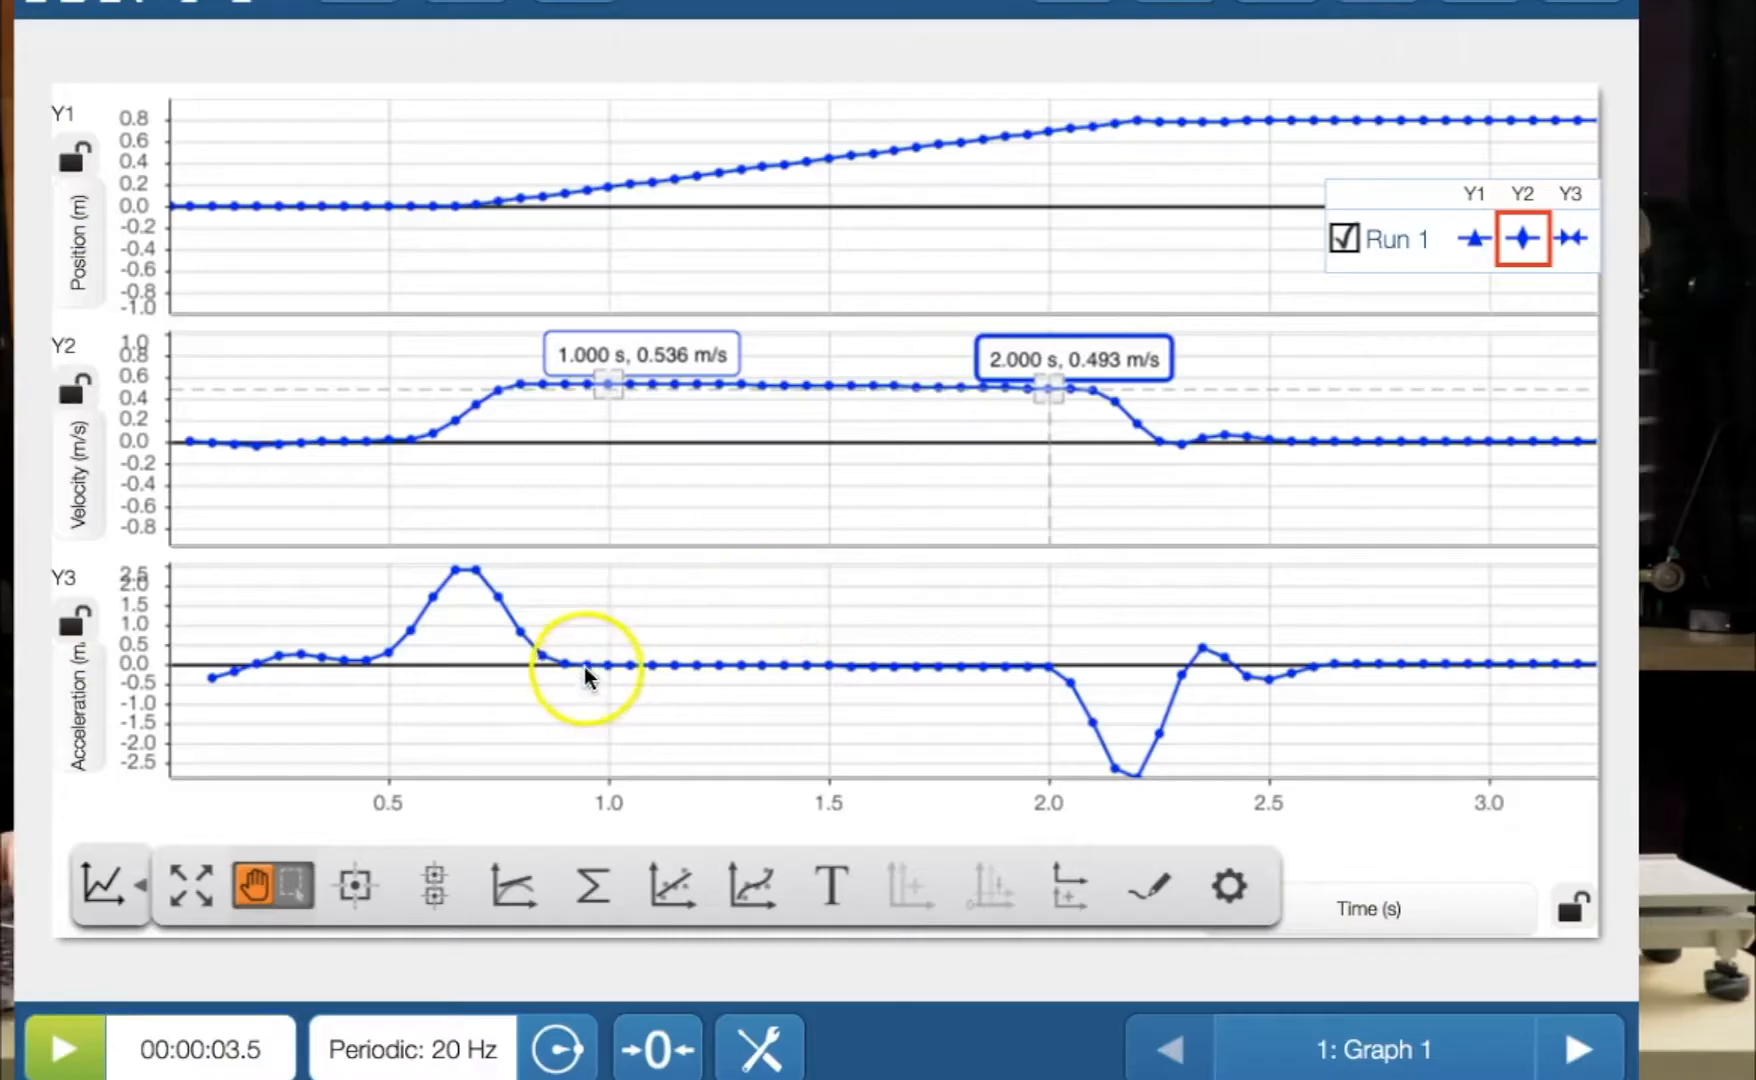
{"action": "mouse_move", "coordinate": [938, 686]}
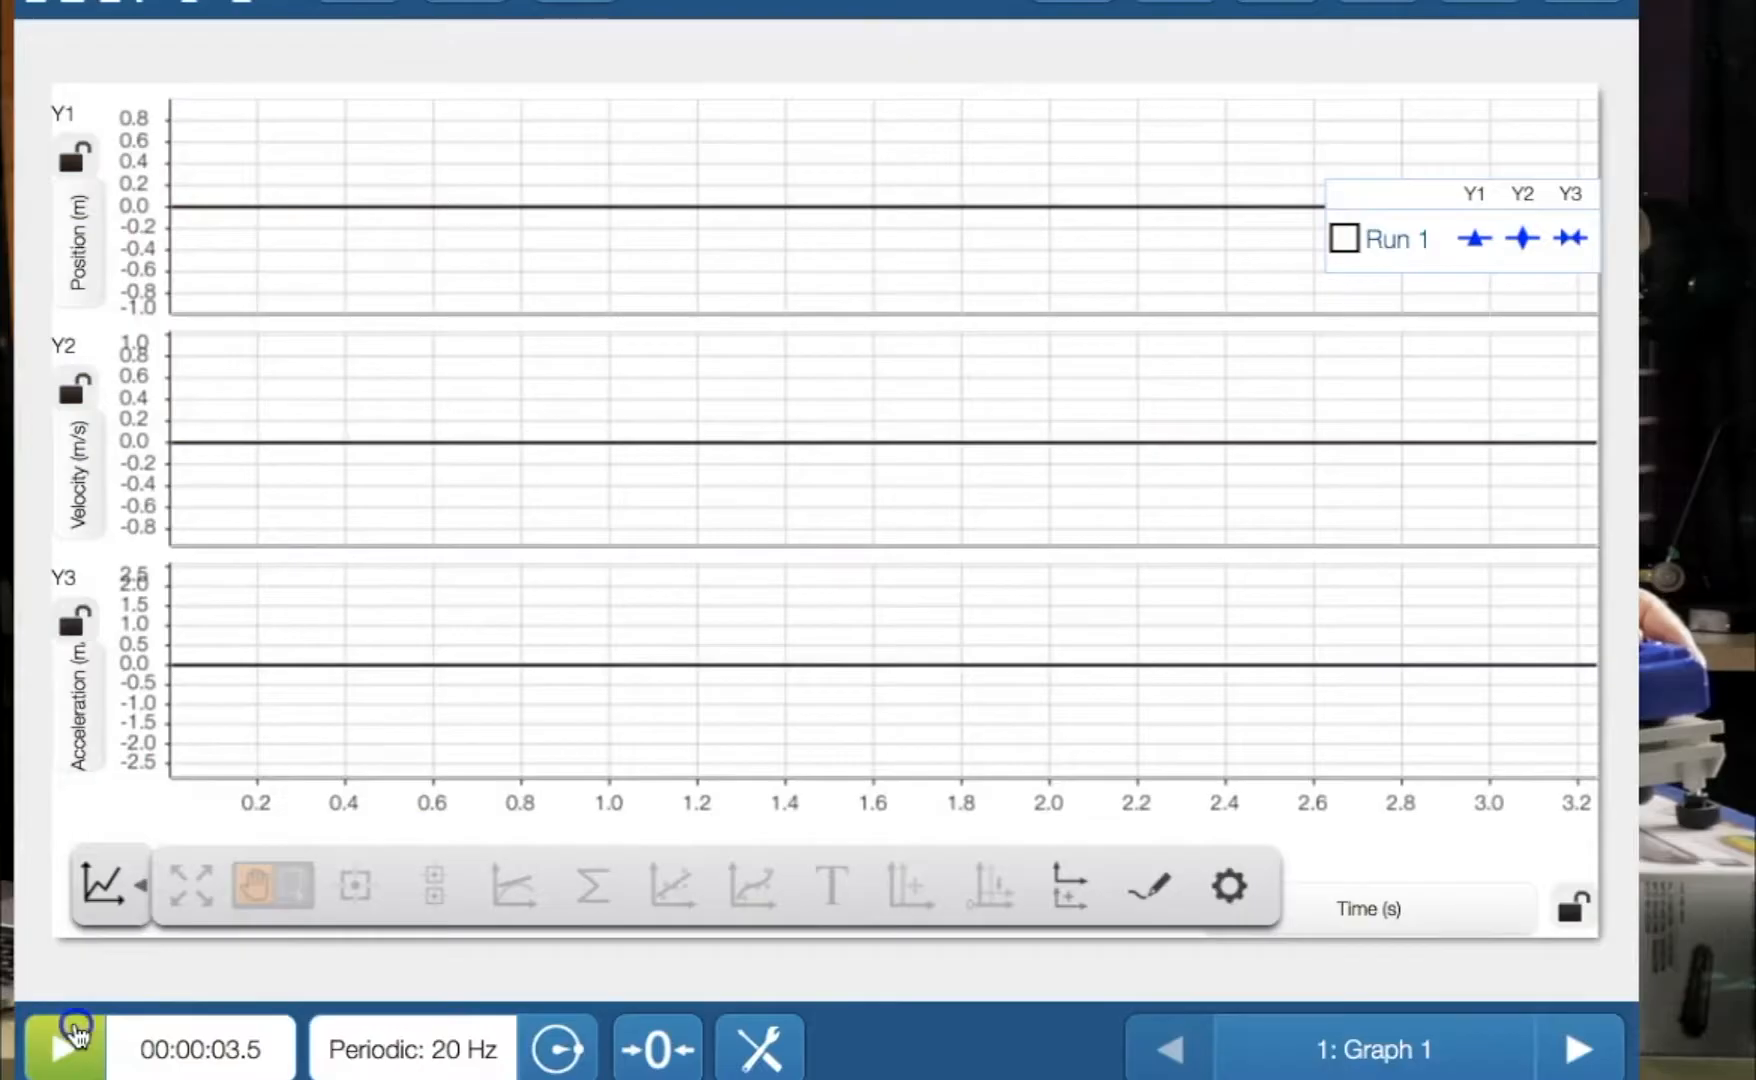
Start recording a new smart cart run with Start.
{"action": "left_click", "coordinate": [63, 1048]}
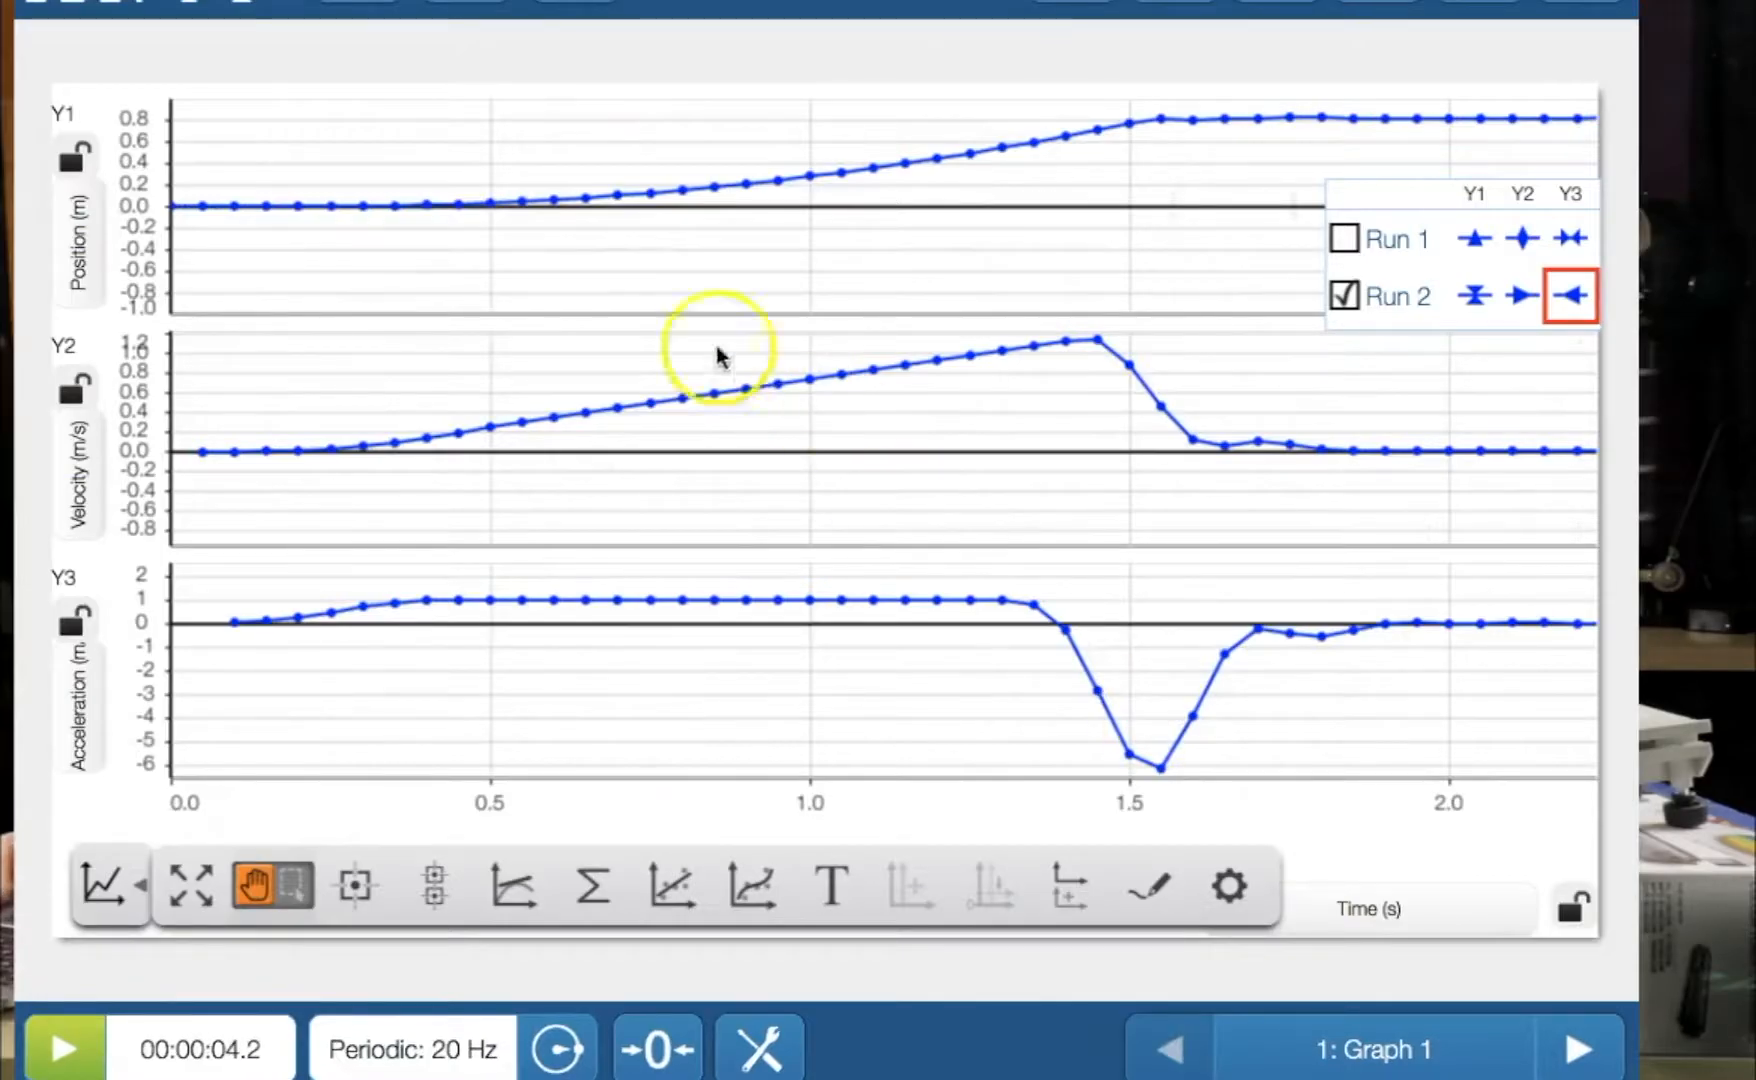
{"action": "mouse_move", "coordinate": [470, 213]}
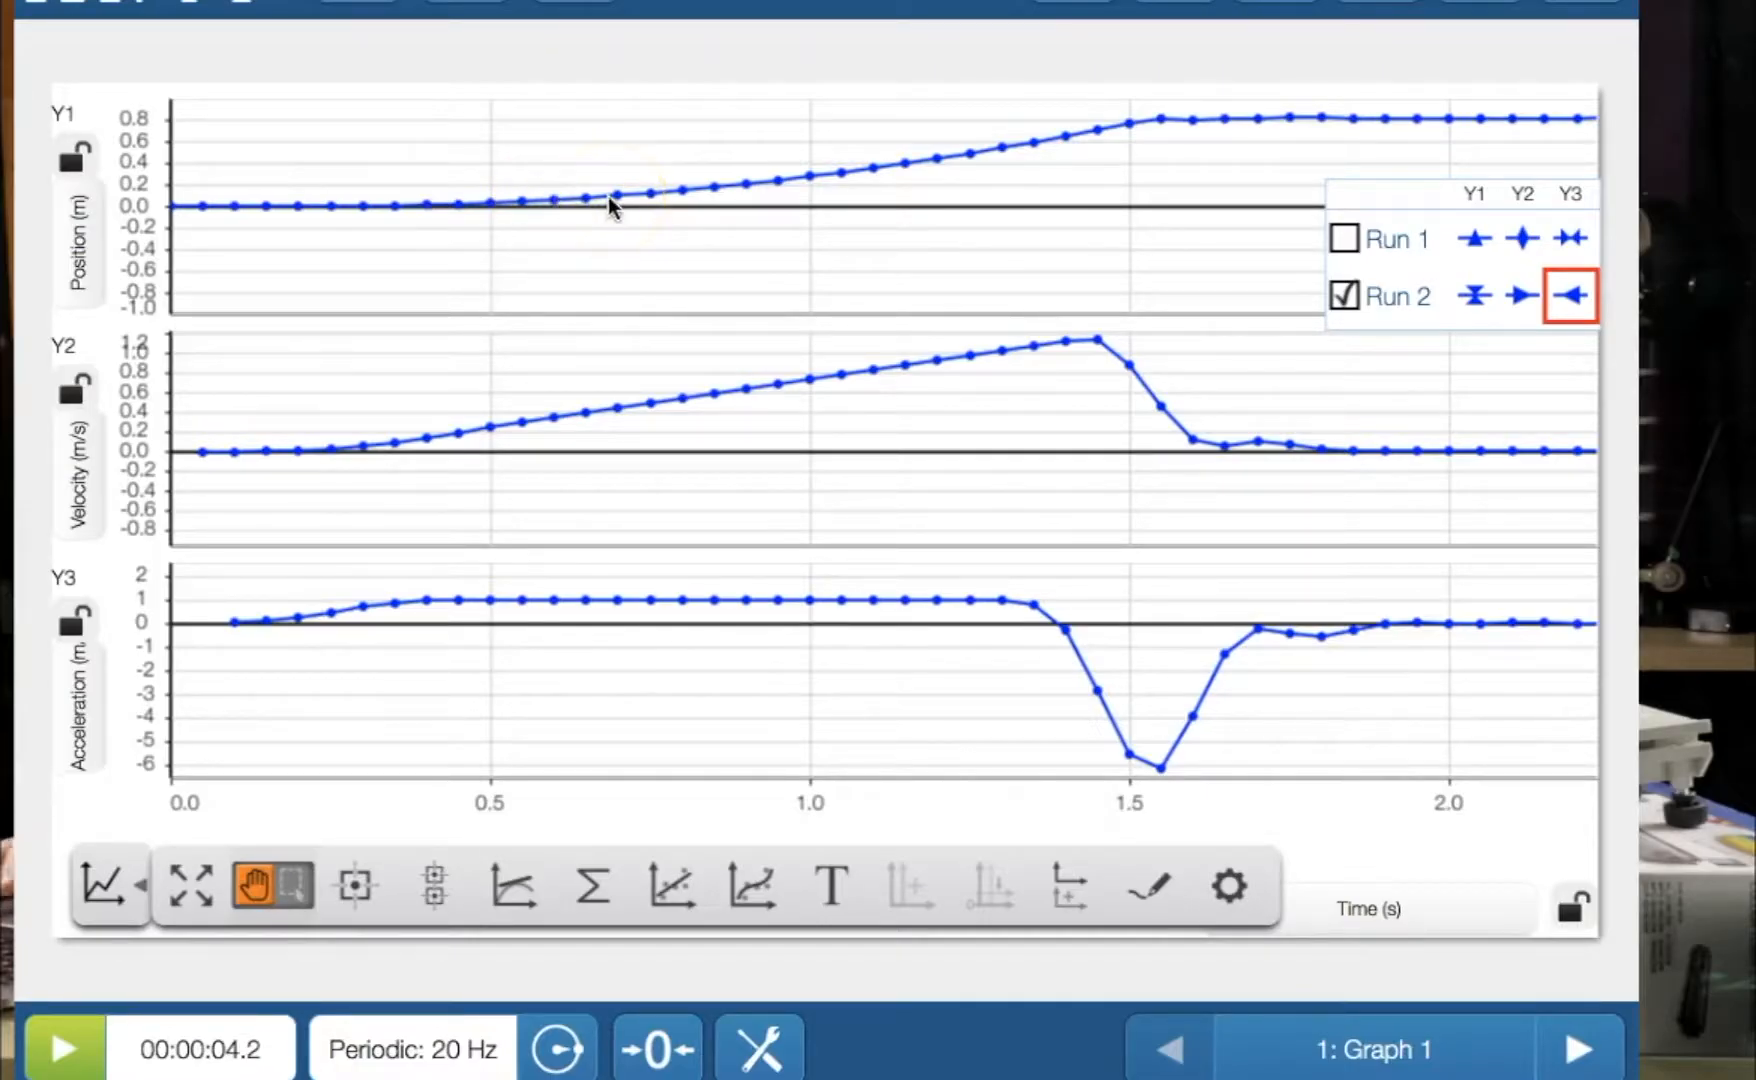
{"action": "mouse_move", "coordinate": [692, 204]}
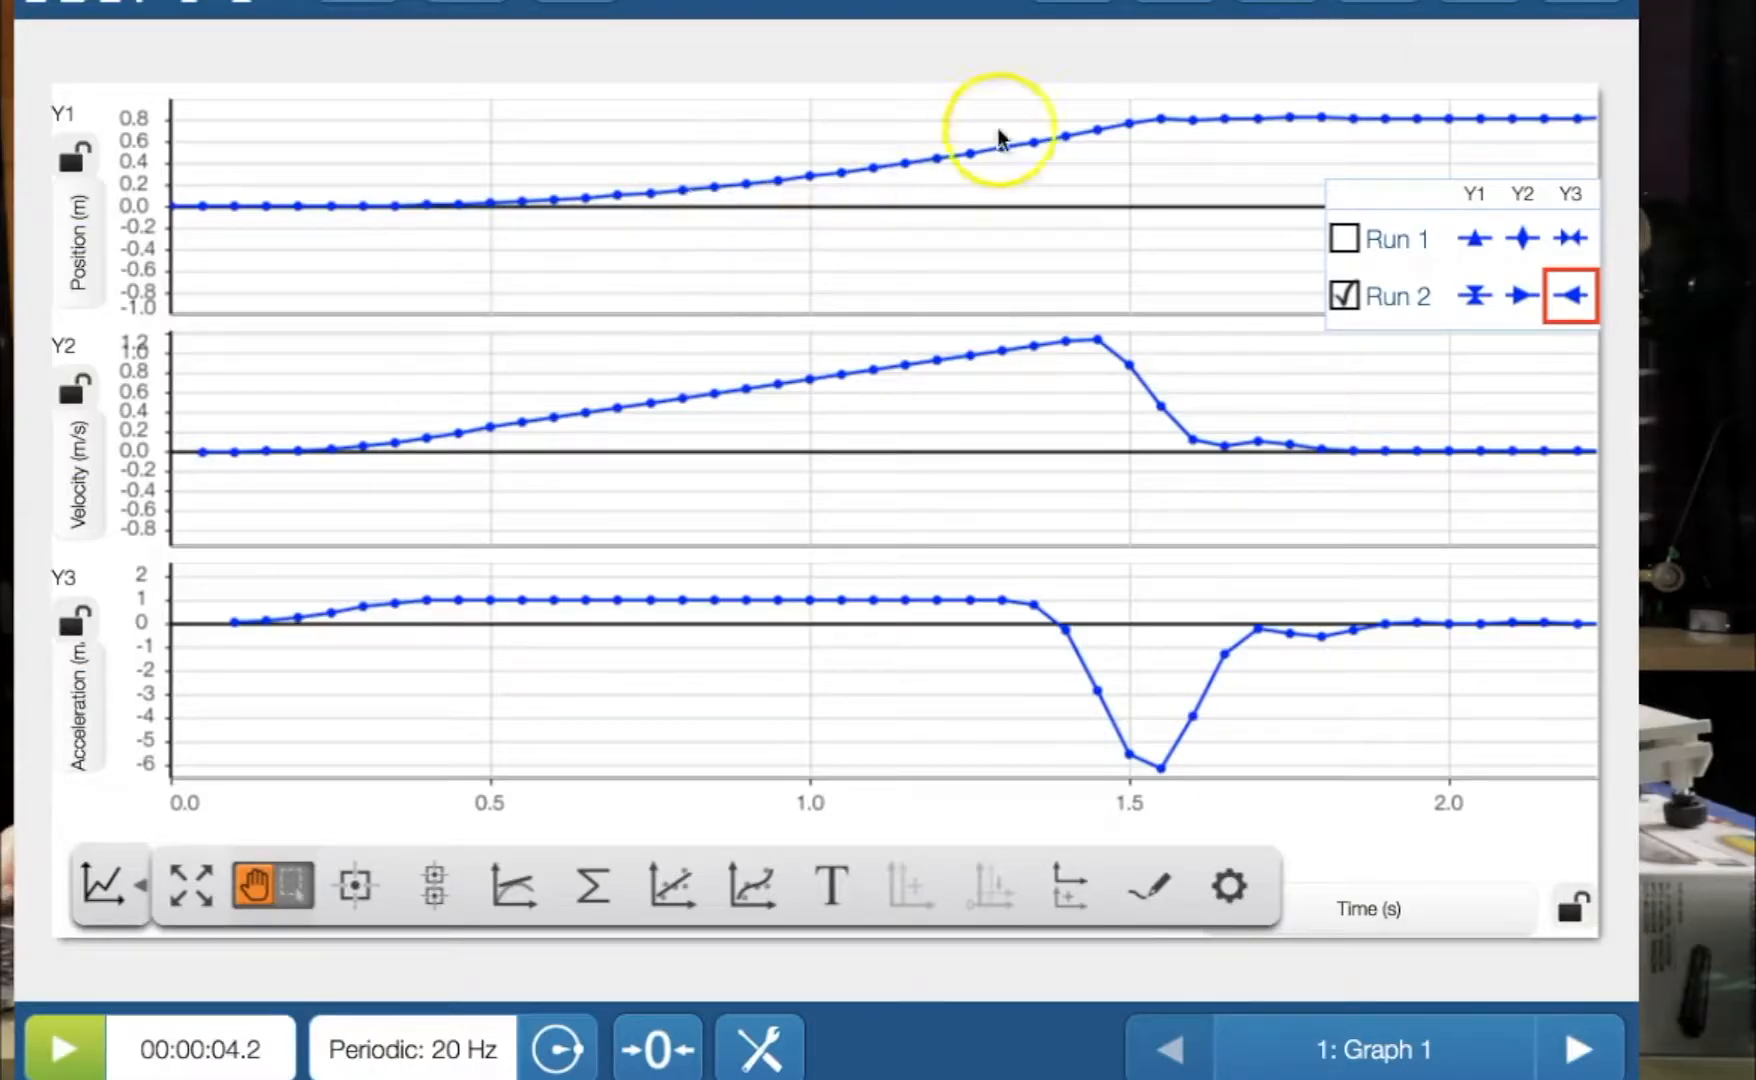
{"action": "mouse_move", "coordinate": [550, 467]}
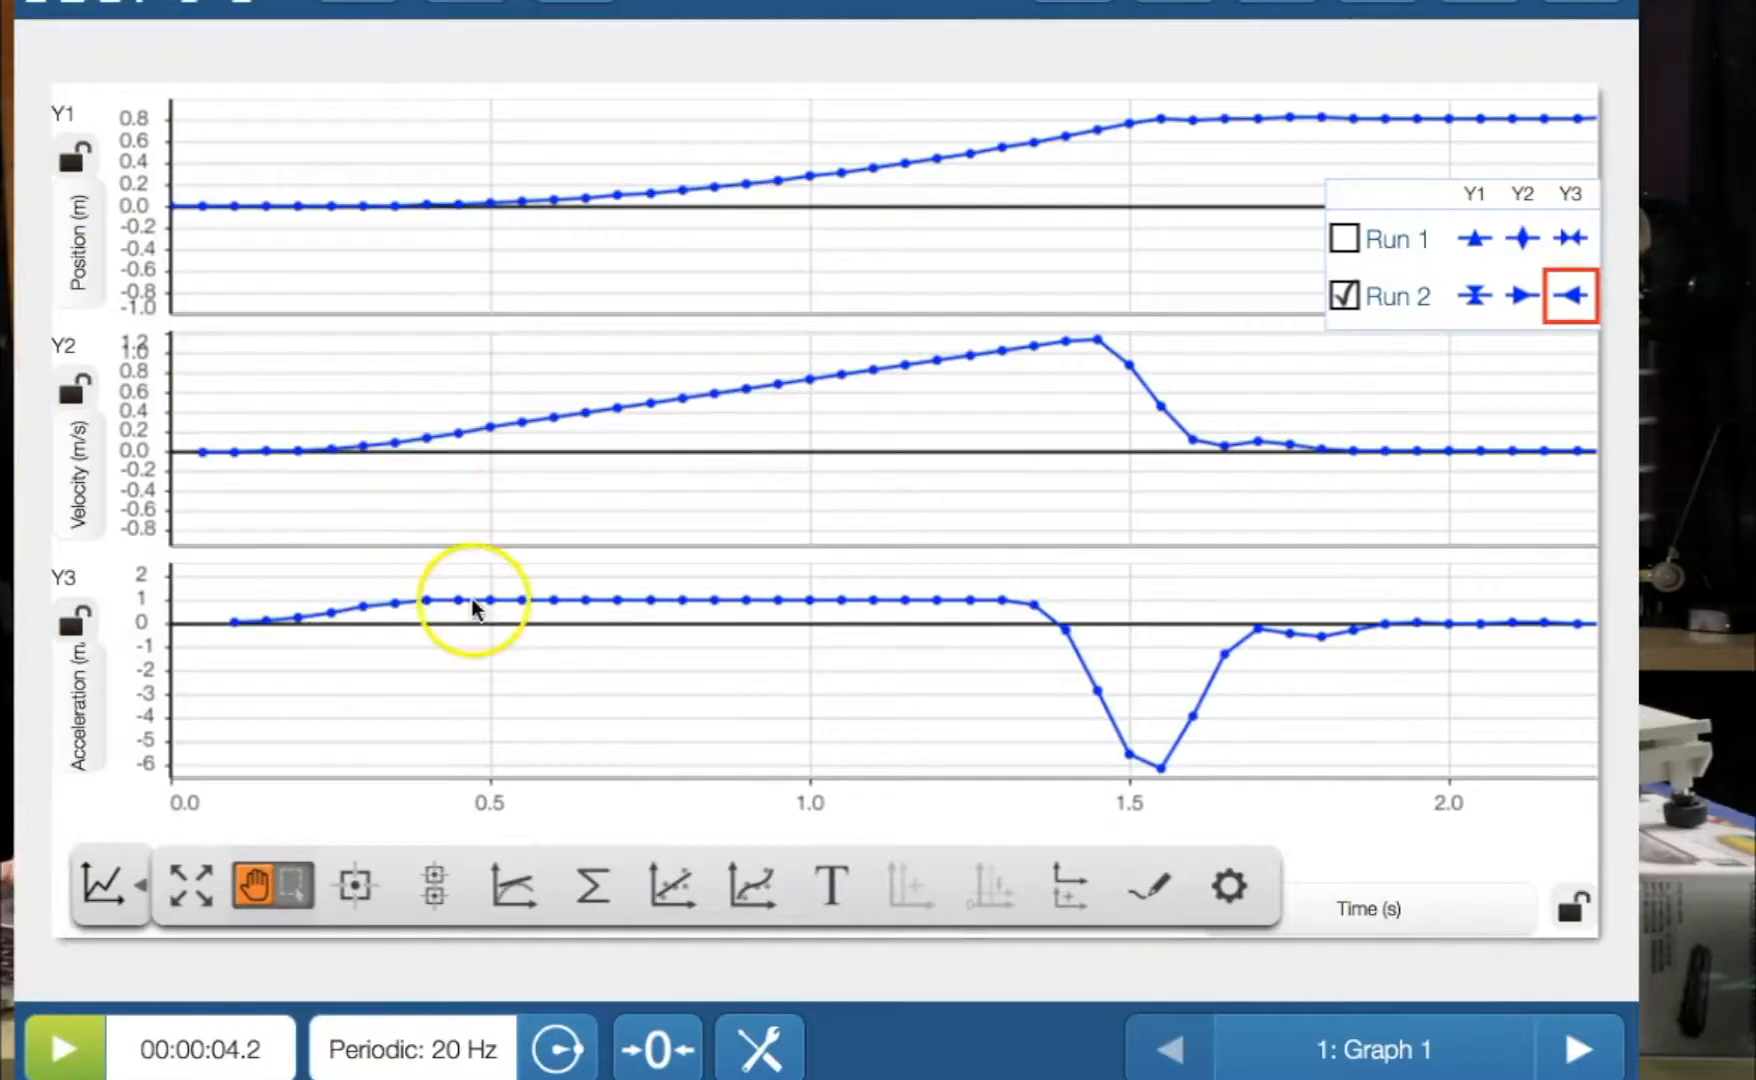
{"action": "mouse_move", "coordinate": [577, 614]}
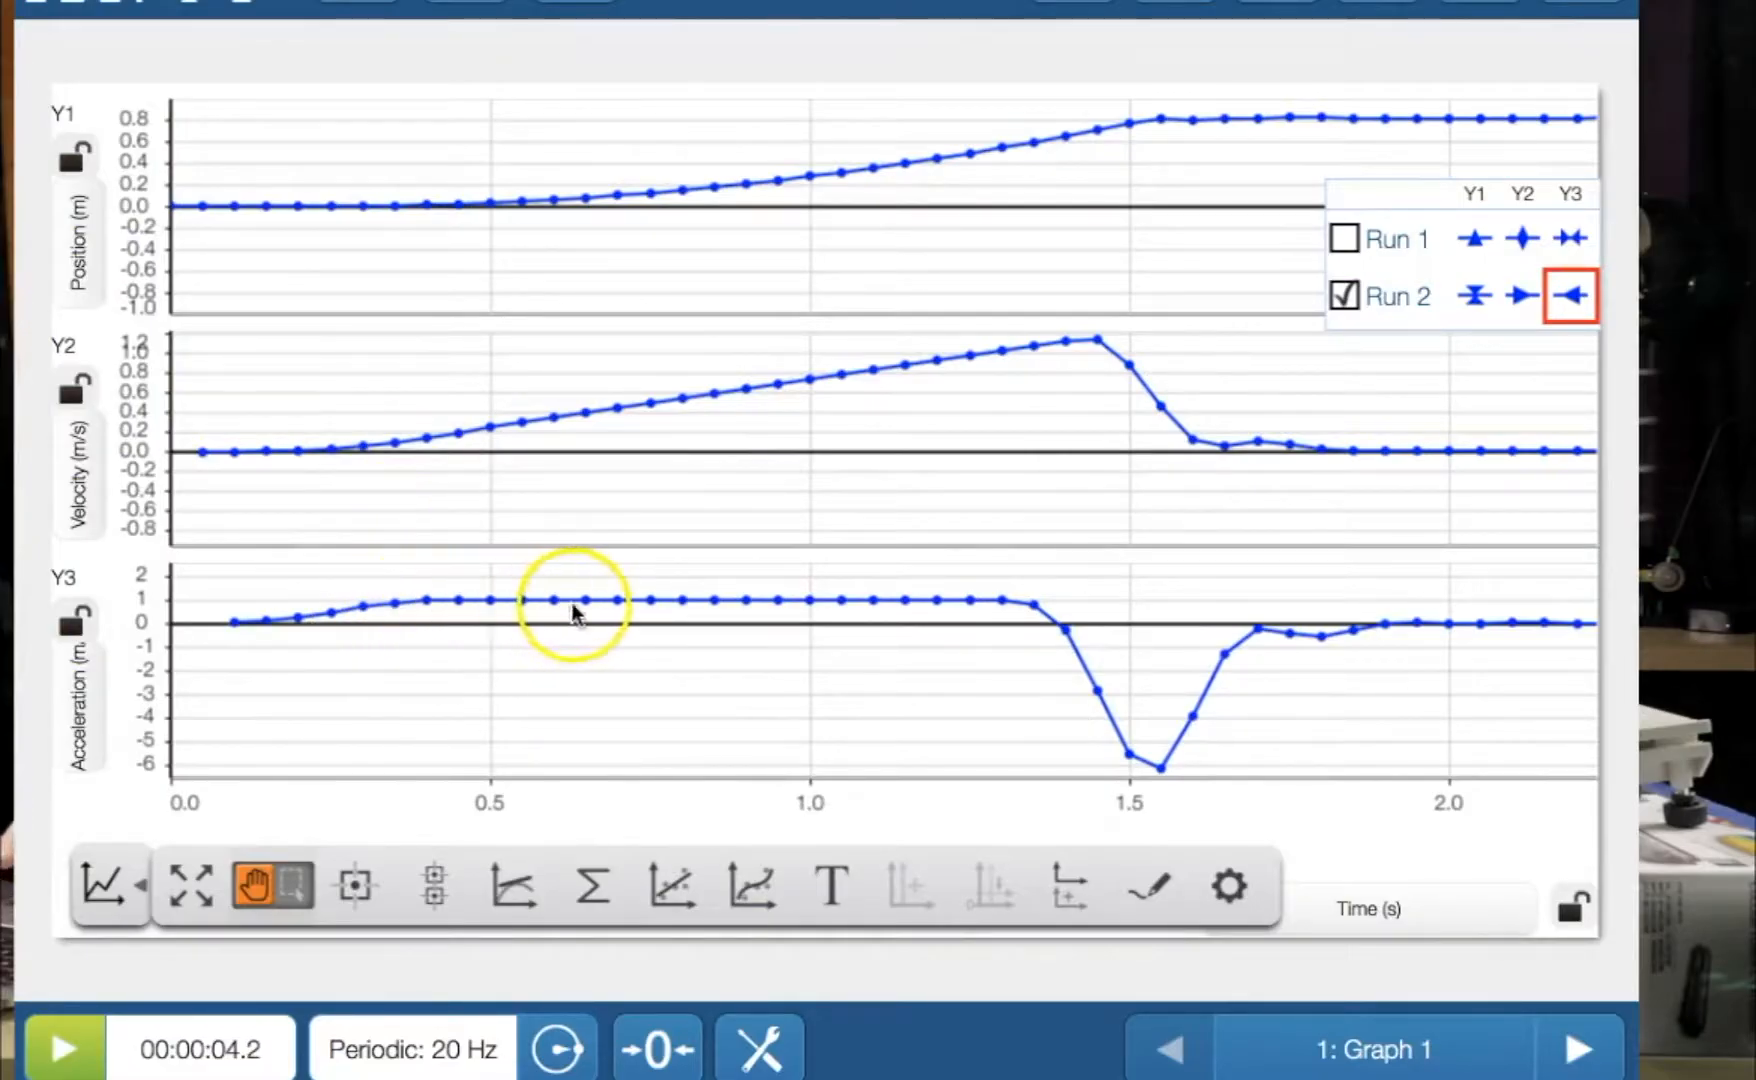
{"action": "mouse_move", "coordinate": [1125, 599]}
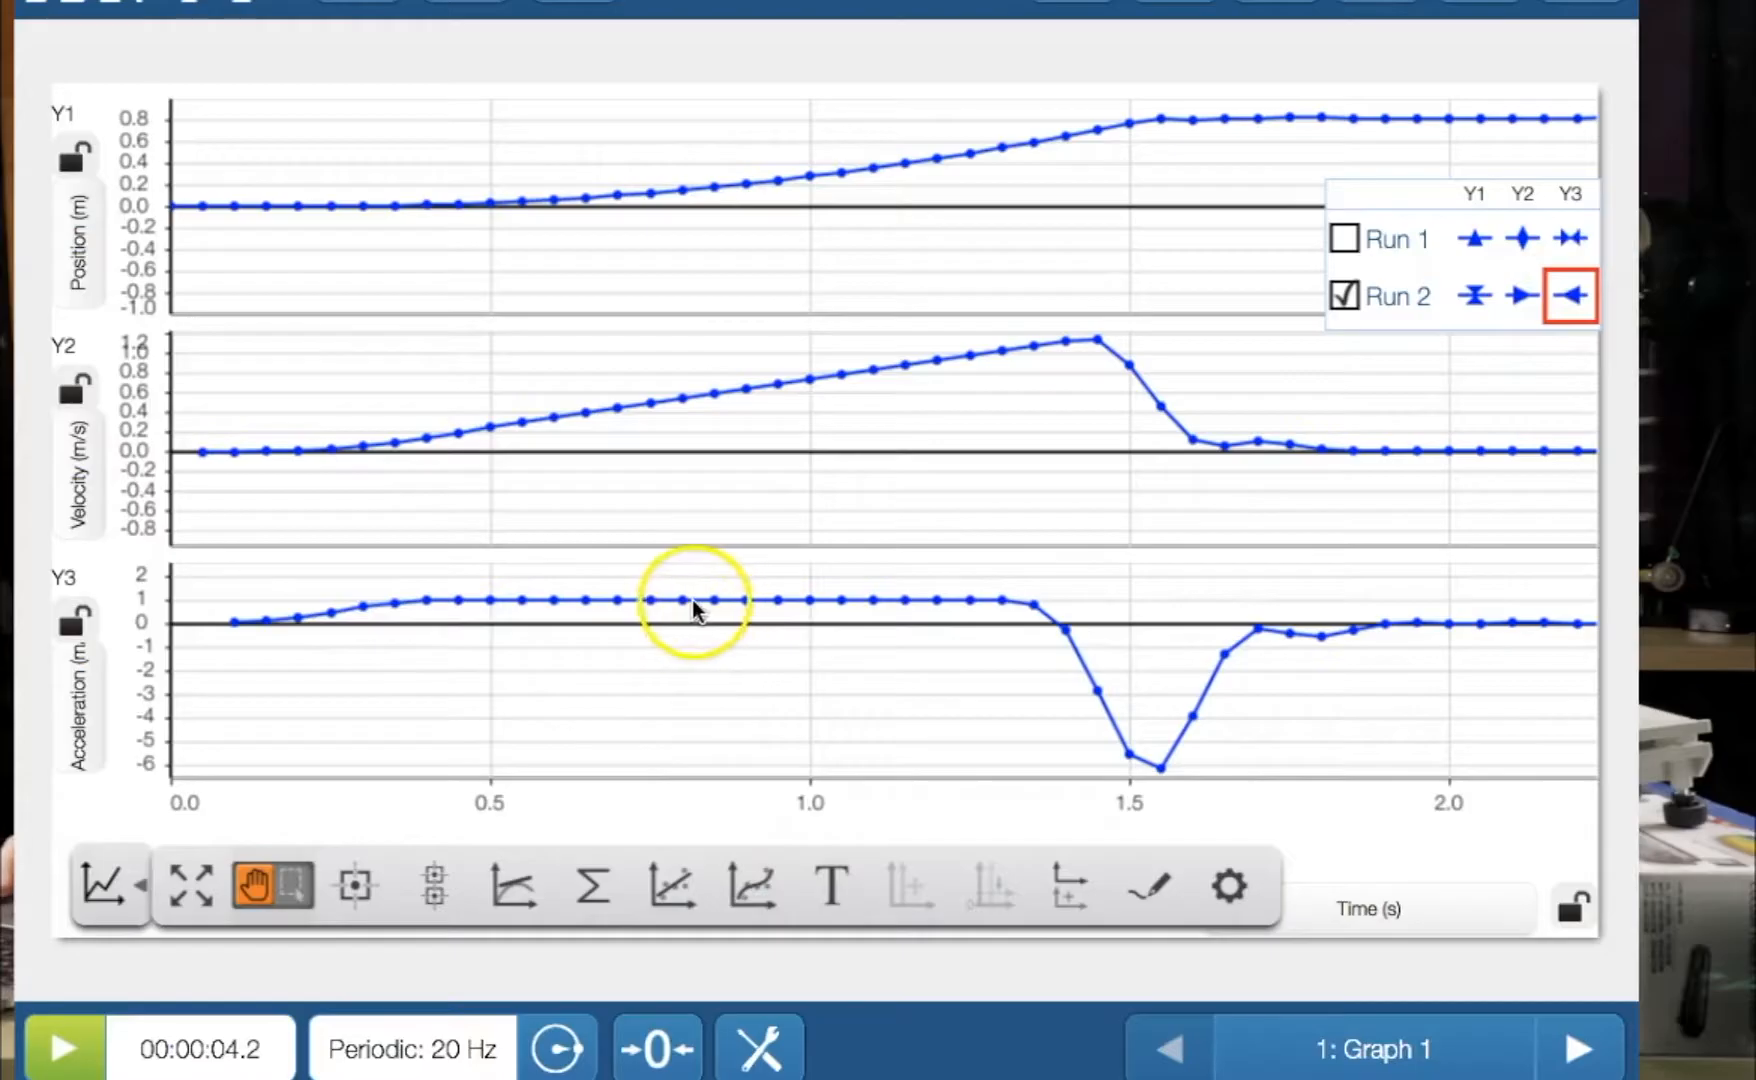
Add a coordinate readout at Run 2's 0.800 s acceleration point and place the label below it.
{"action": "left_click", "coordinate": [694, 599]}
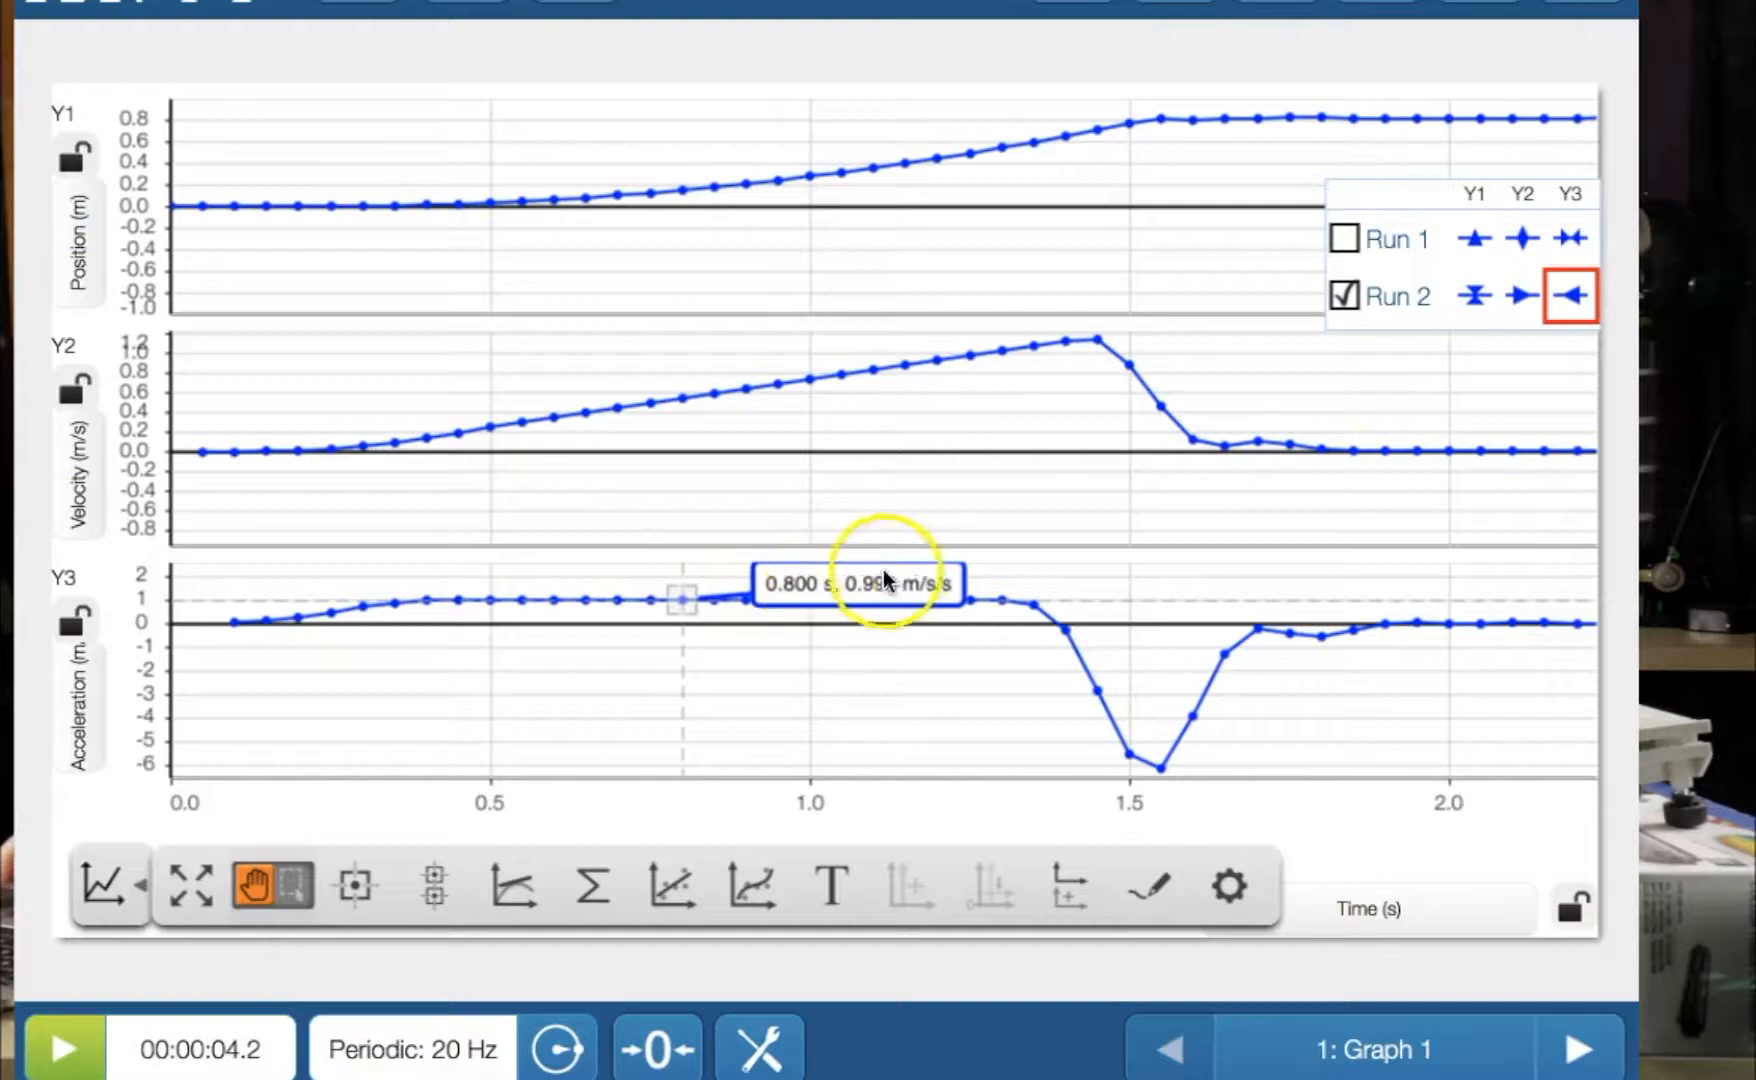
{"action": "left_click", "coordinate": [854, 584]}
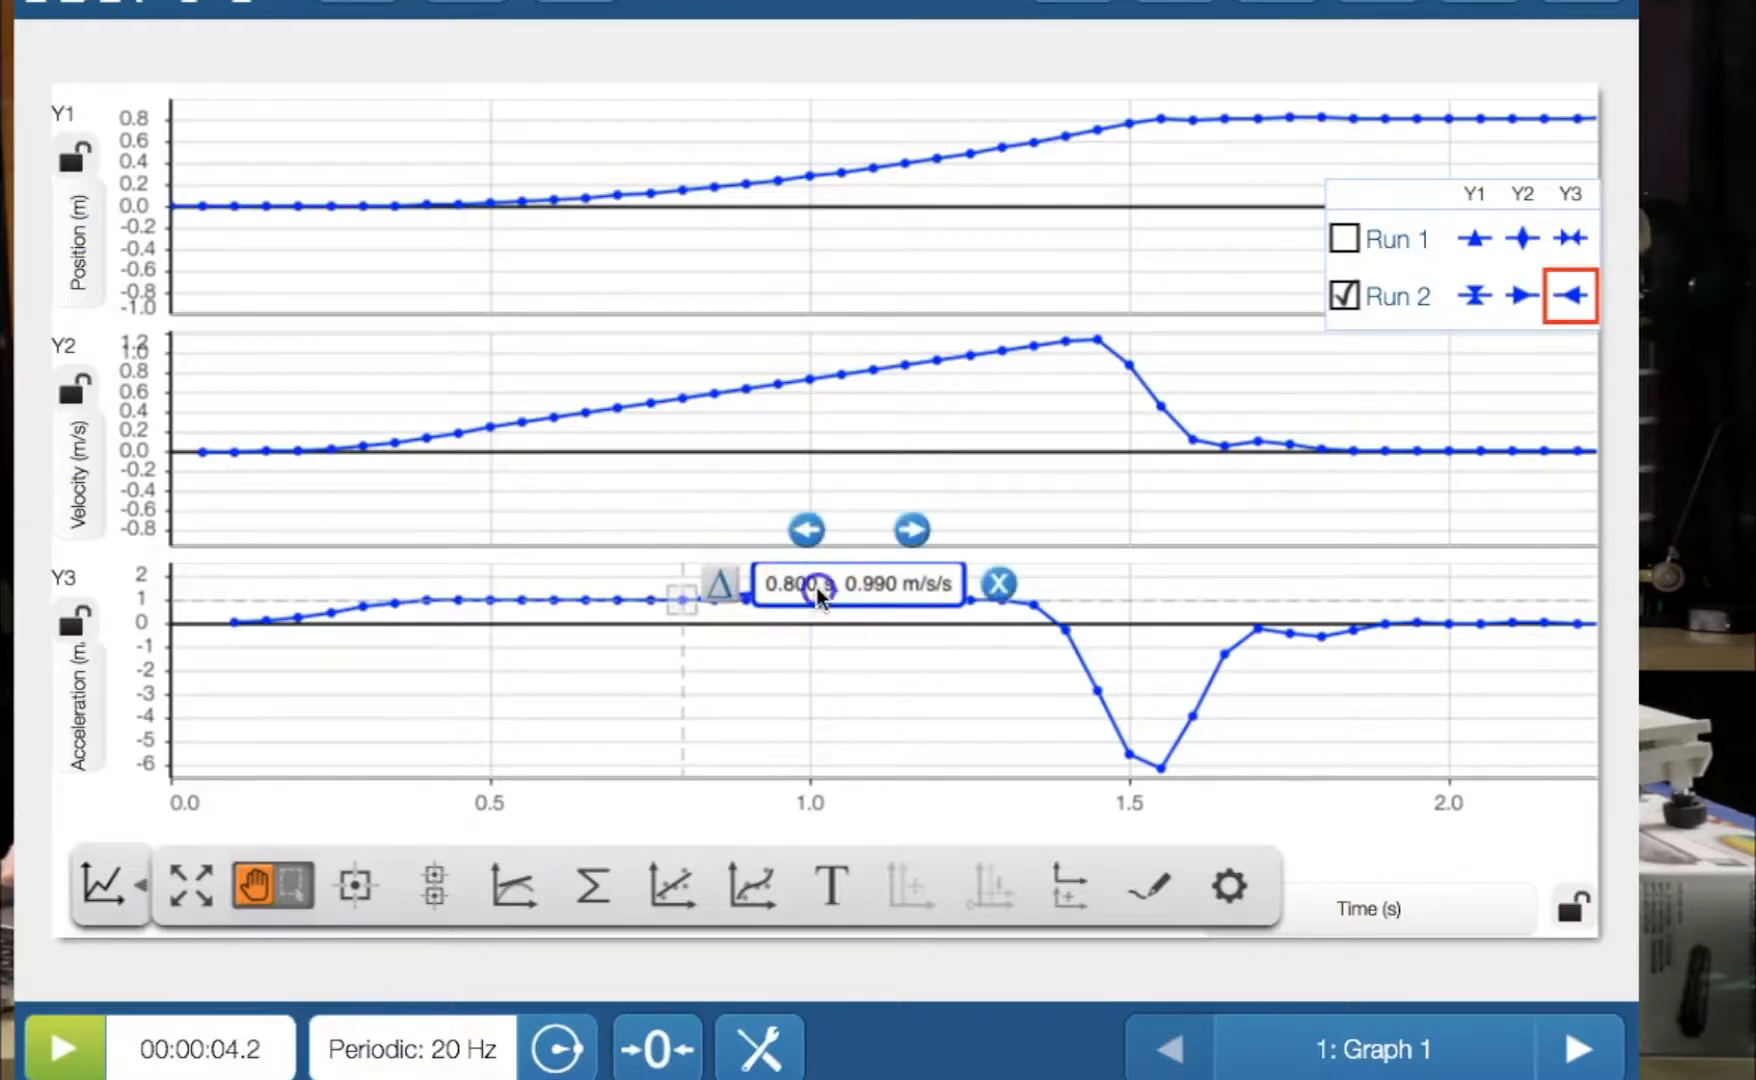
{"action": "mouse_move", "coordinate": [907, 611]}
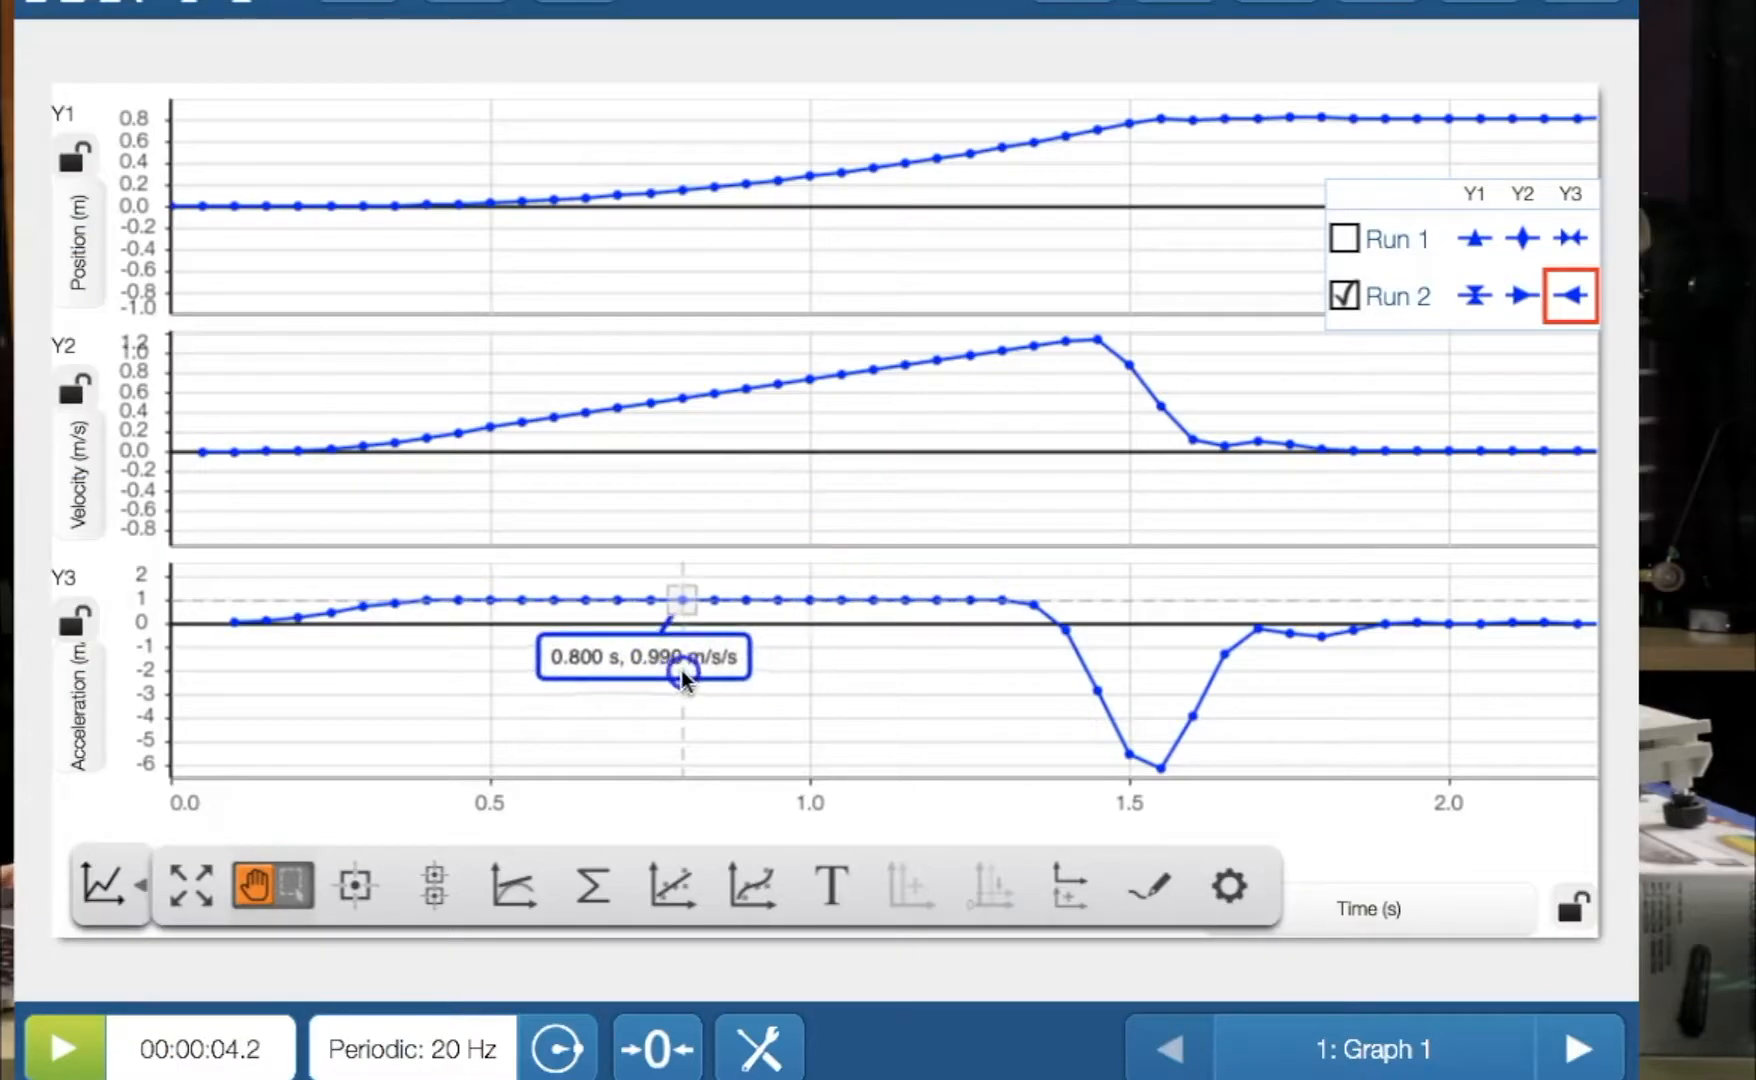
{"action": "left_click", "coordinate": [684, 680]}
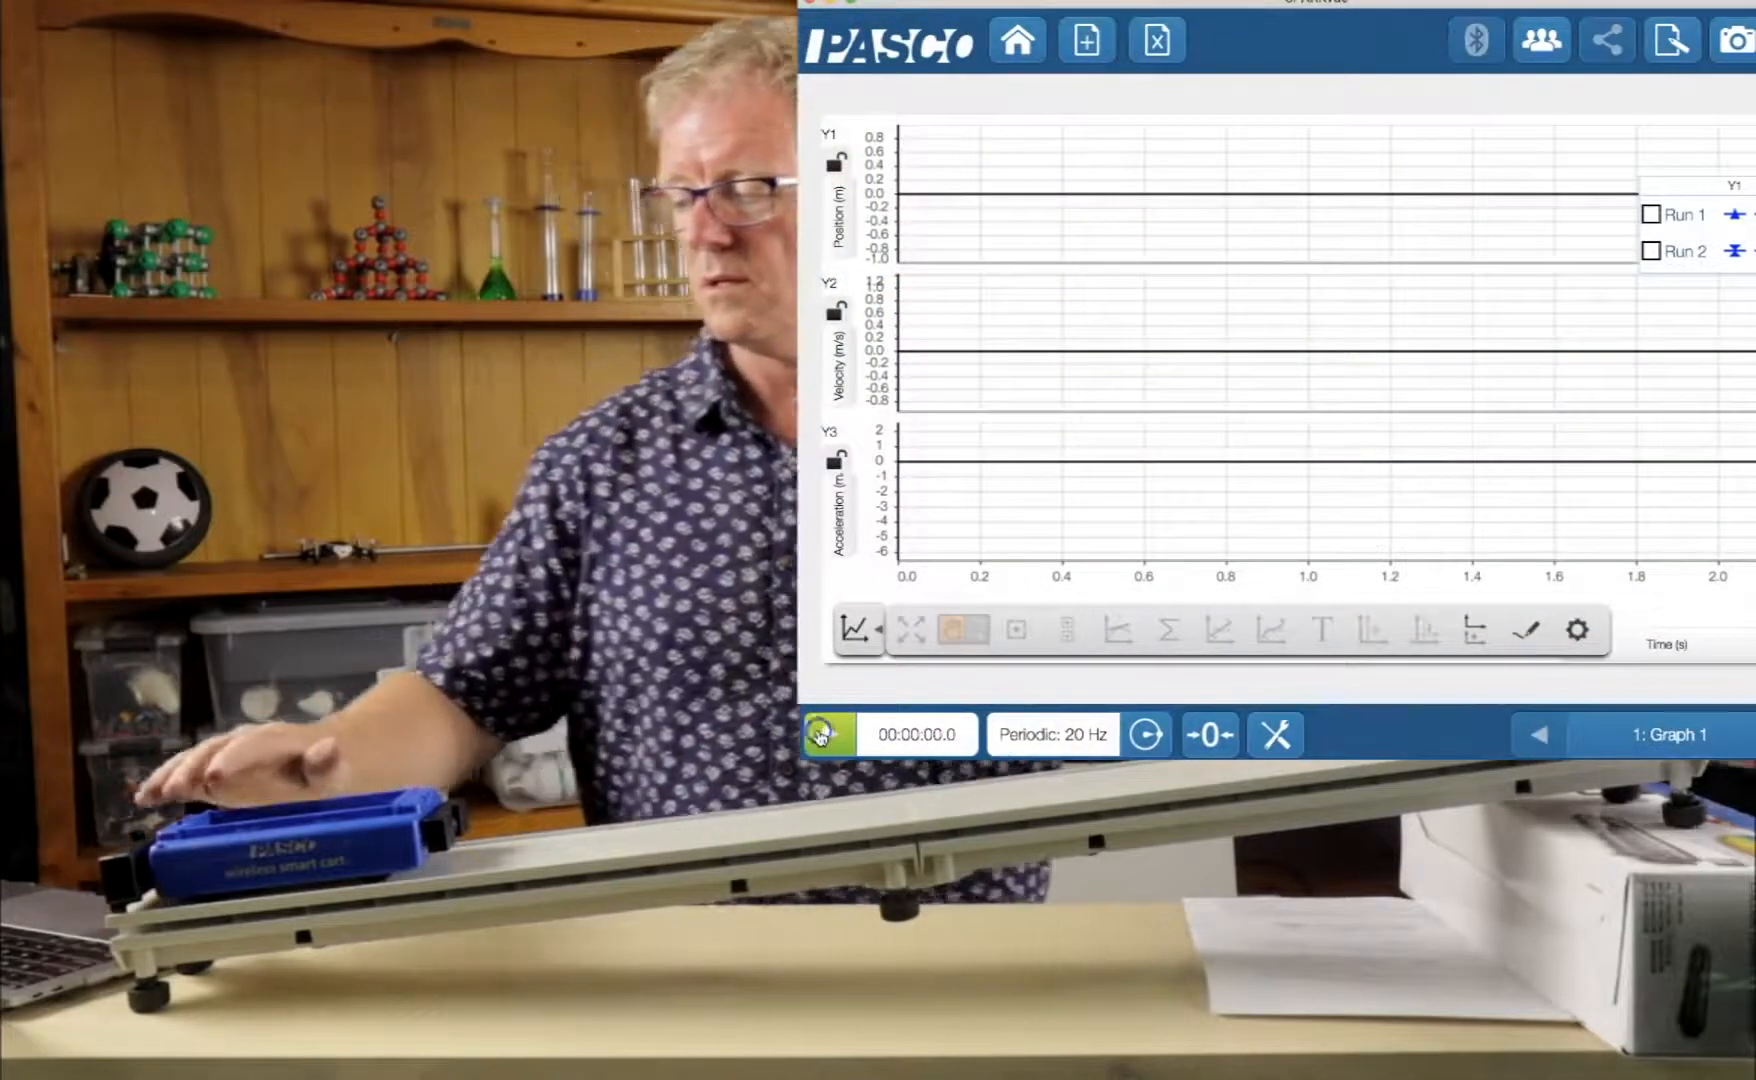
Record Run 3, about 4.5 seconds of cart motion.
{"action": "left_click", "coordinate": [826, 734]}
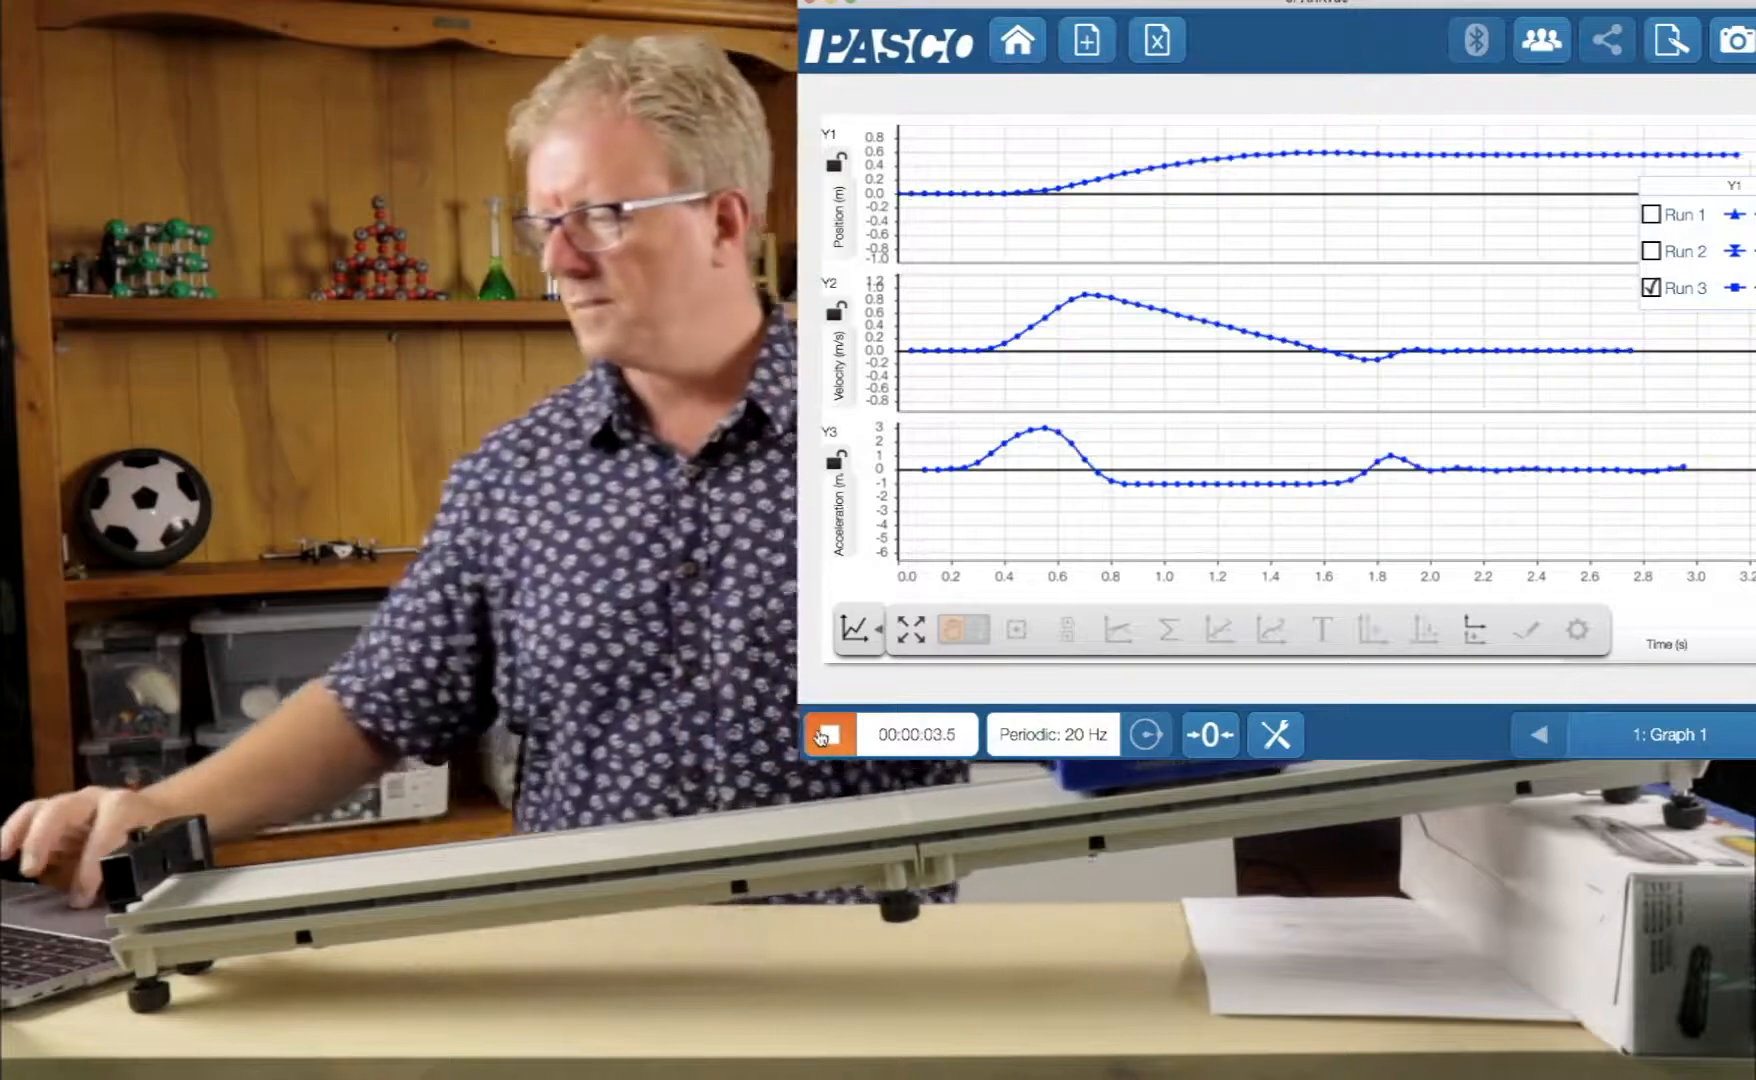
{"action": "left_click", "coordinate": [826, 735]}
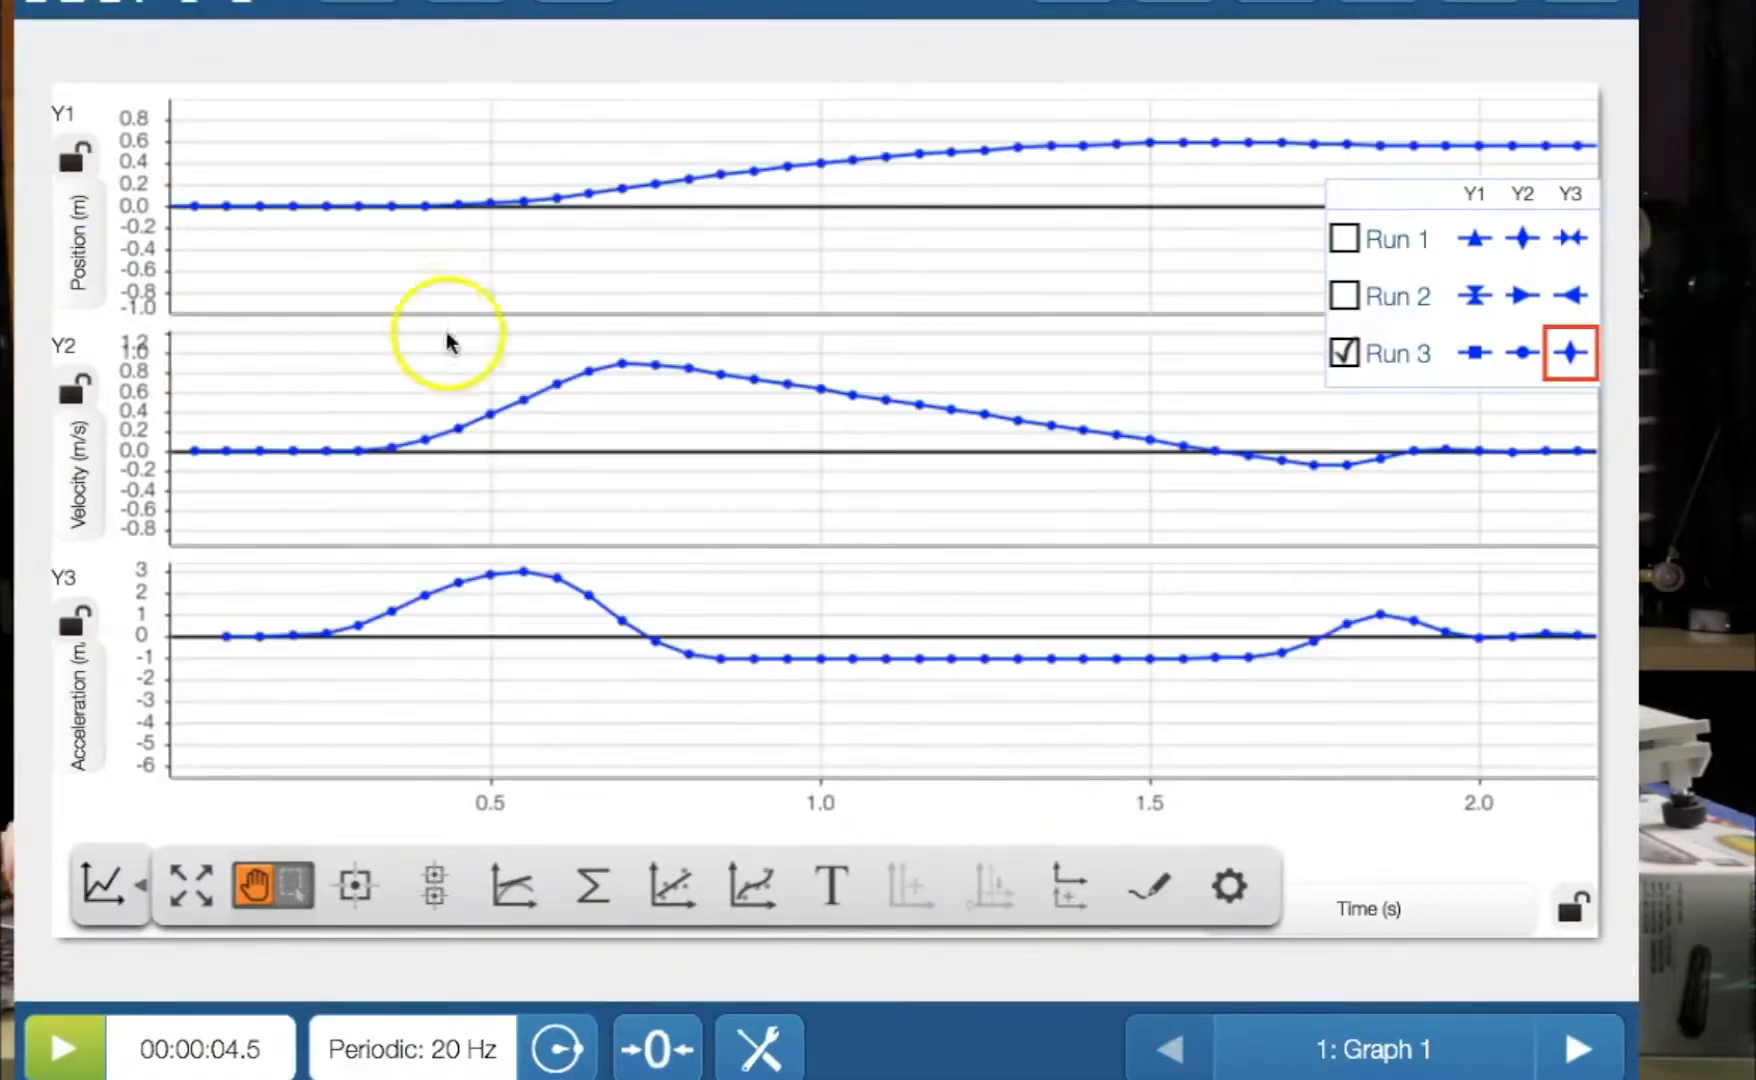
{"action": "mouse_move", "coordinate": [627, 325]}
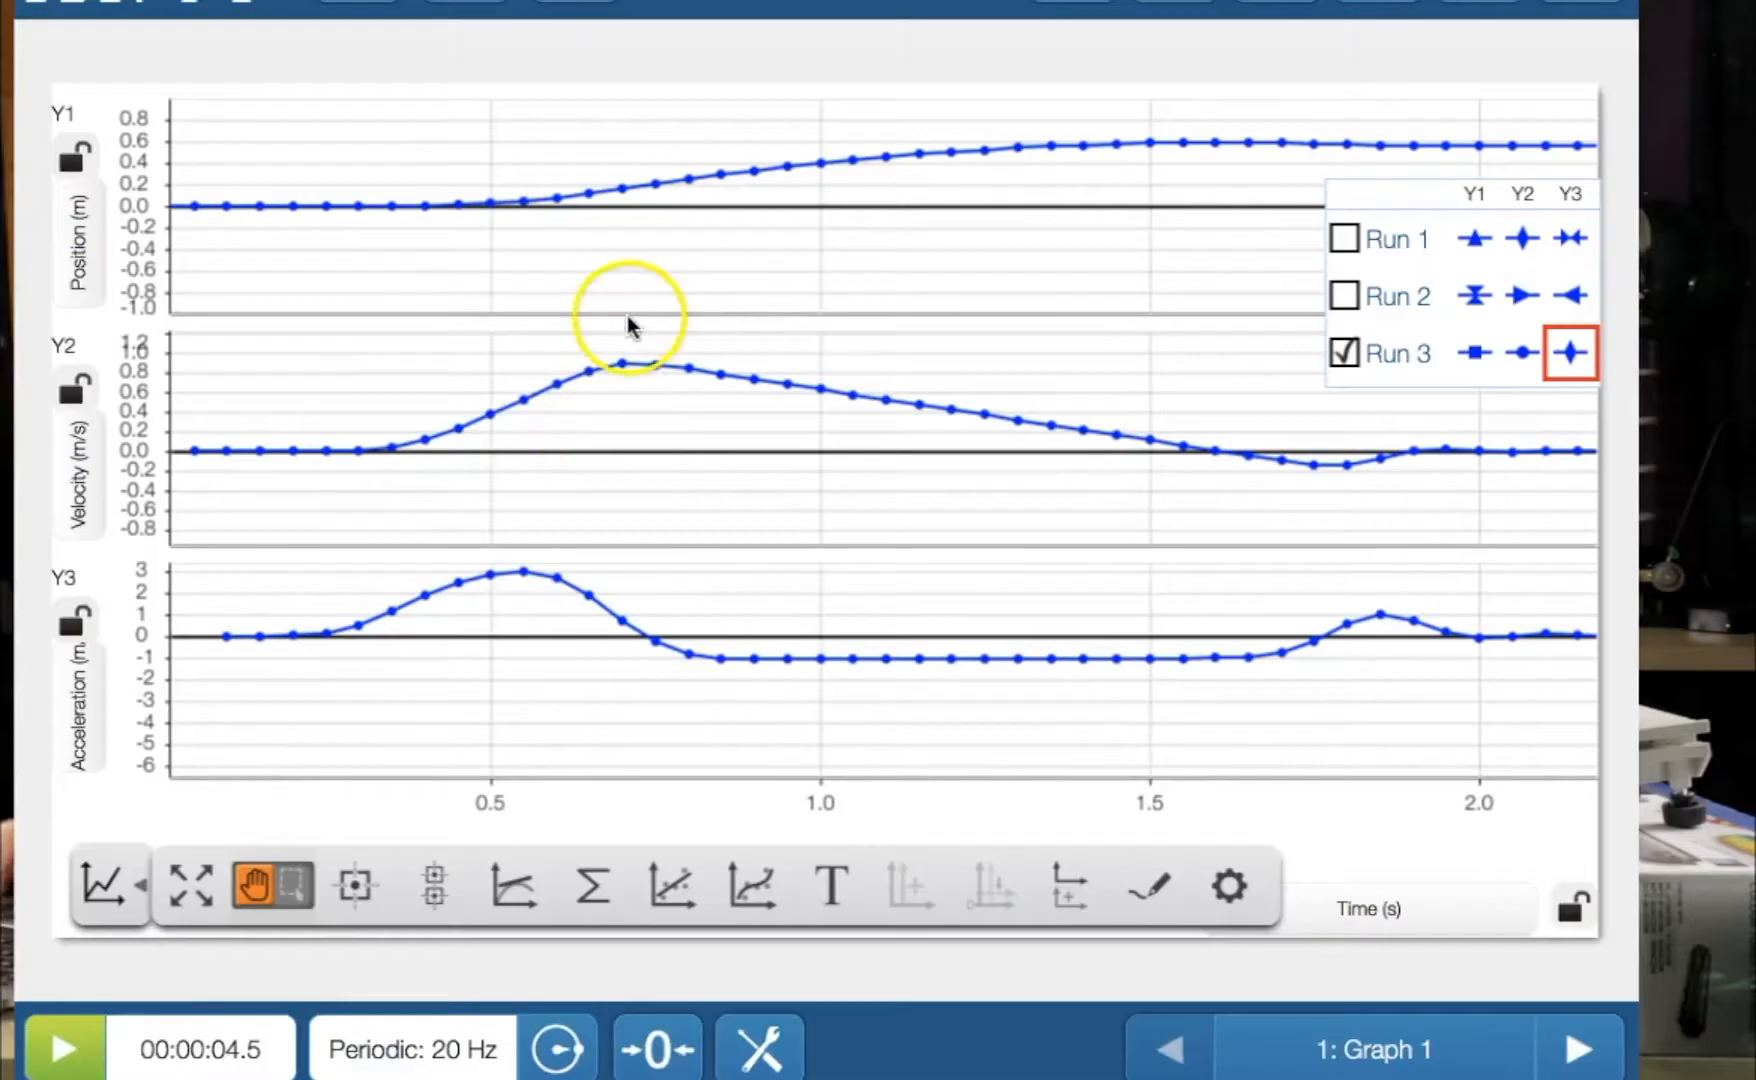
{"action": "mouse_move", "coordinate": [582, 213]}
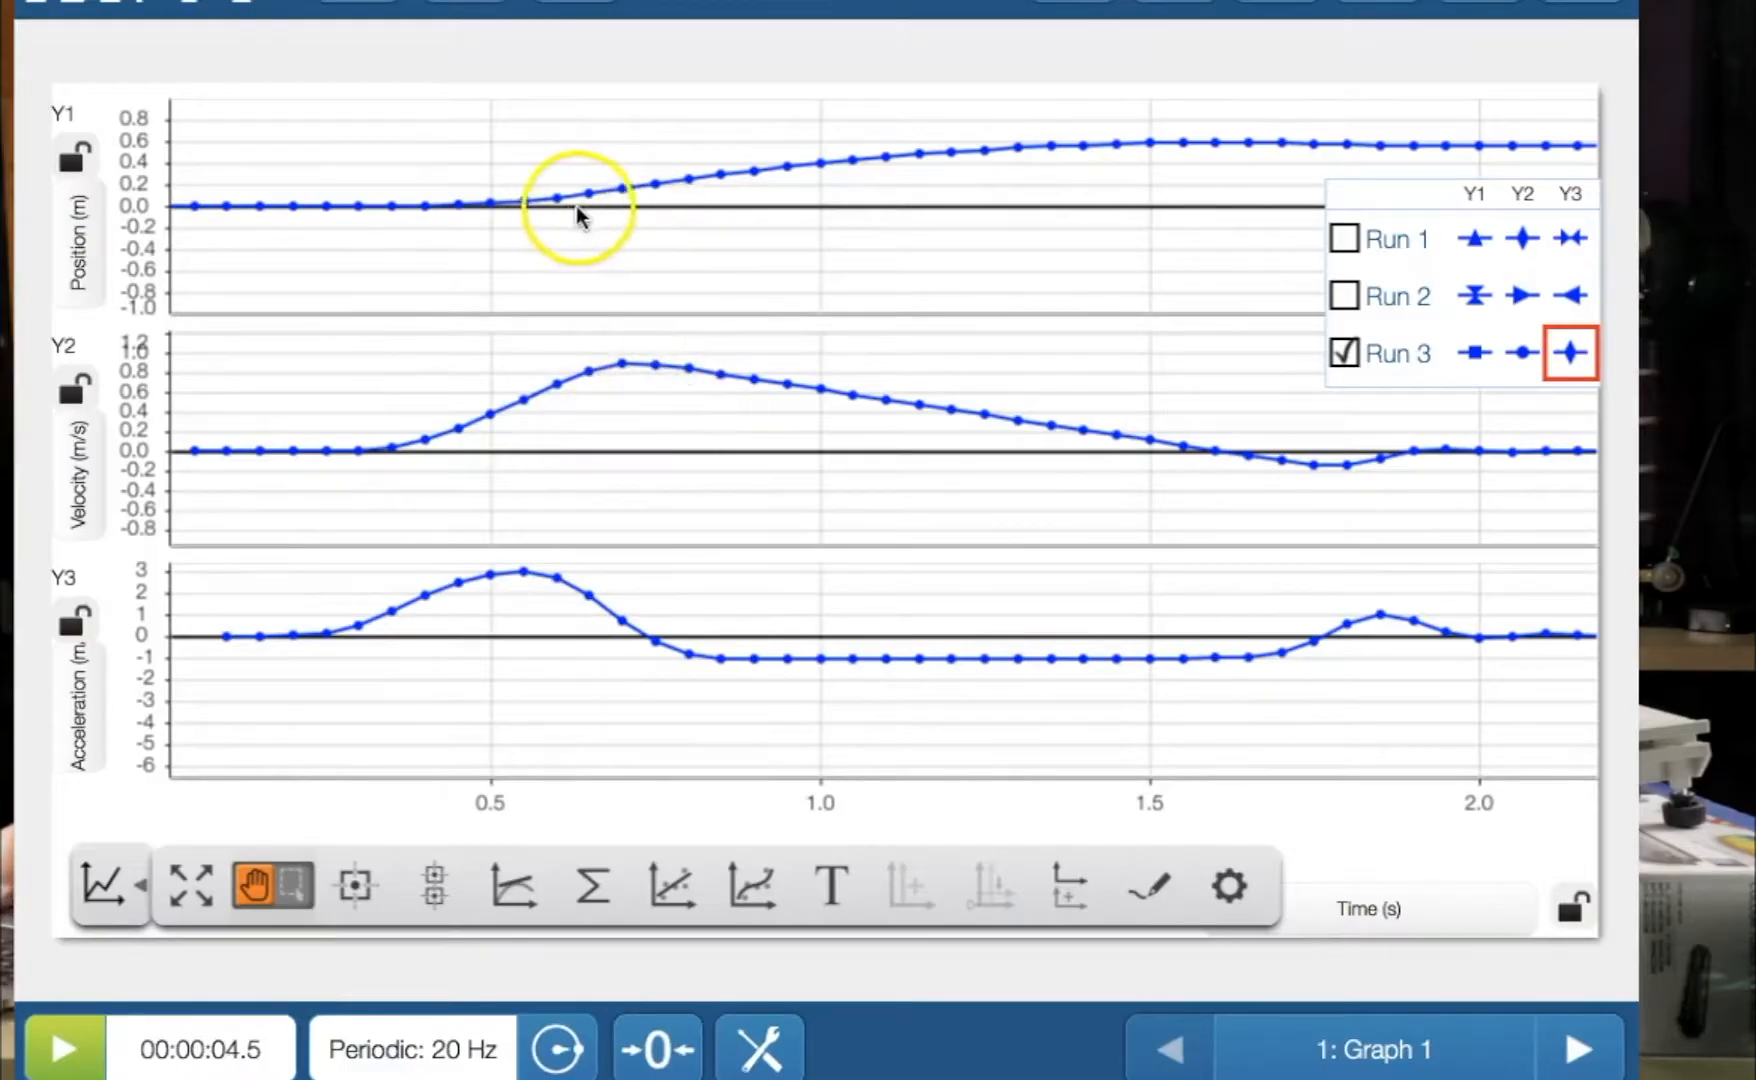
{"action": "mouse_move", "coordinate": [1181, 146]}
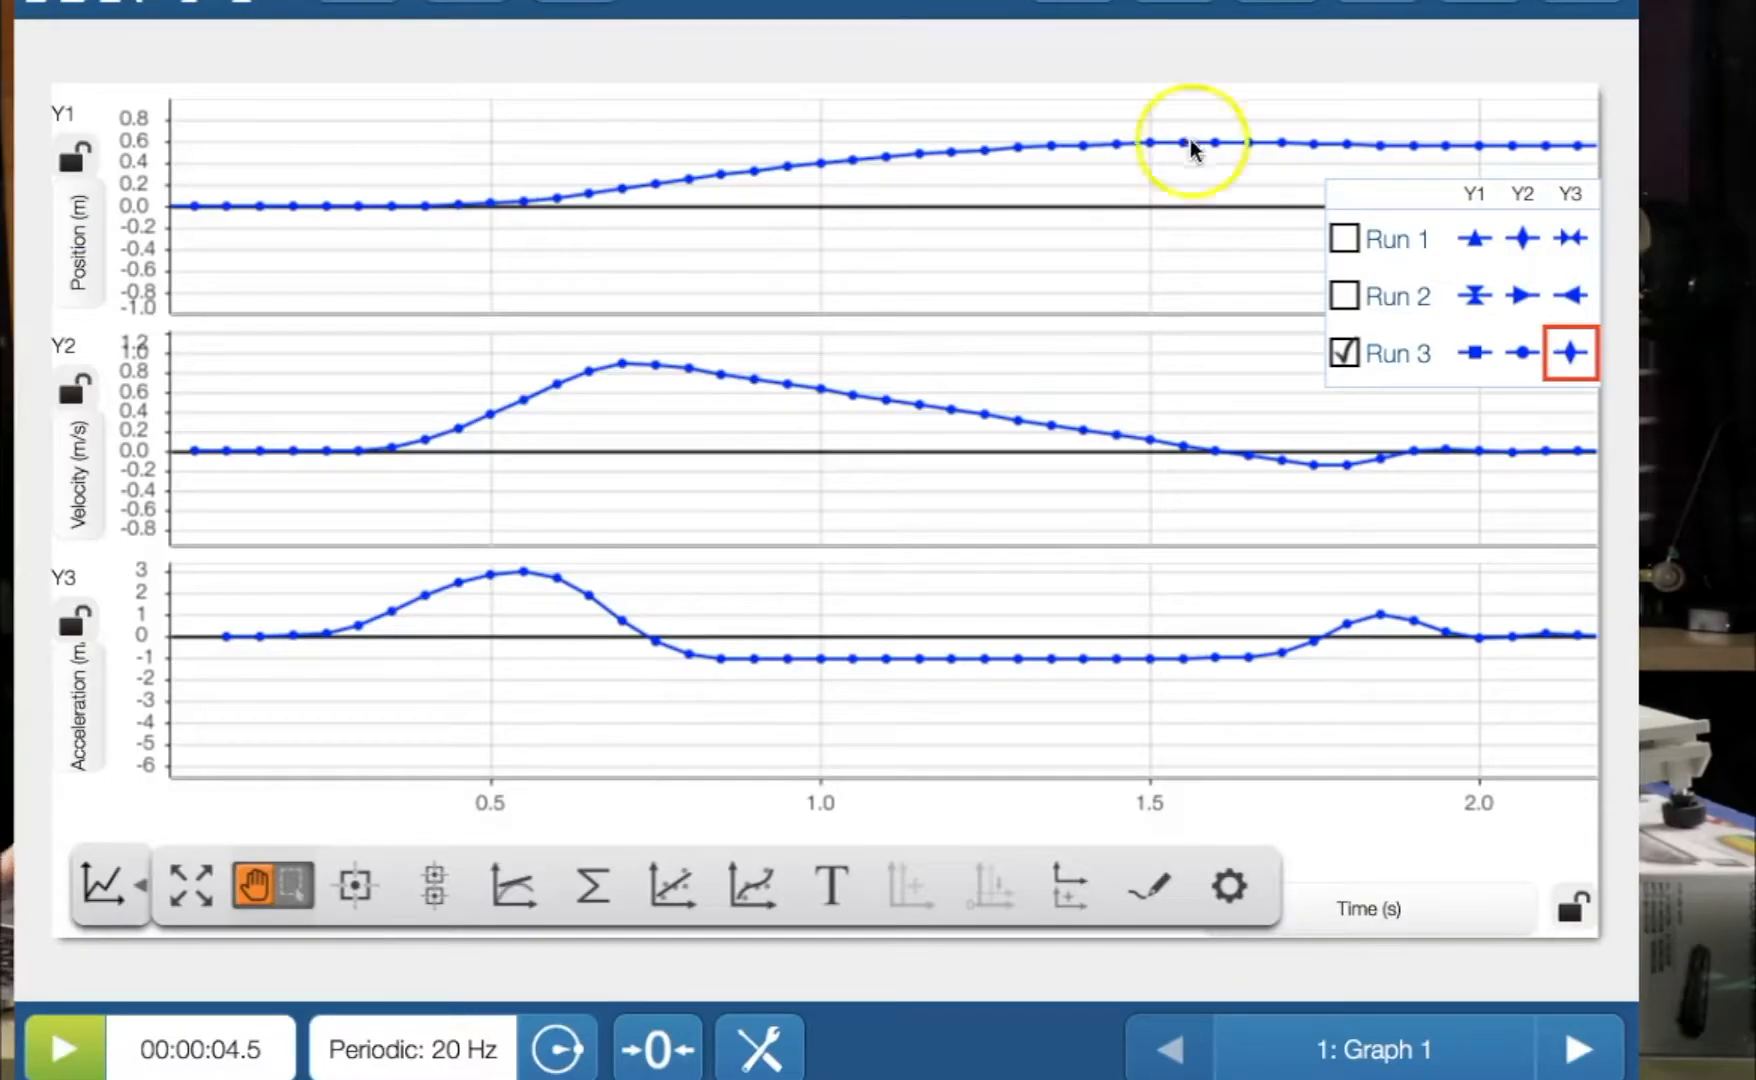
{"action": "mouse_move", "coordinate": [756, 196]}
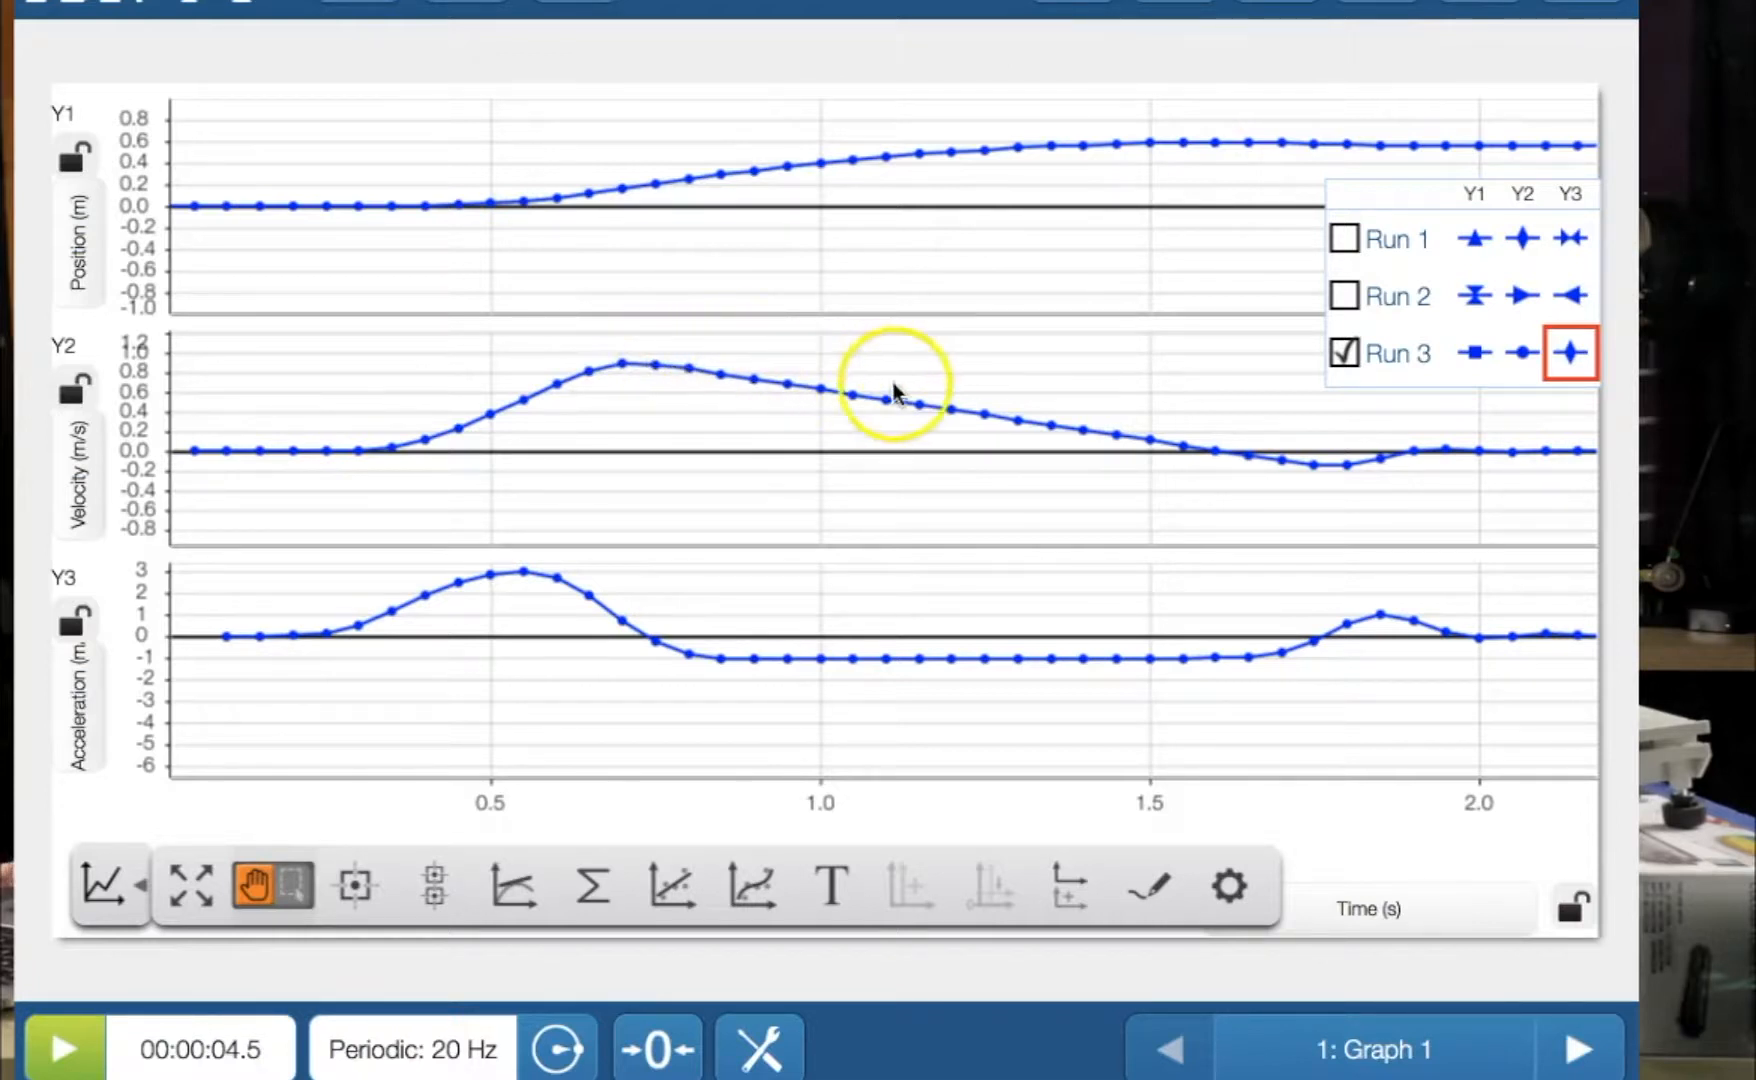
{"action": "mouse_move", "coordinate": [1209, 454]}
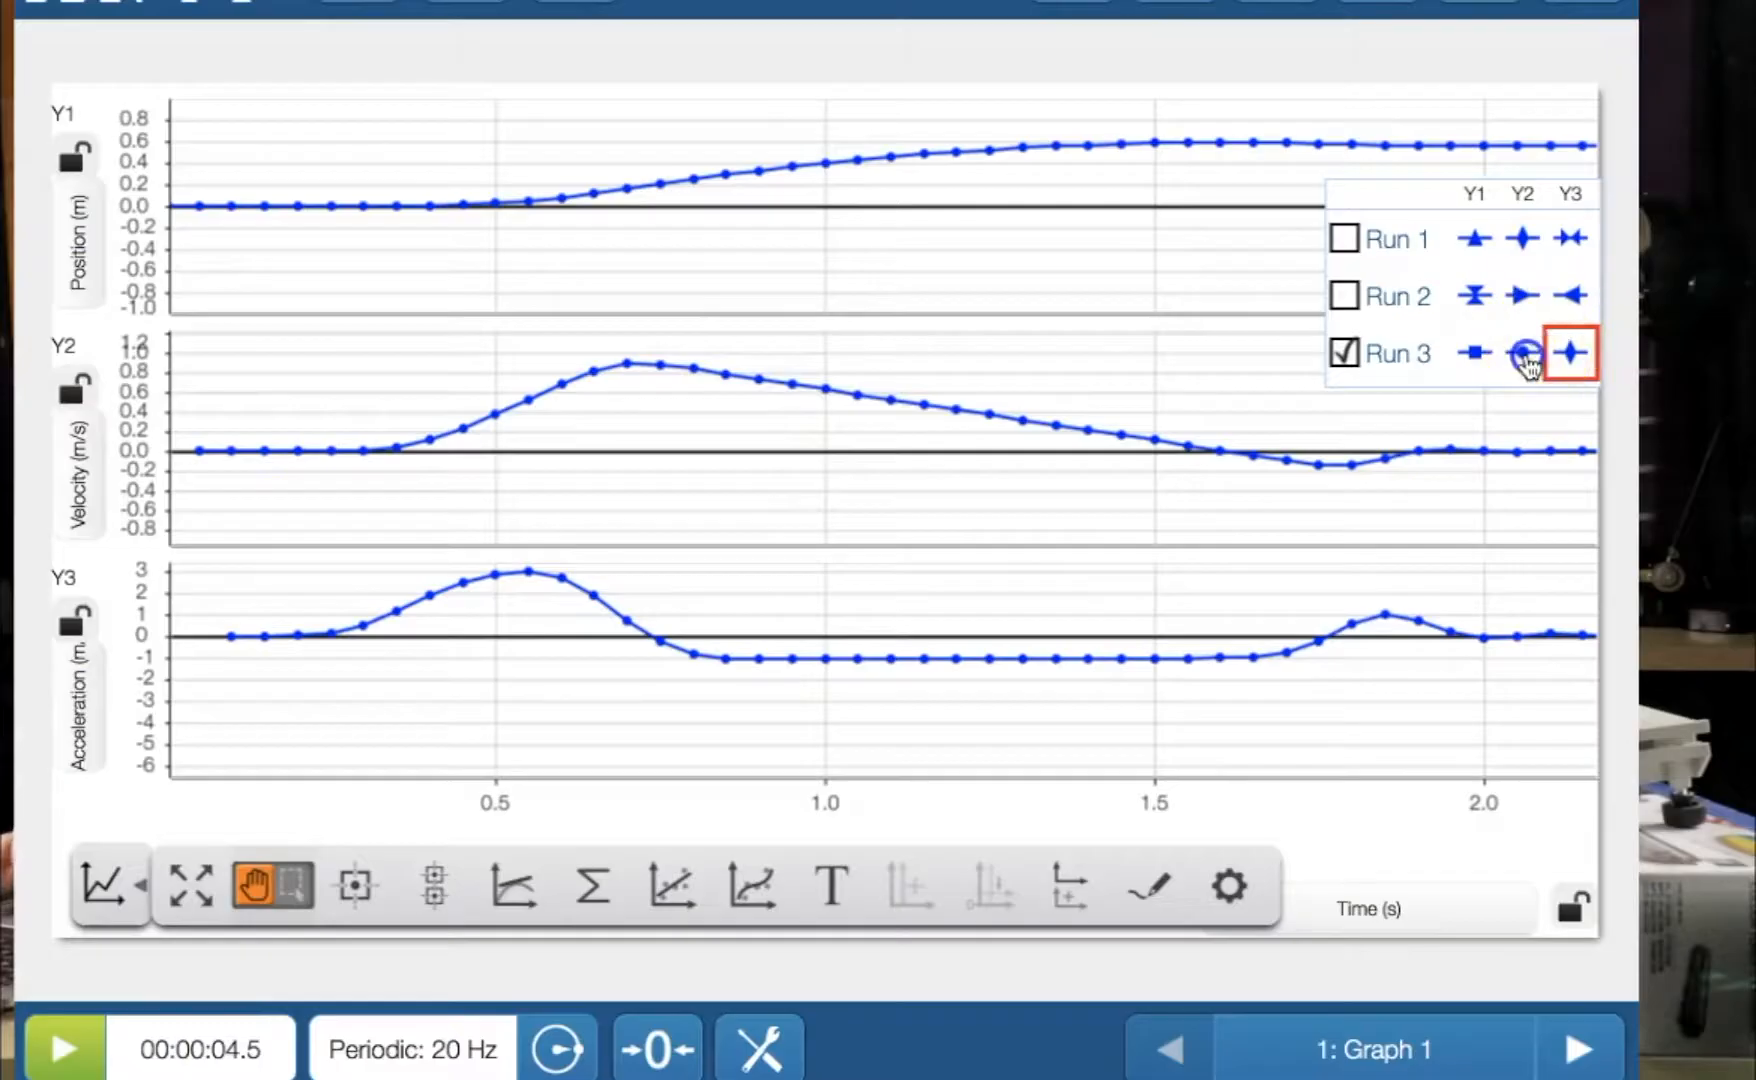
Check Run 3's velocity readout at 1.000 s (0.628 m/s), then delete the readout.
{"action": "left_click", "coordinate": [1523, 353]}
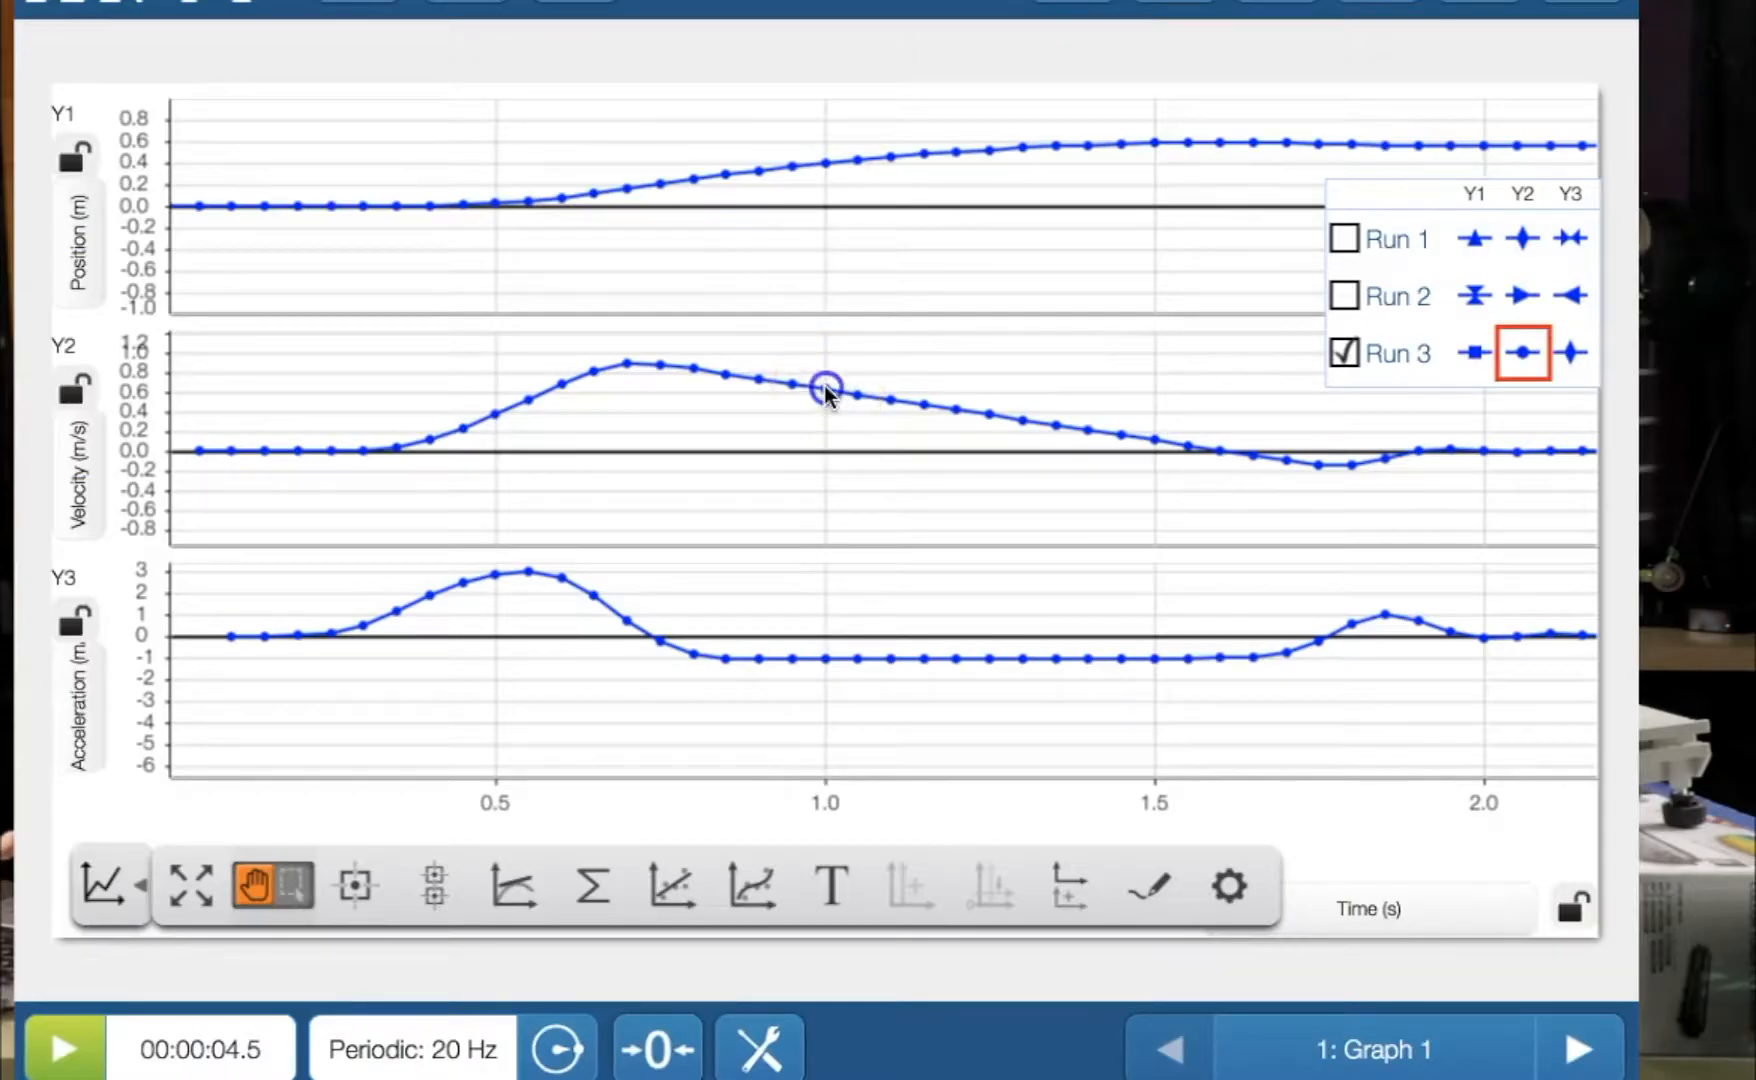
{"action": "left_click", "coordinate": [826, 390]}
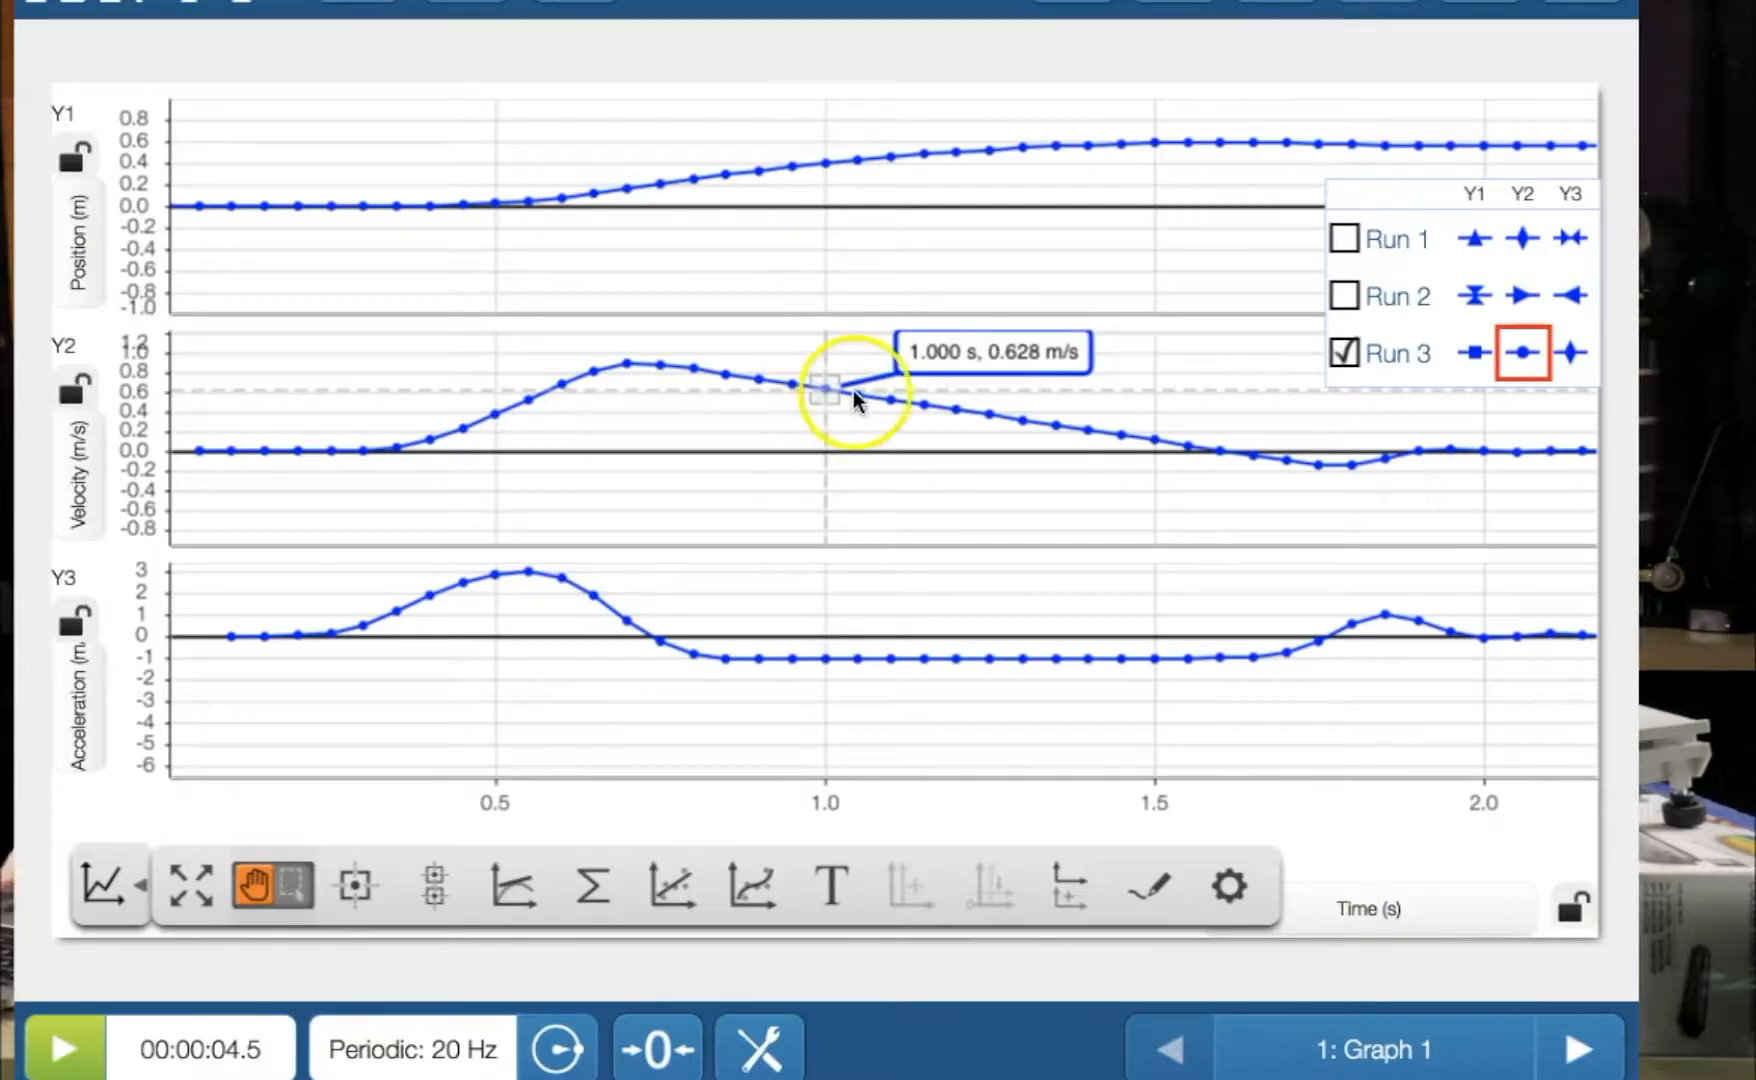
{"action": "left_click", "coordinate": [826, 391]}
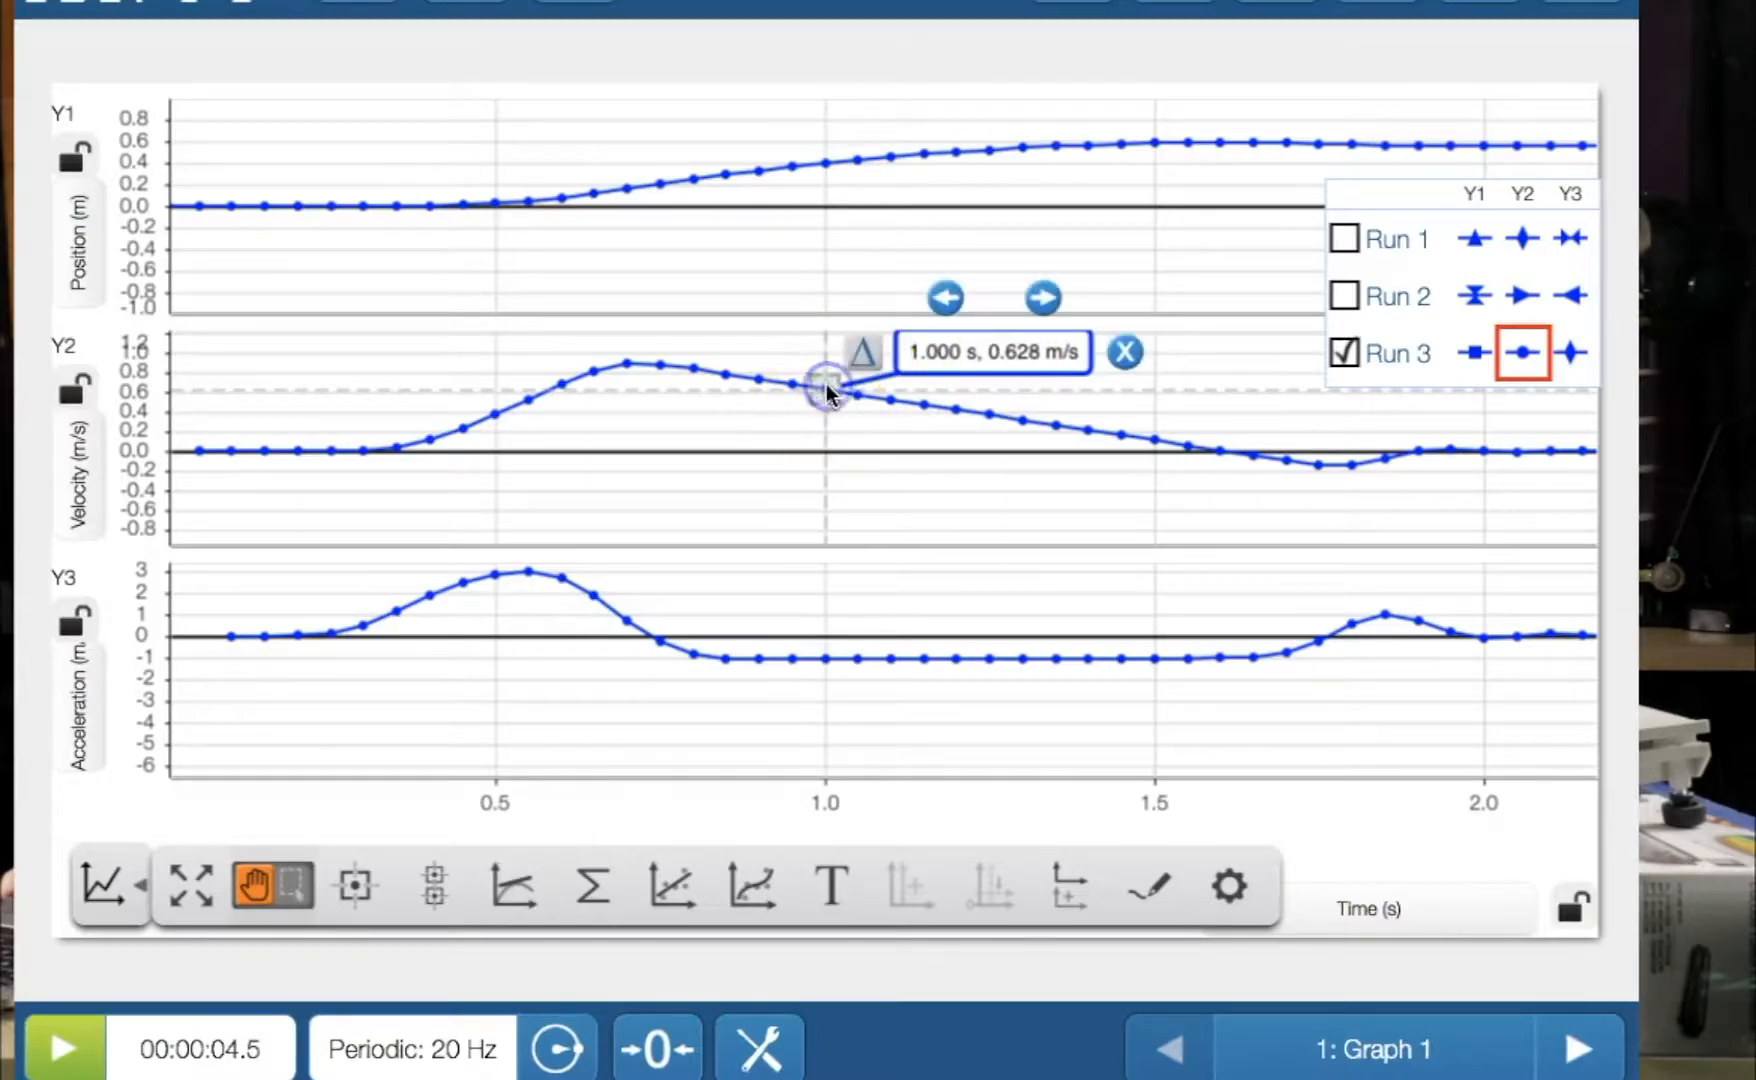
{"action": "left_click", "coordinate": [1123, 352]}
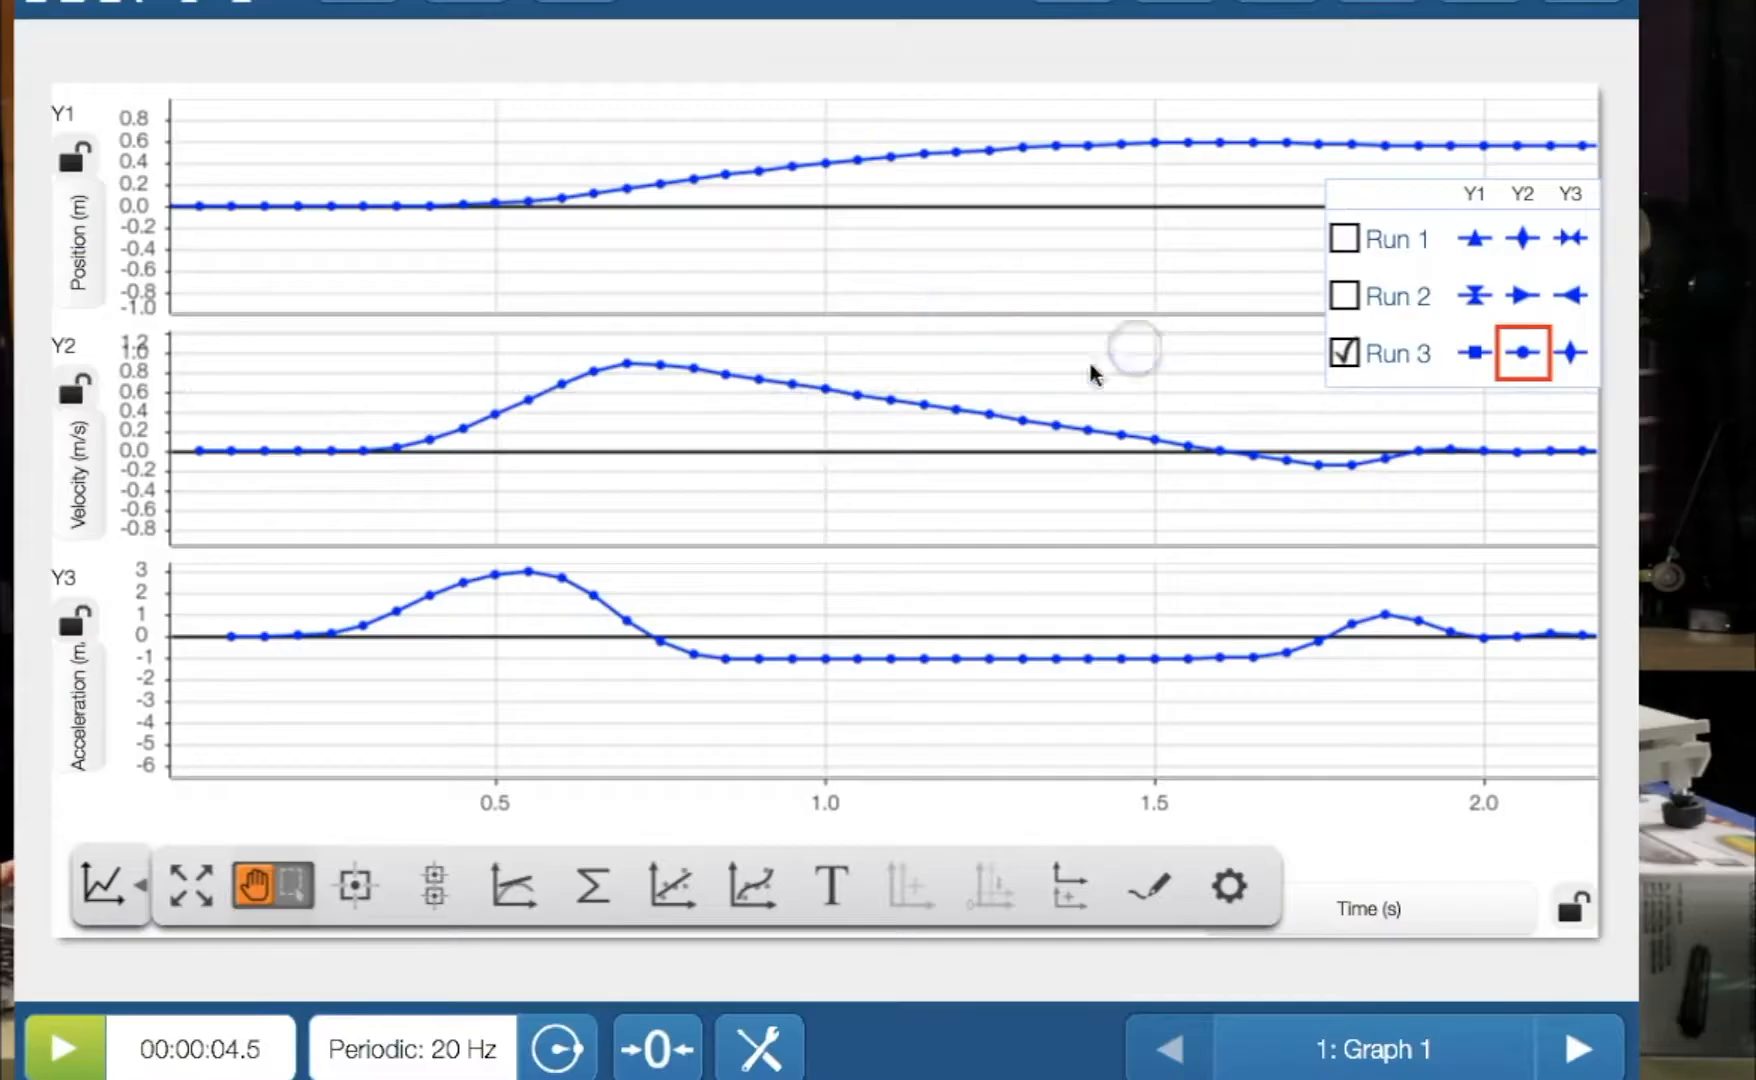